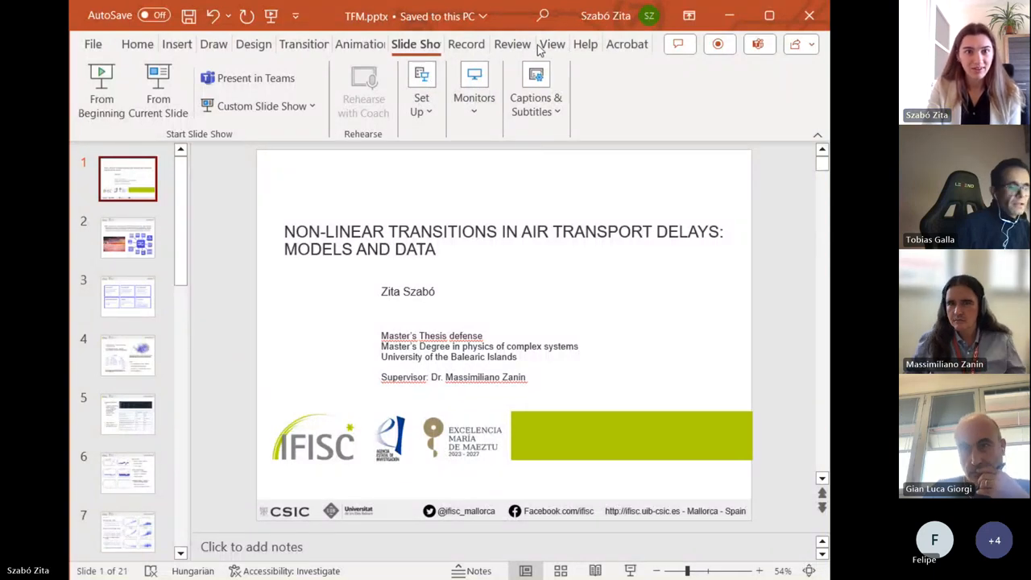
- Start the TFM slide show from the beginning on the title slide
left_click(552, 44)
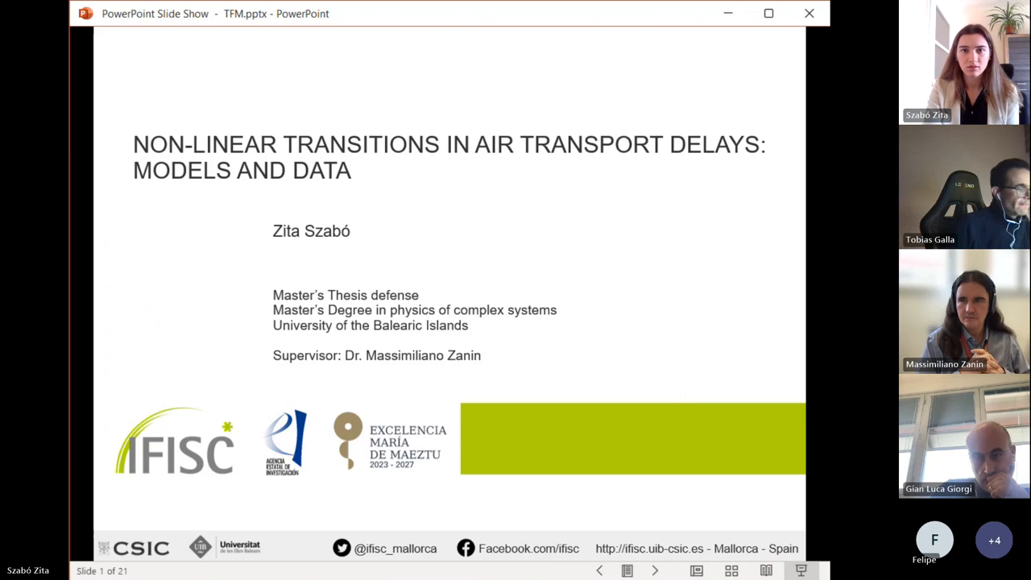
mouse_move(617, 22)
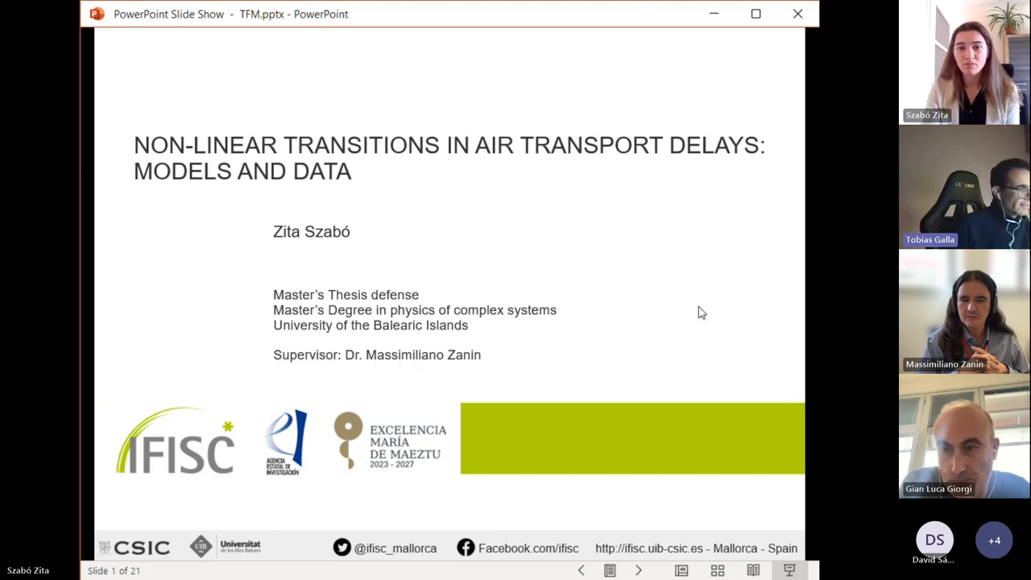
mouse_move(749, 423)
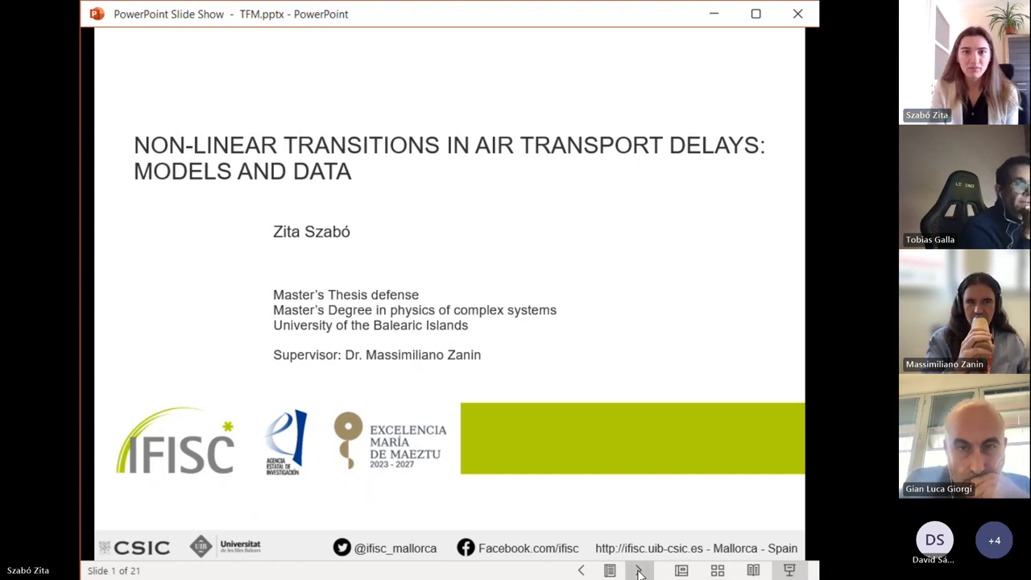
- Advance the slide show to slide 2, the Objective slide on flight delays
left_click(639, 570)
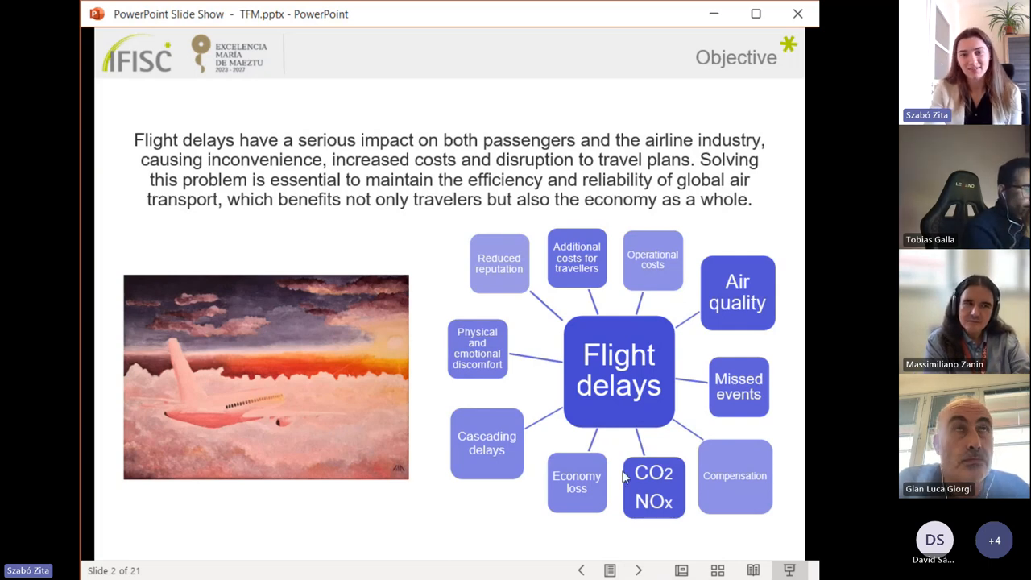
mouse_move(523, 258)
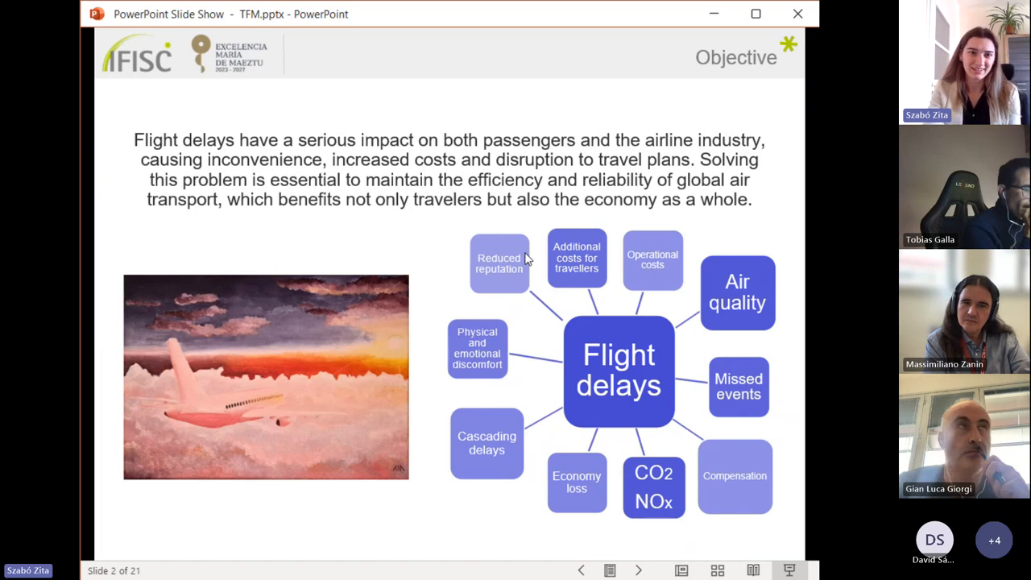
mouse_move(514, 276)
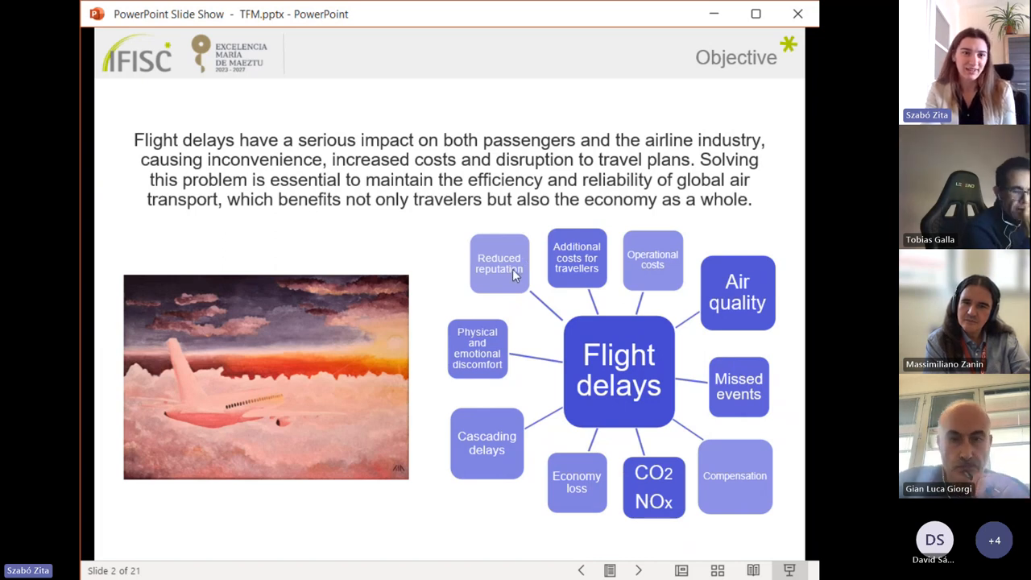
mouse_move(360, 379)
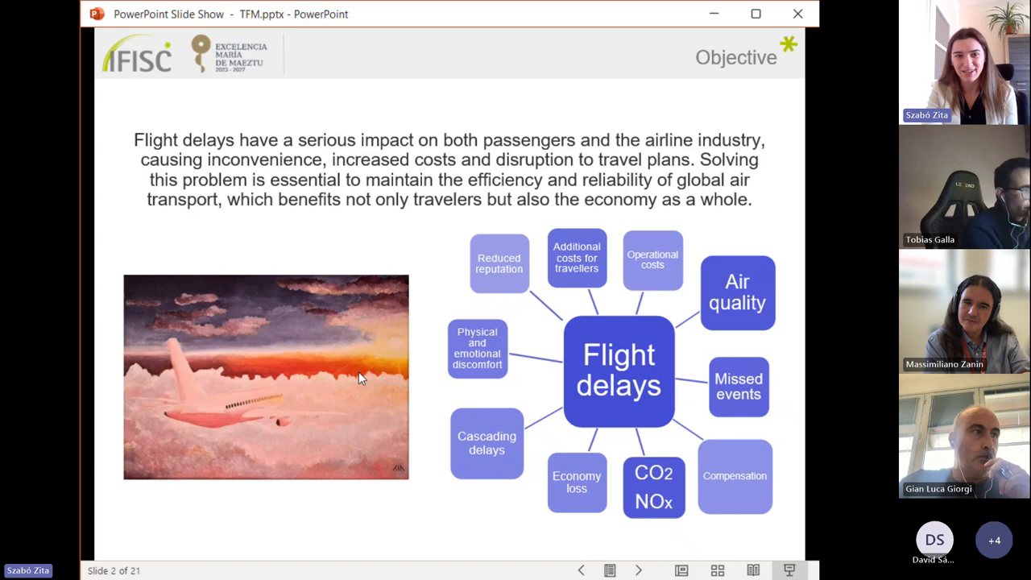
mouse_move(429, 395)
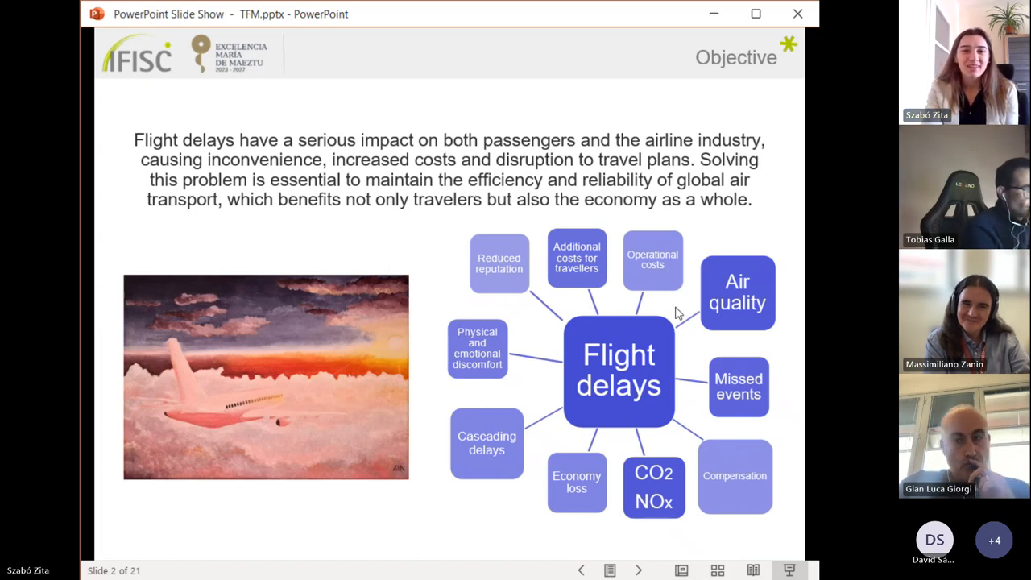
mouse_move(784, 233)
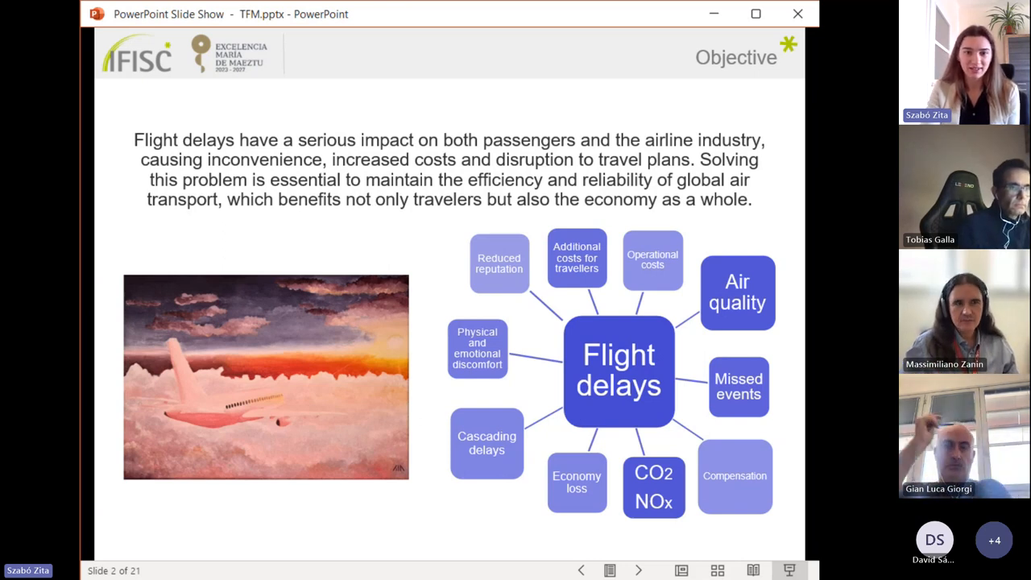
- Advance to slide 3, the Content slide listing six thesis sections
left_click(638, 570)
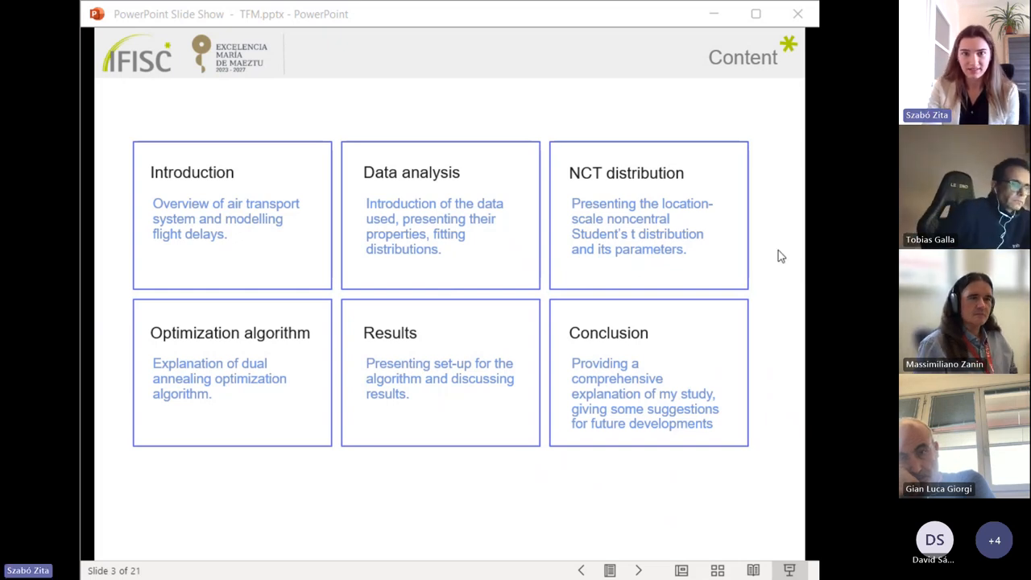
mouse_move(769, 246)
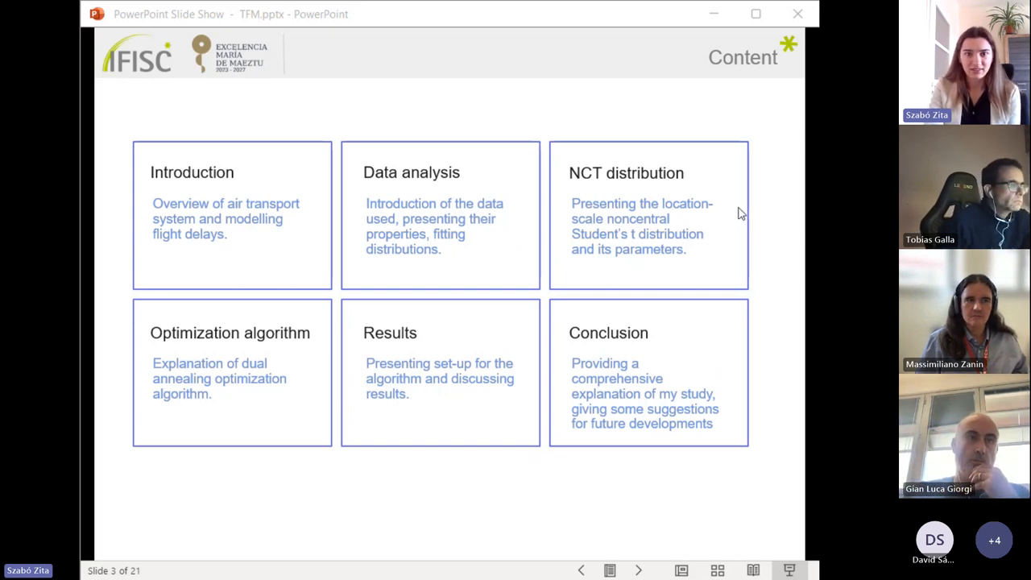
mouse_move(701, 229)
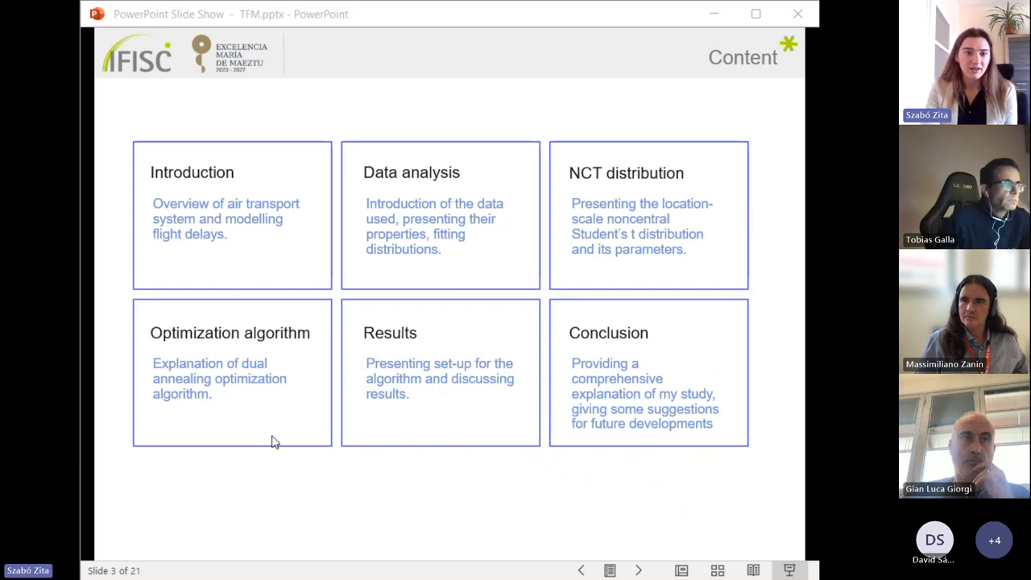
mouse_move(302, 400)
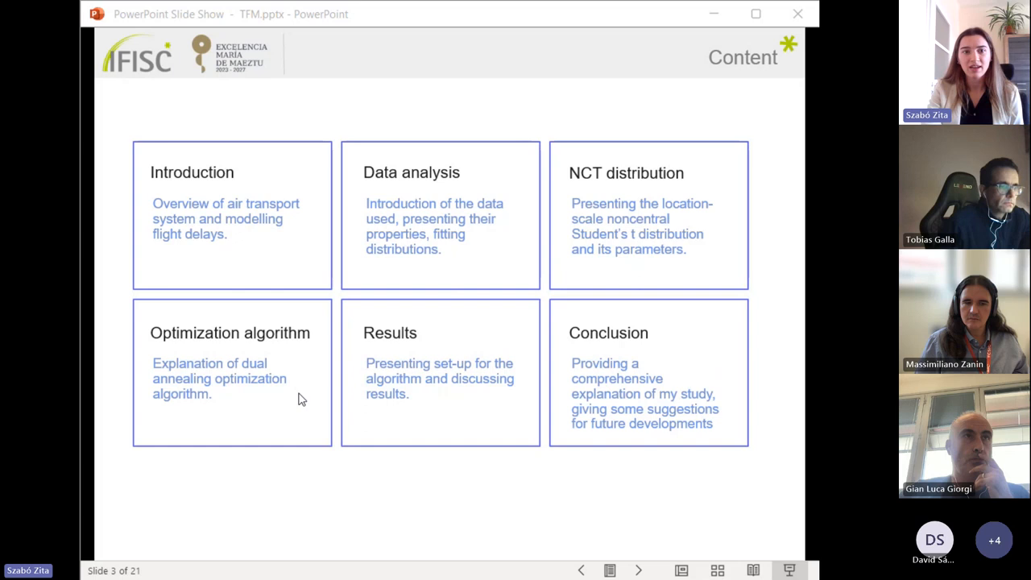
mouse_move(463, 341)
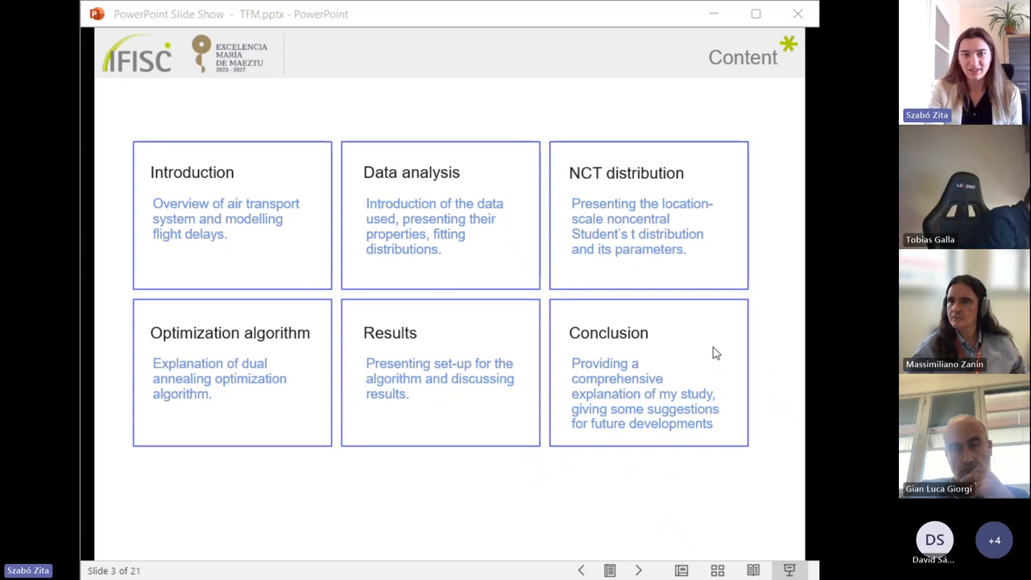
mouse_move(756, 413)
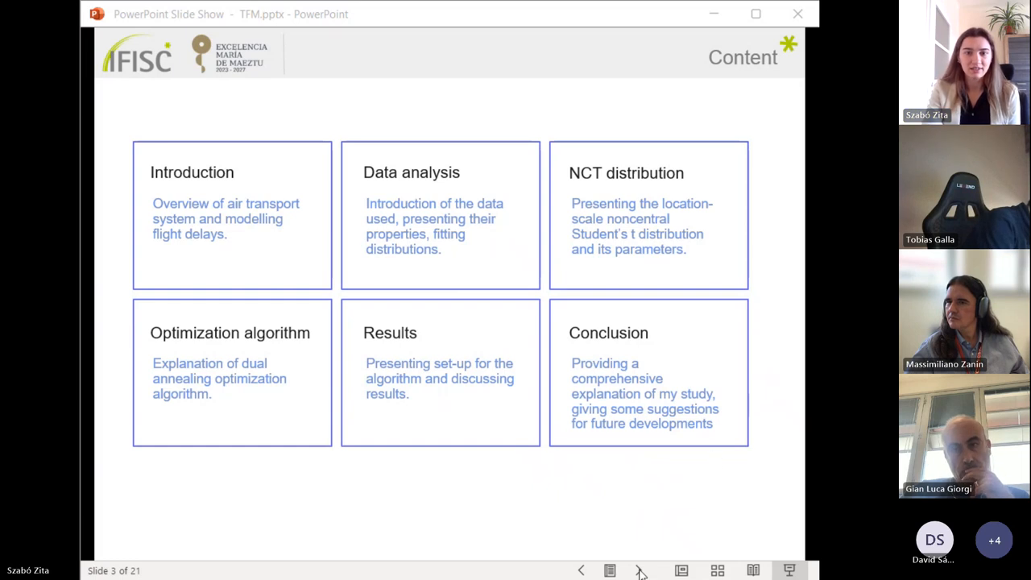
- Advance to slide 4, the Introduction on the aviation system and delays
left_click(638, 571)
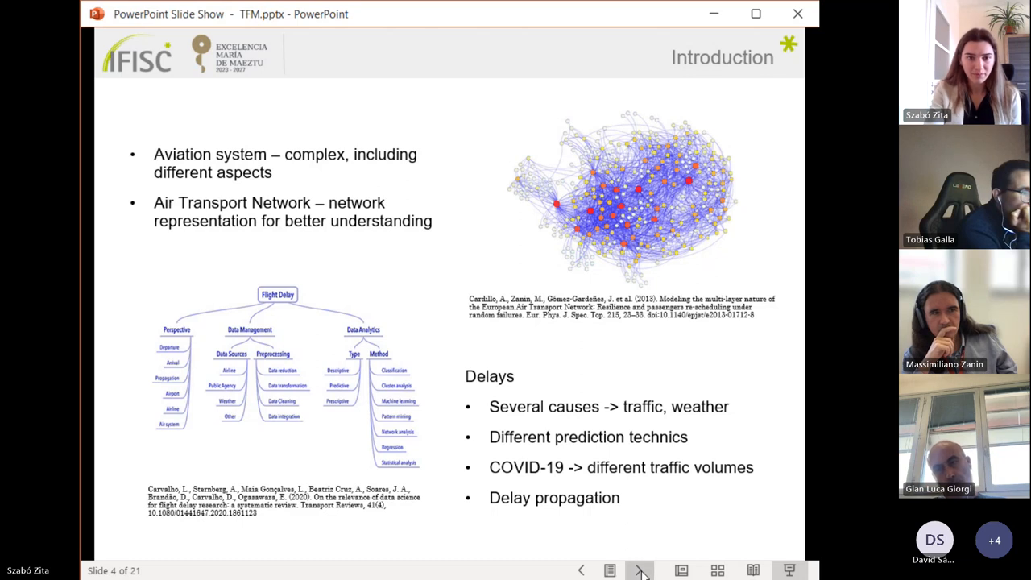
left_click(640, 571)
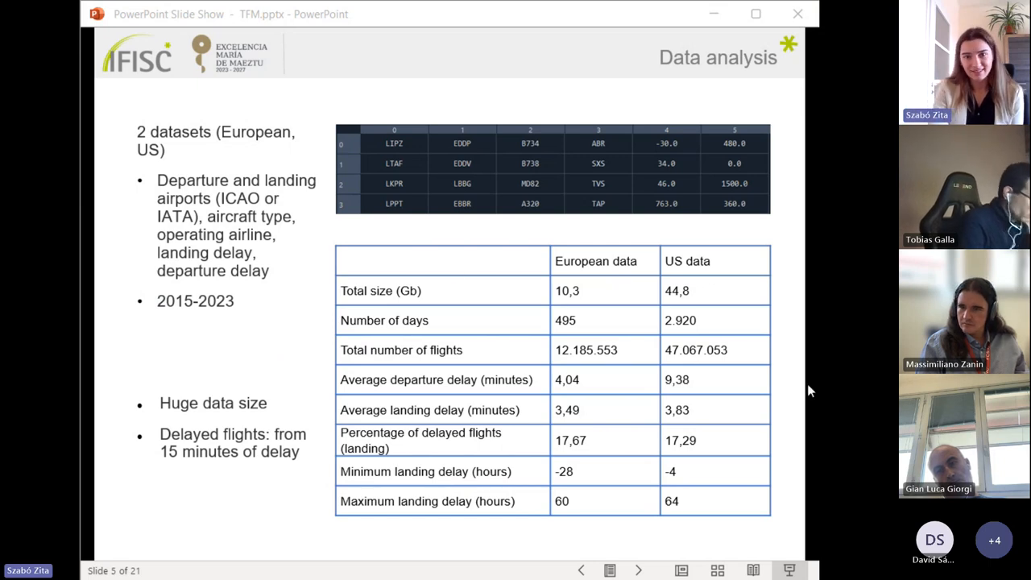
mouse_move(674, 233)
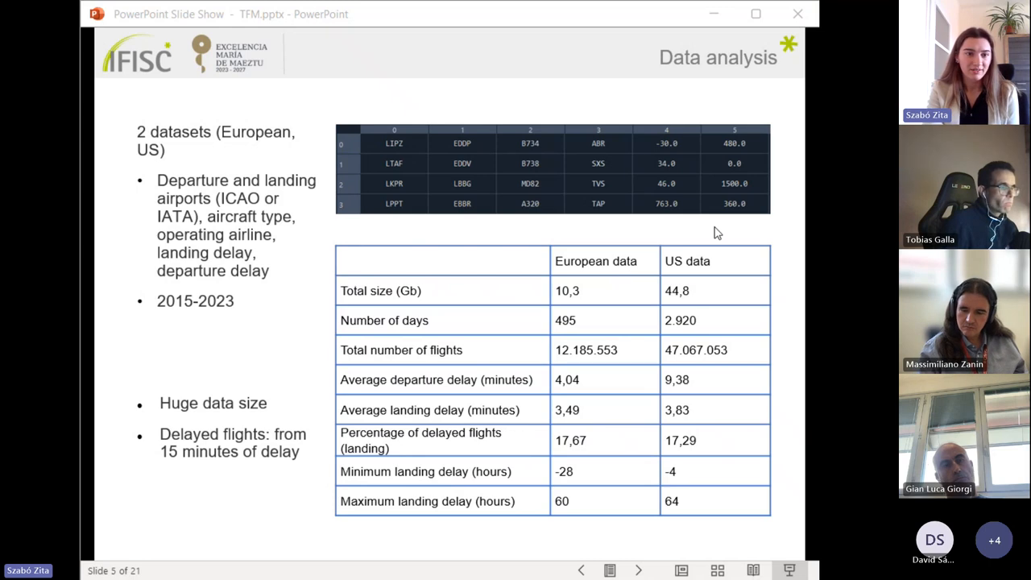
mouse_move(514, 215)
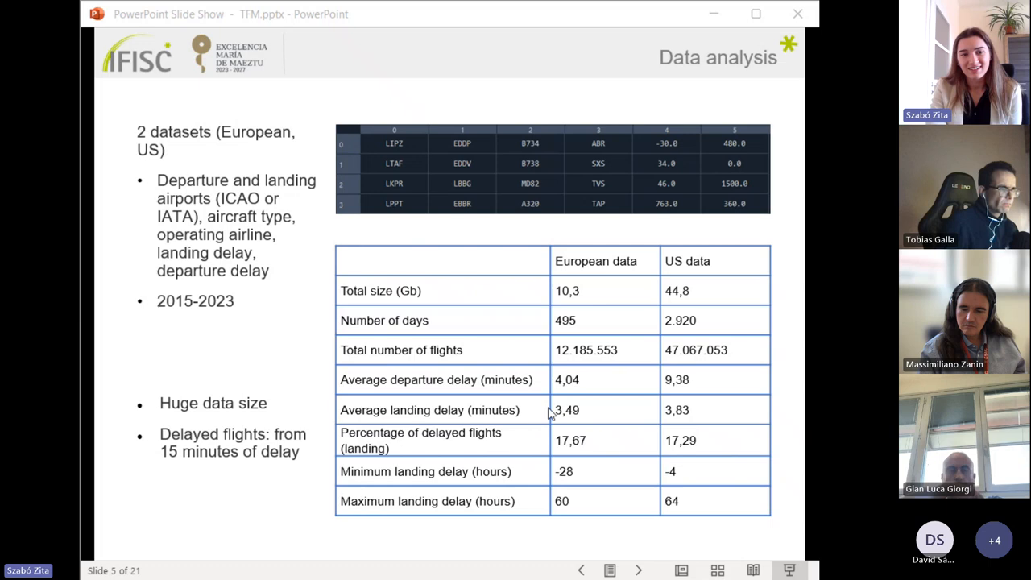
mouse_move(555, 419)
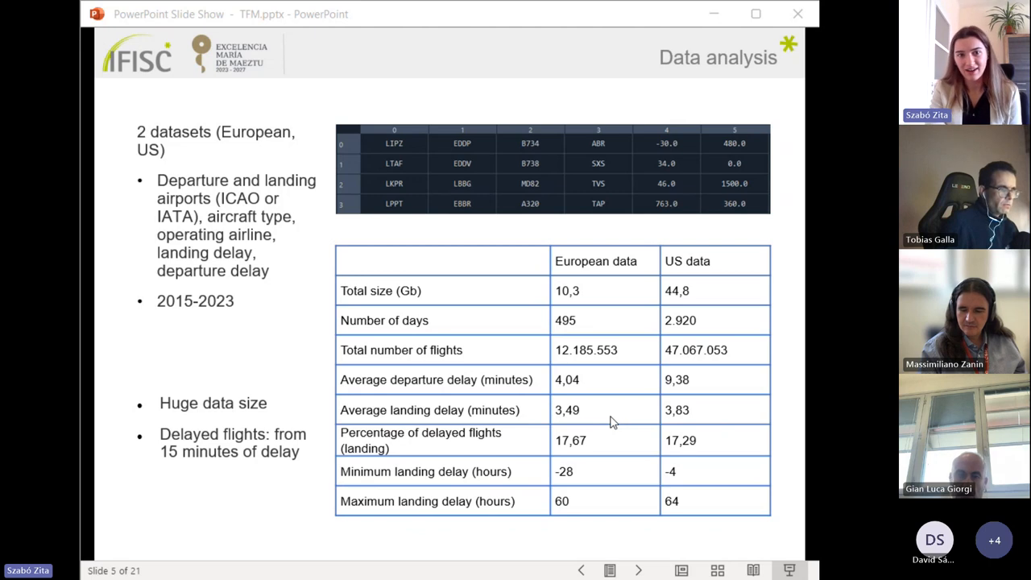
mouse_move(610, 387)
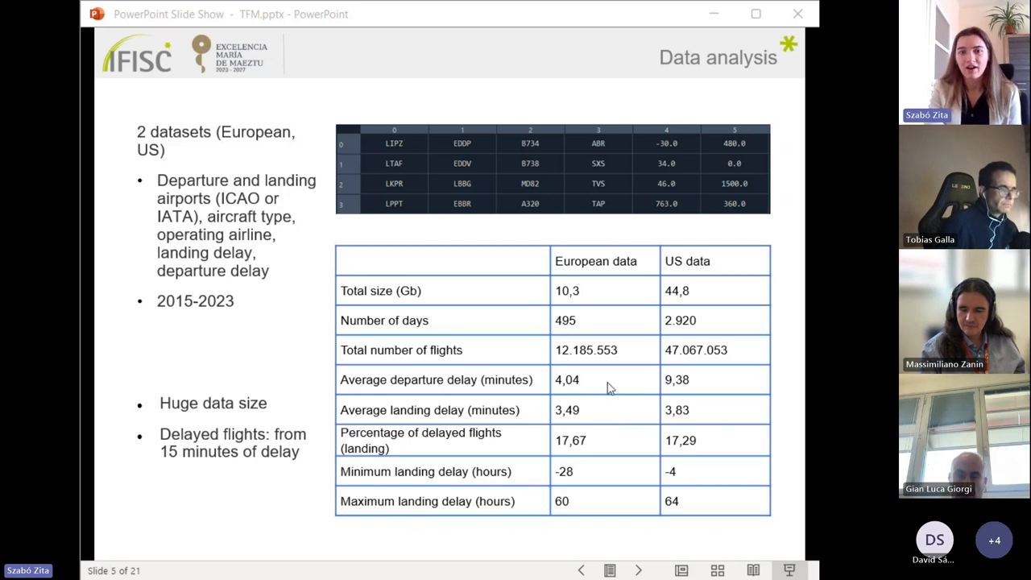
mouse_move(780, 403)
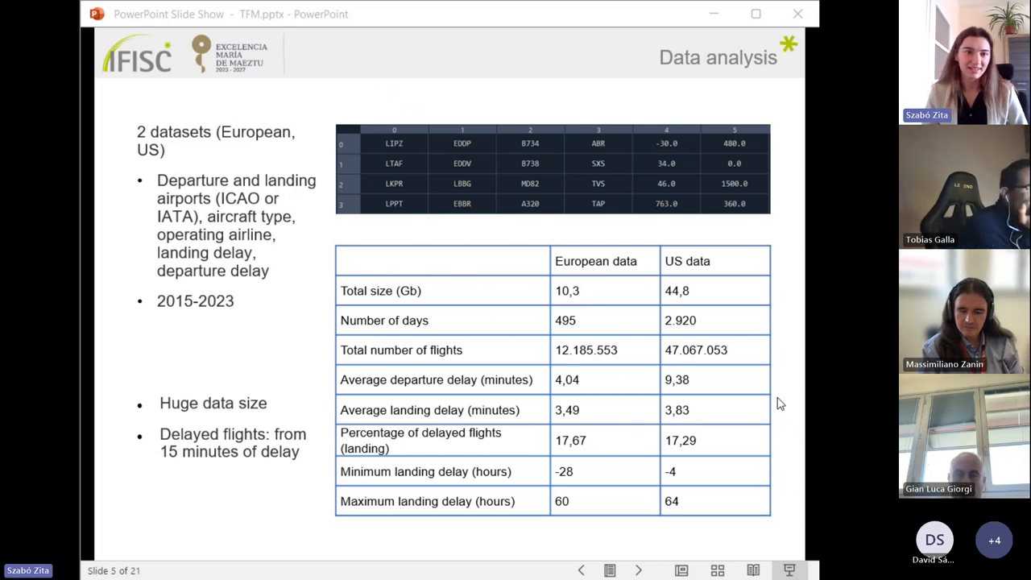
mouse_move(336, 430)
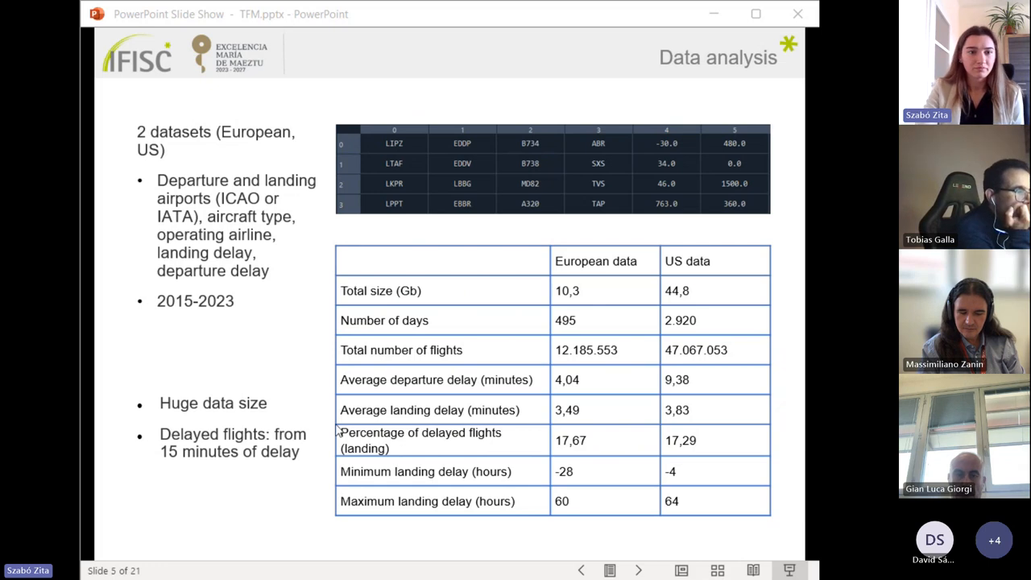
mouse_move(326, 478)
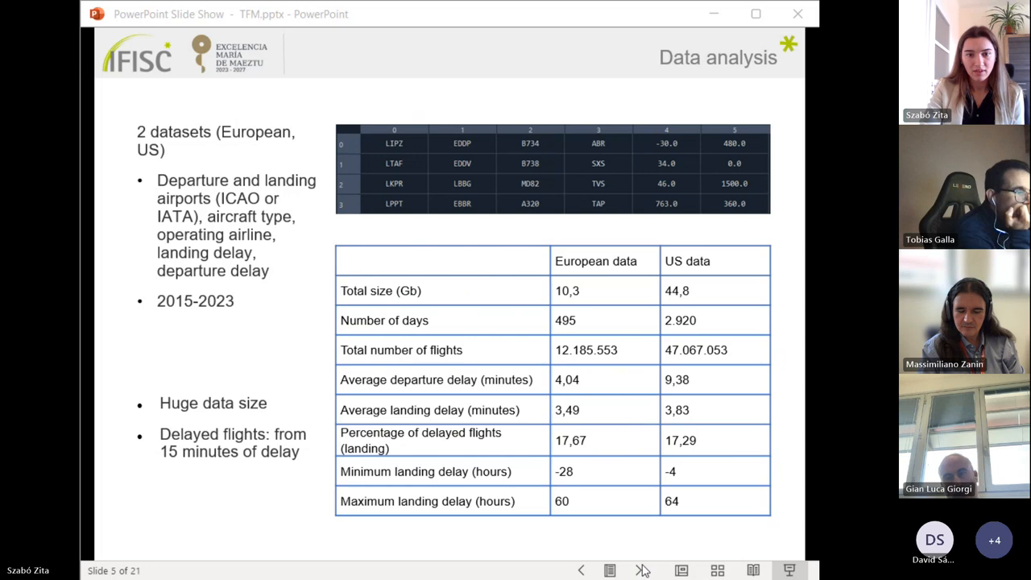
left_click(639, 571)
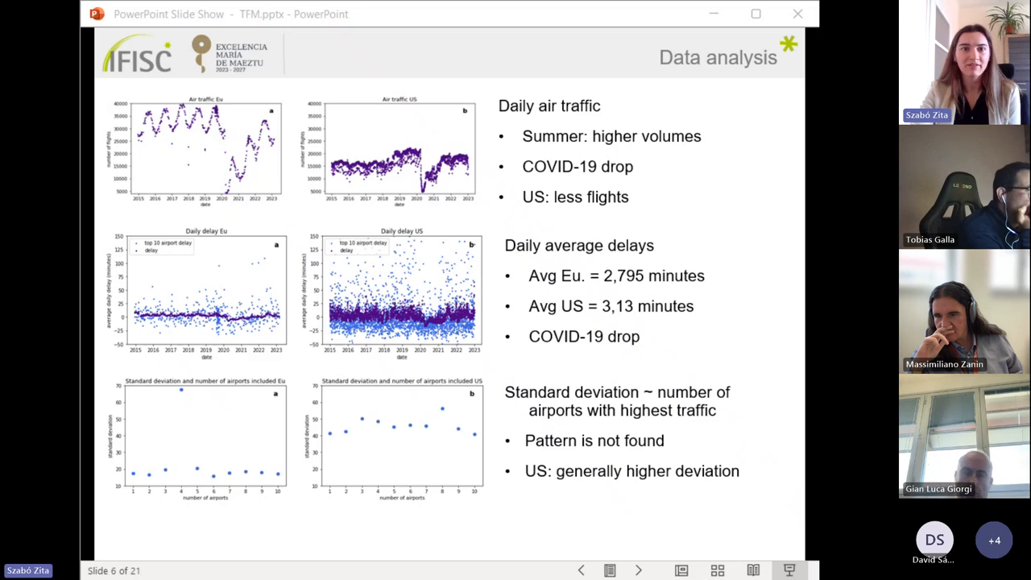
mouse_move(735, 179)
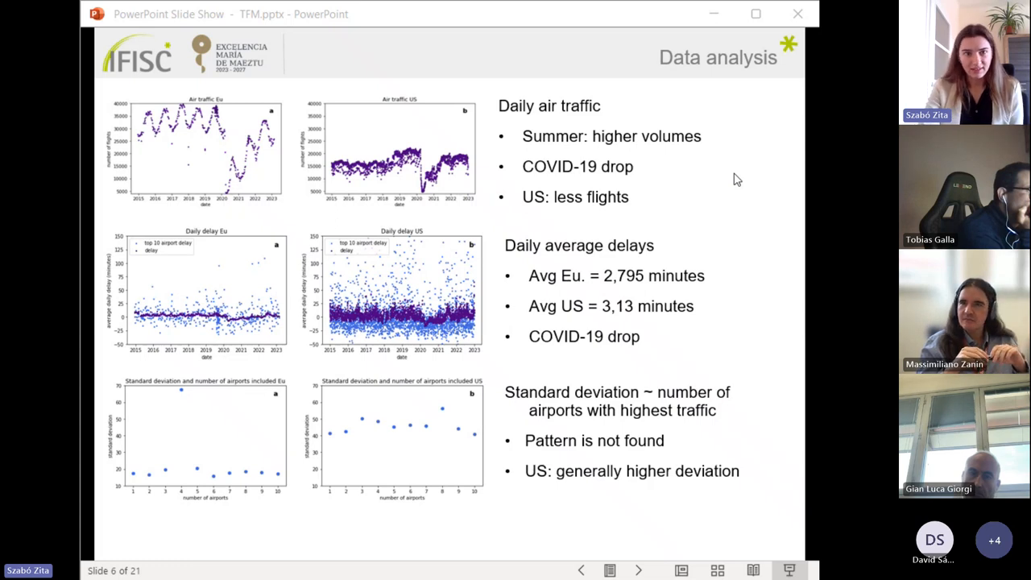
mouse_move(425, 199)
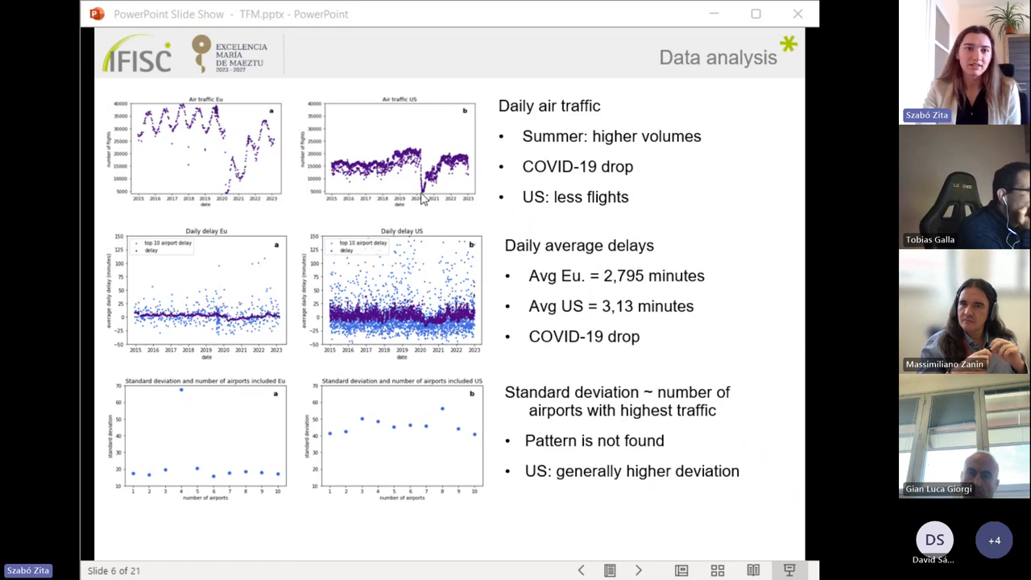
mouse_move(486, 168)
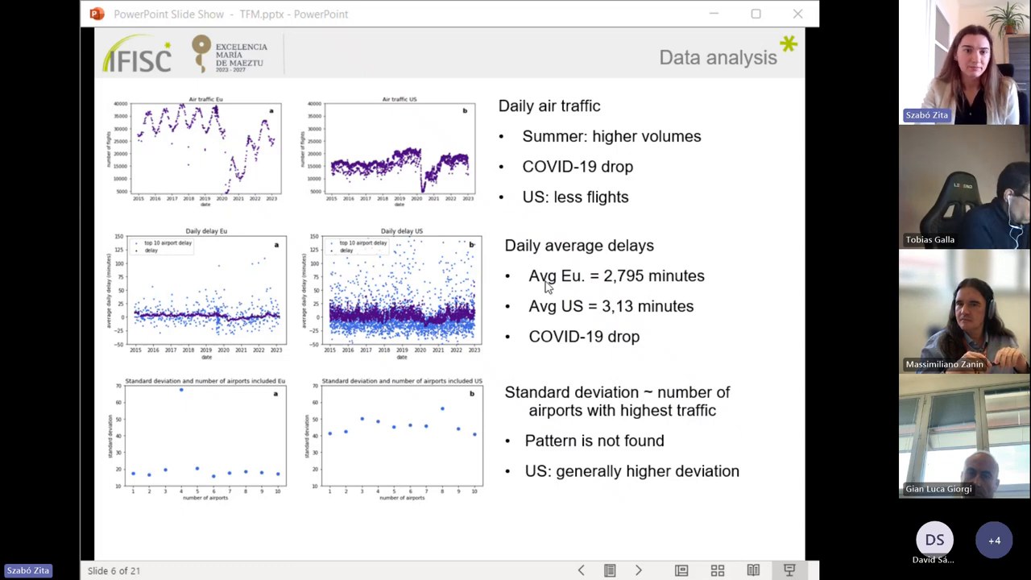
mouse_move(502, 312)
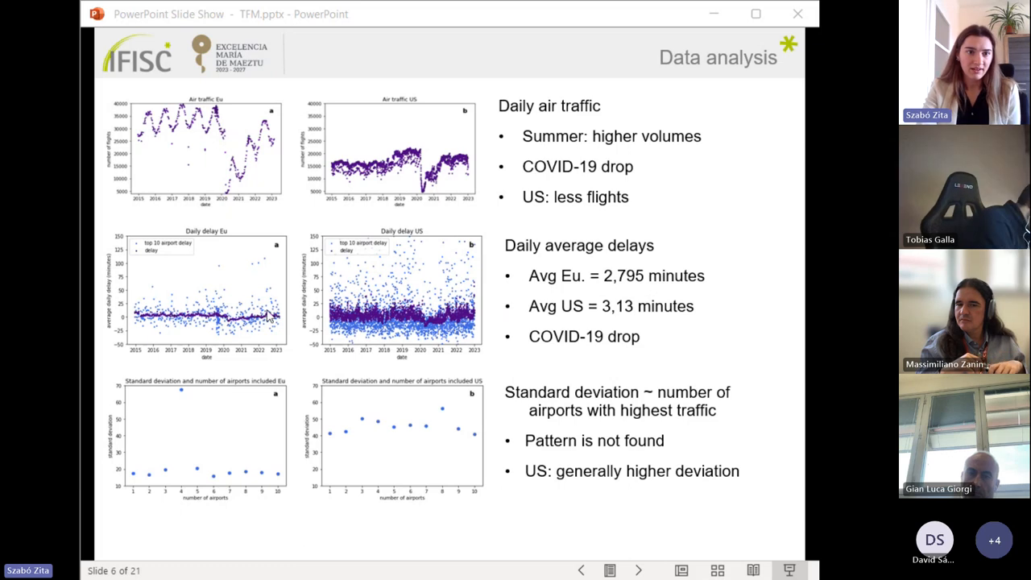
mouse_move(328, 336)
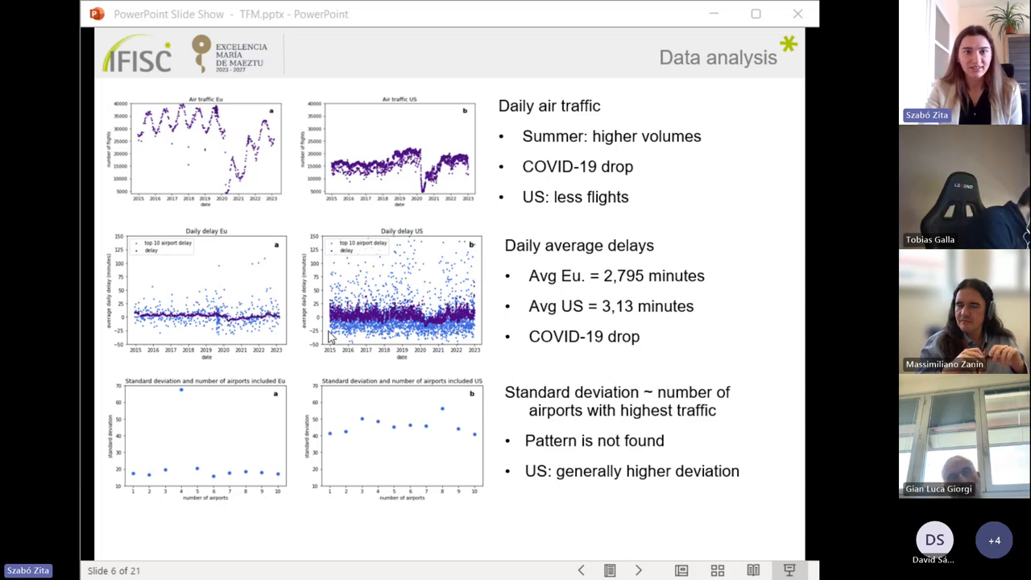
mouse_move(426, 321)
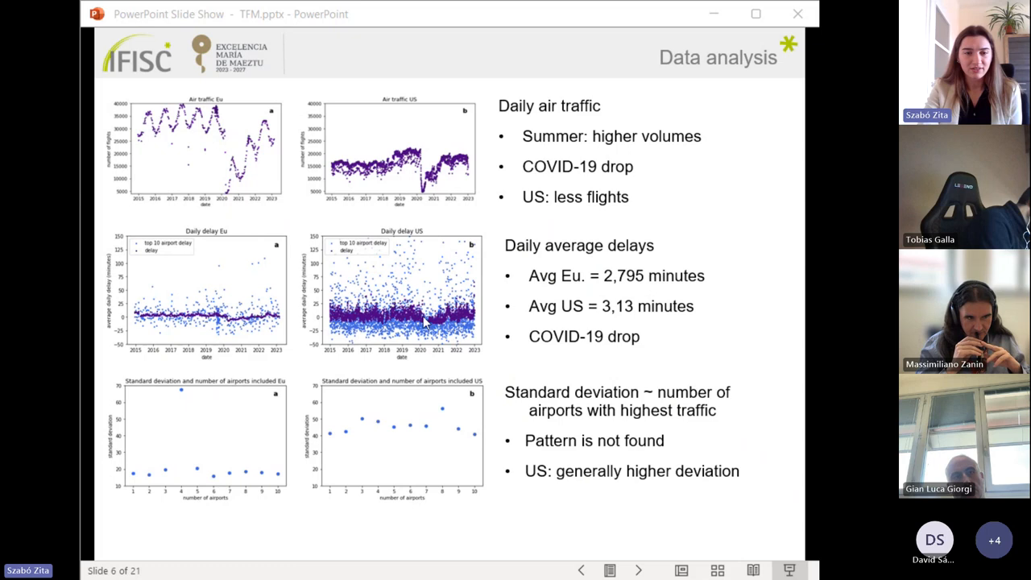
mouse_move(427, 322)
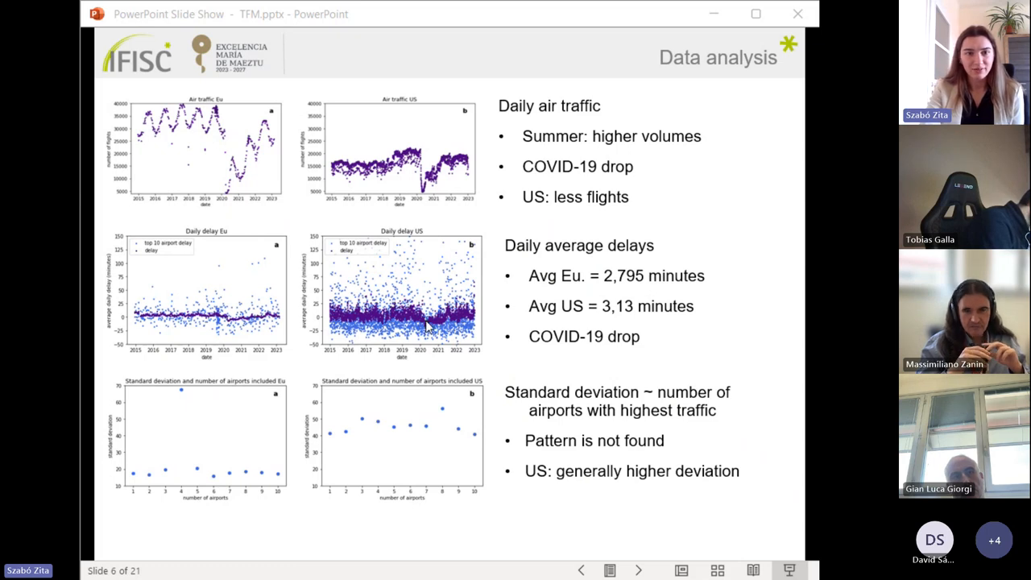
mouse_move(532, 347)
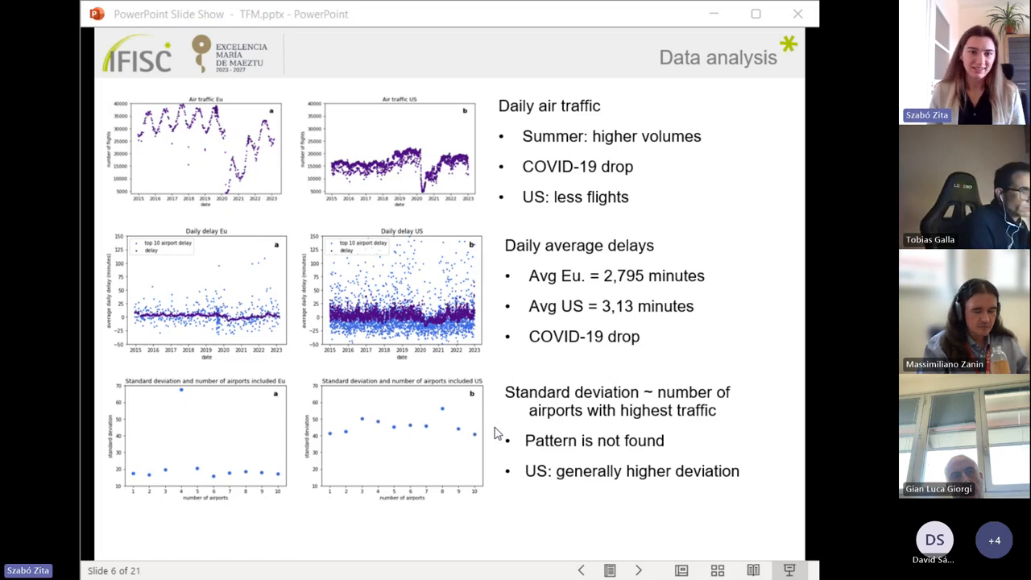
mouse_move(500, 422)
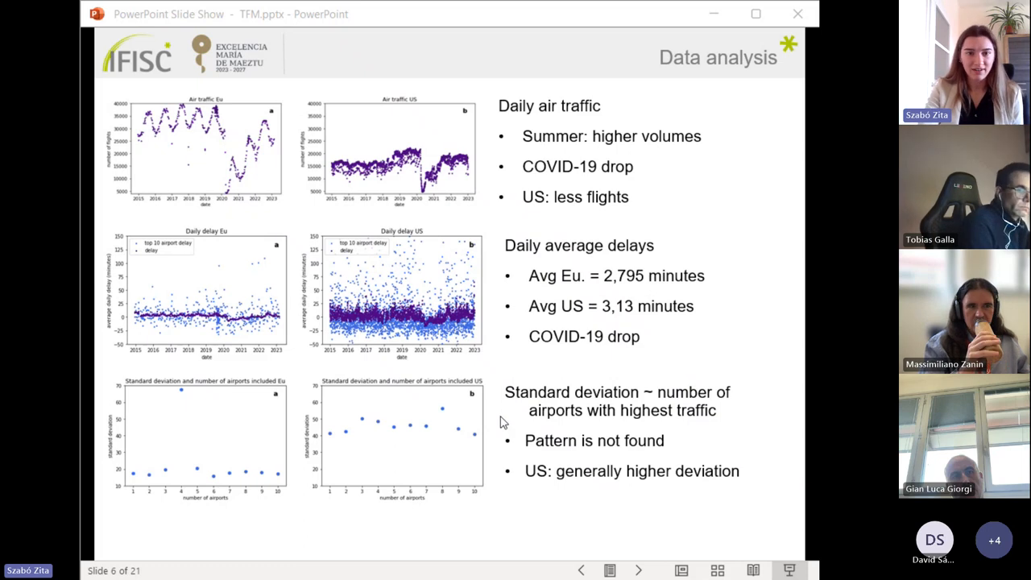
mouse_move(733, 425)
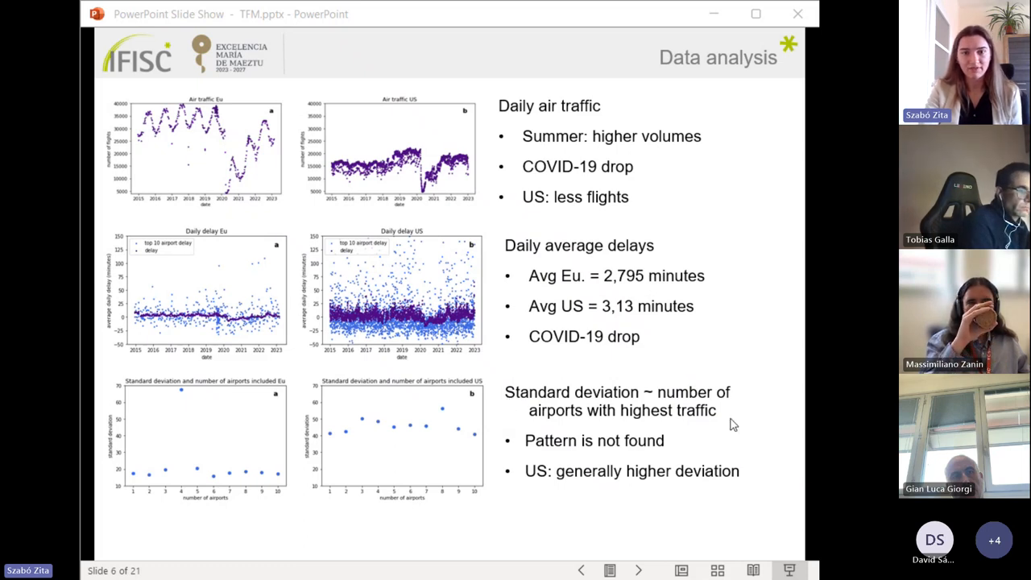
mouse_move(656, 423)
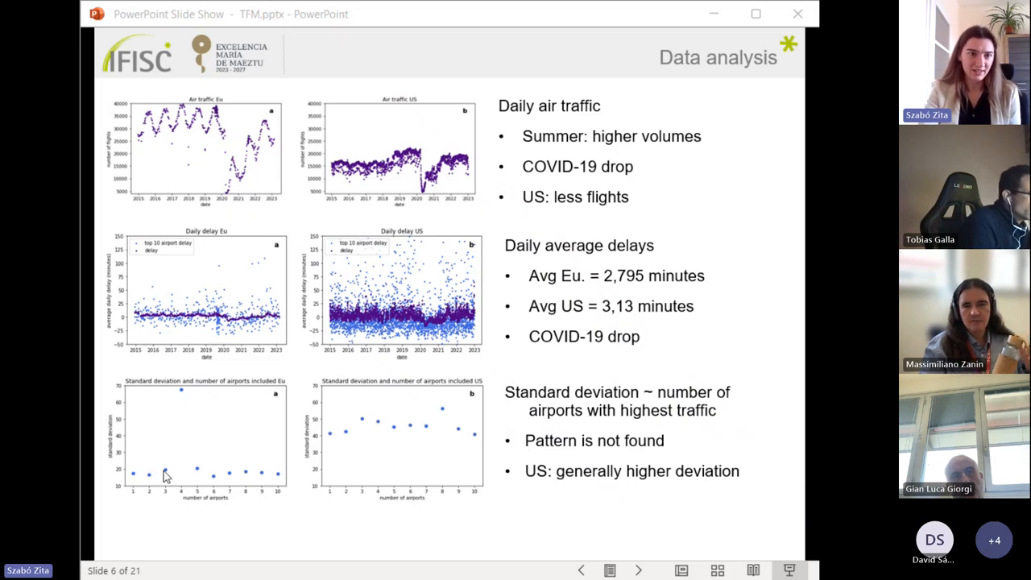
mouse_move(448, 433)
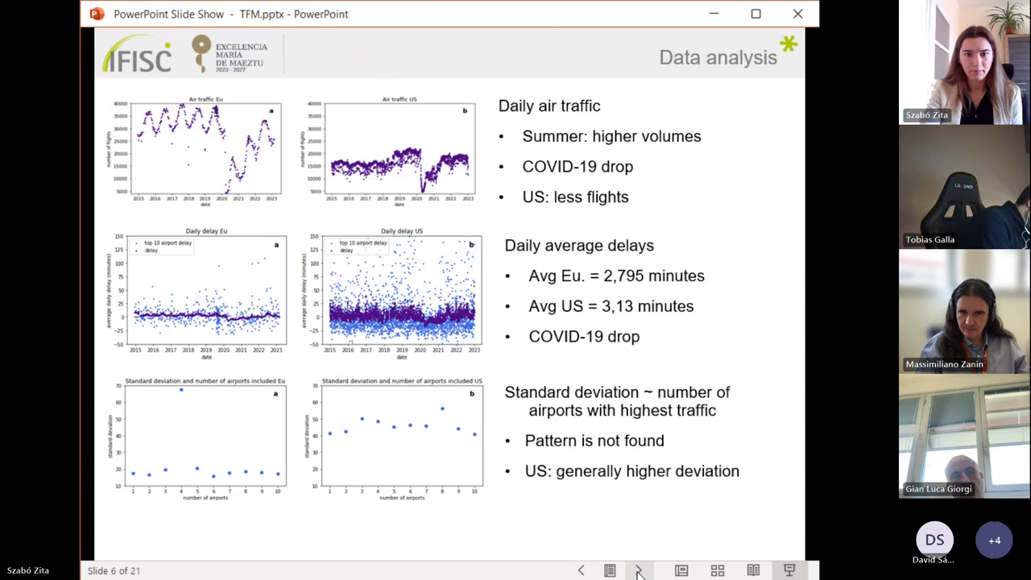
- Advance from the traffic and delay charts to slide 7, the quadratic models slide
left_click(639, 570)
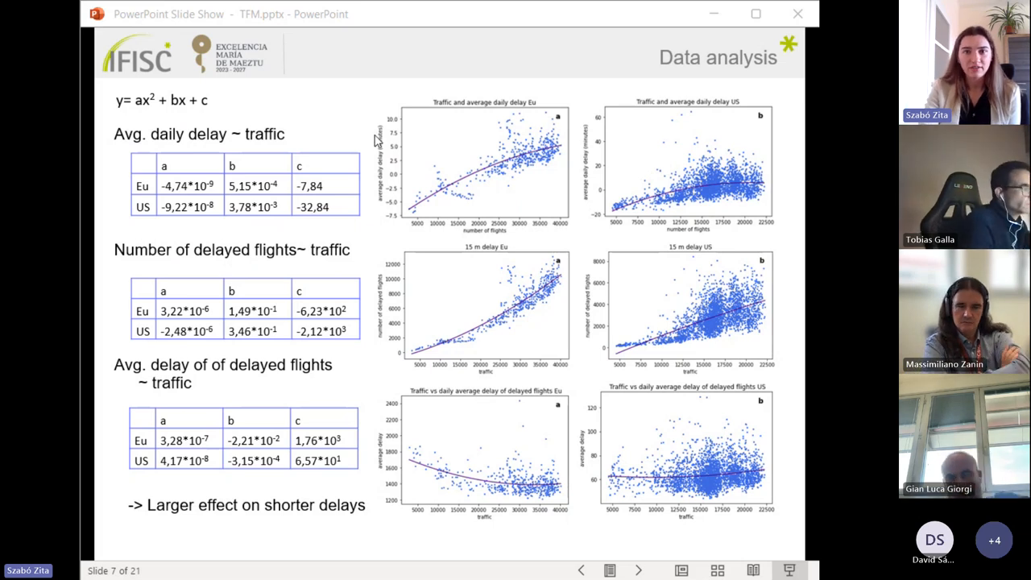
mouse_move(371, 127)
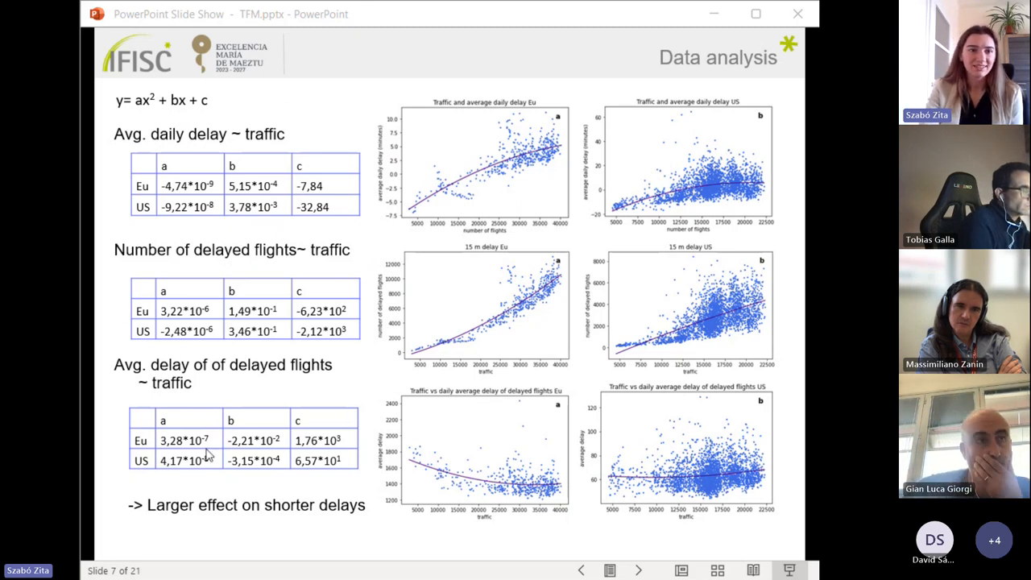
mouse_move(362, 143)
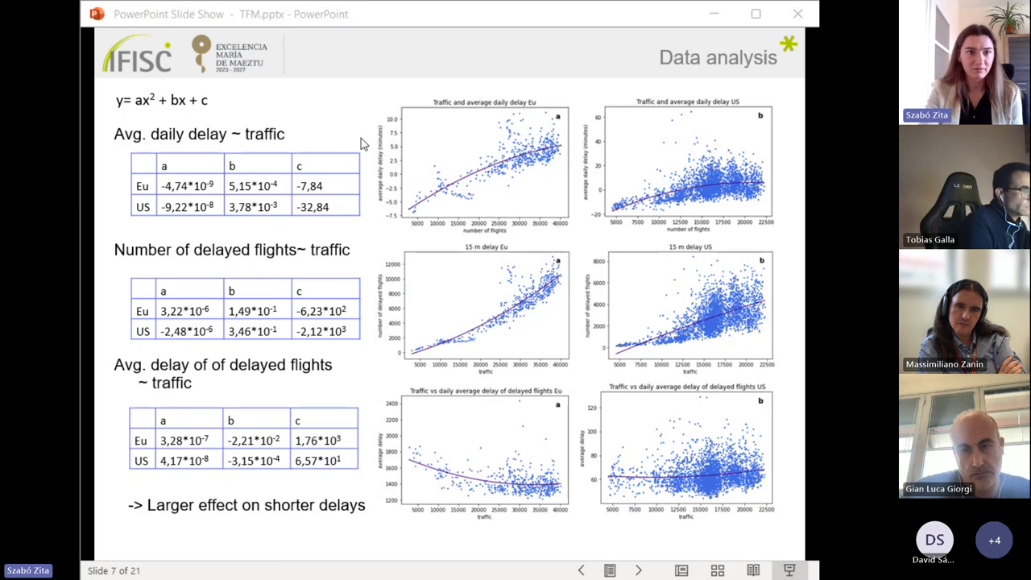
mouse_move(270, 169)
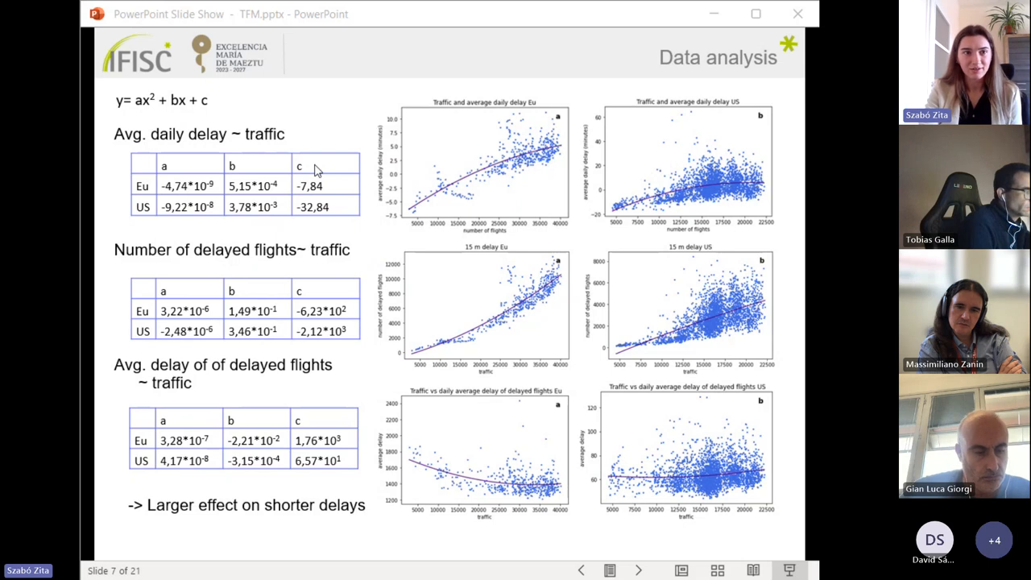
mouse_move(476, 116)
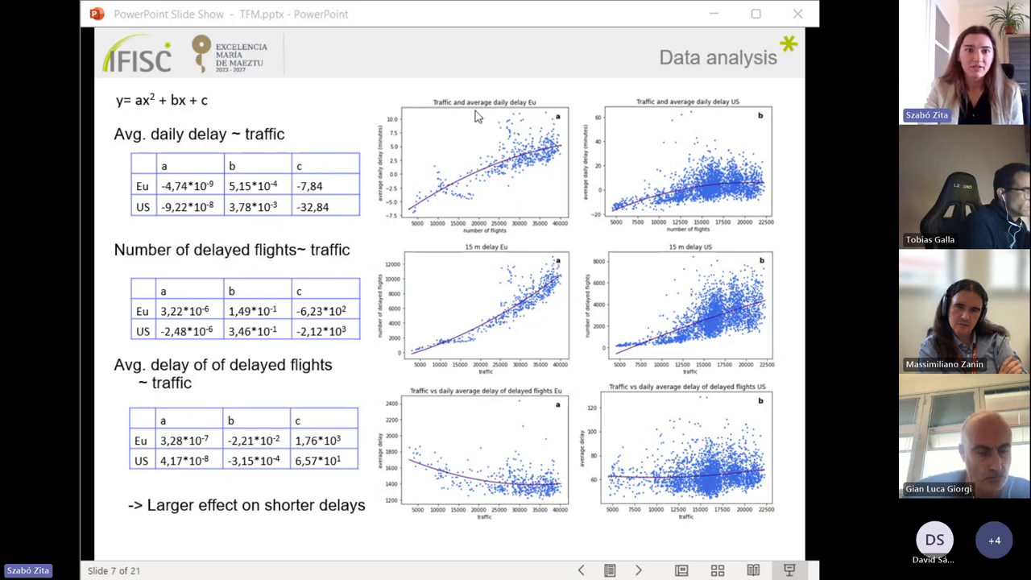
mouse_move(812, 180)
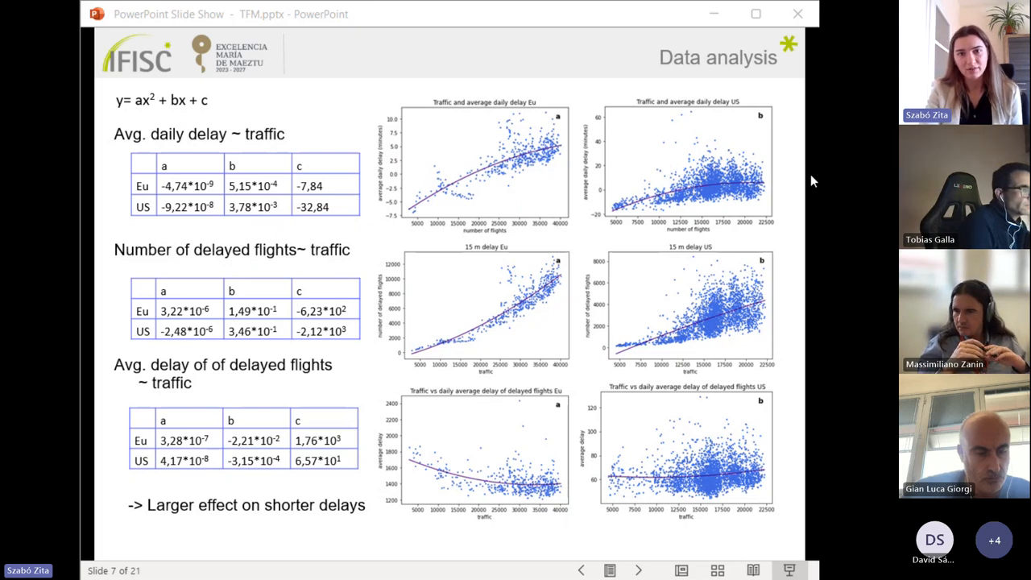
mouse_move(763, 231)
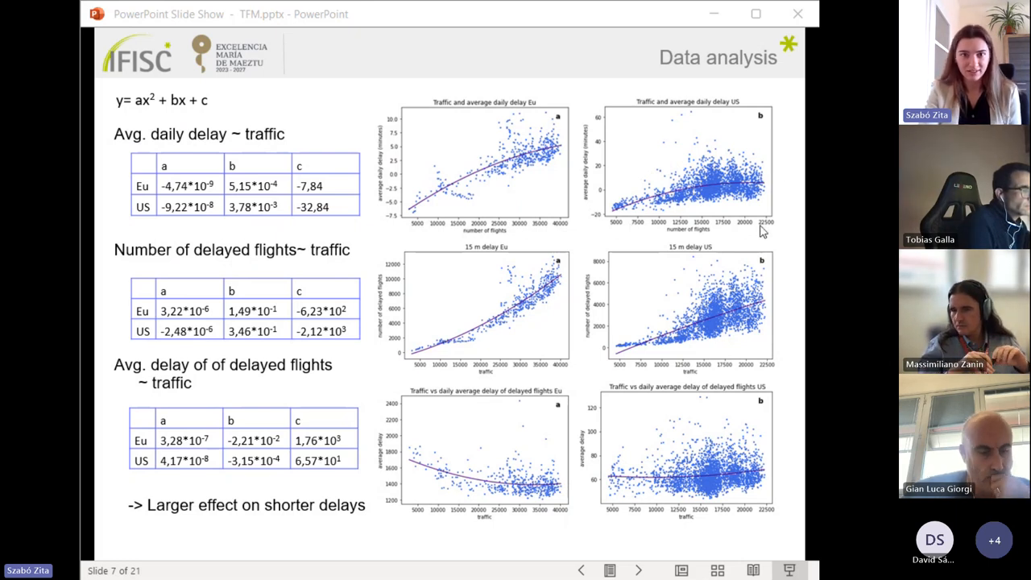
mouse_move(490, 319)
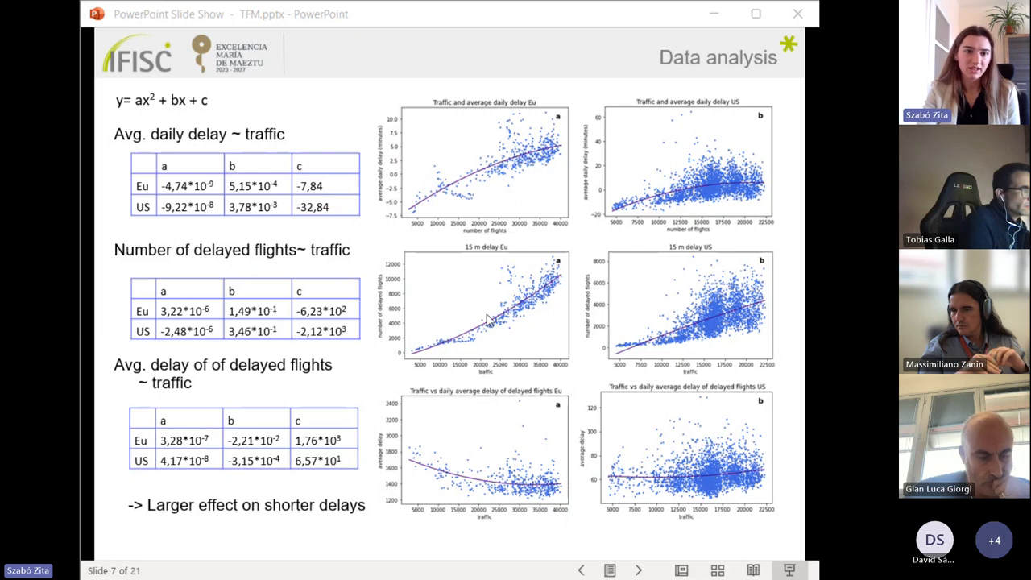
mouse_move(388, 266)
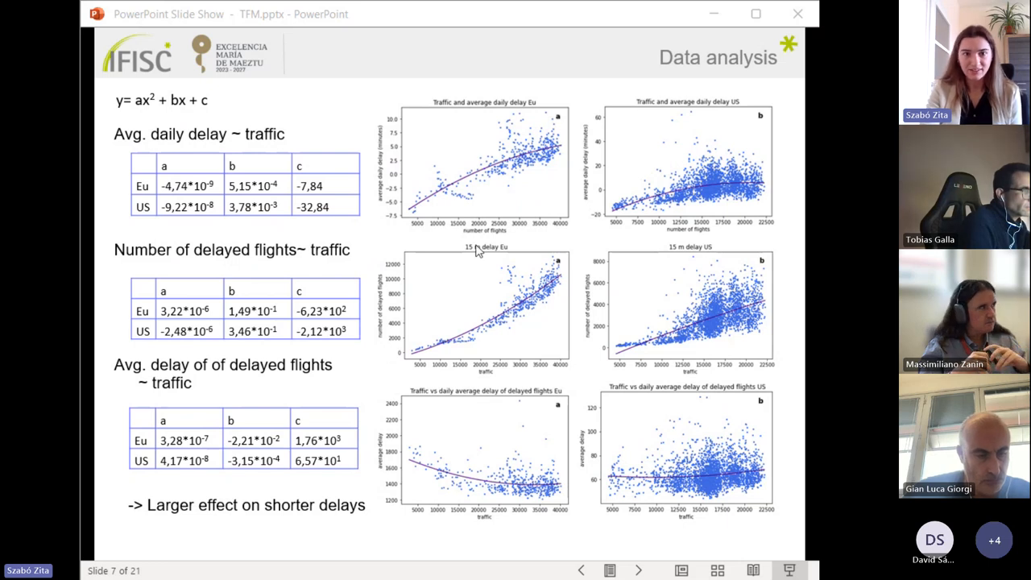
mouse_move(427, 472)
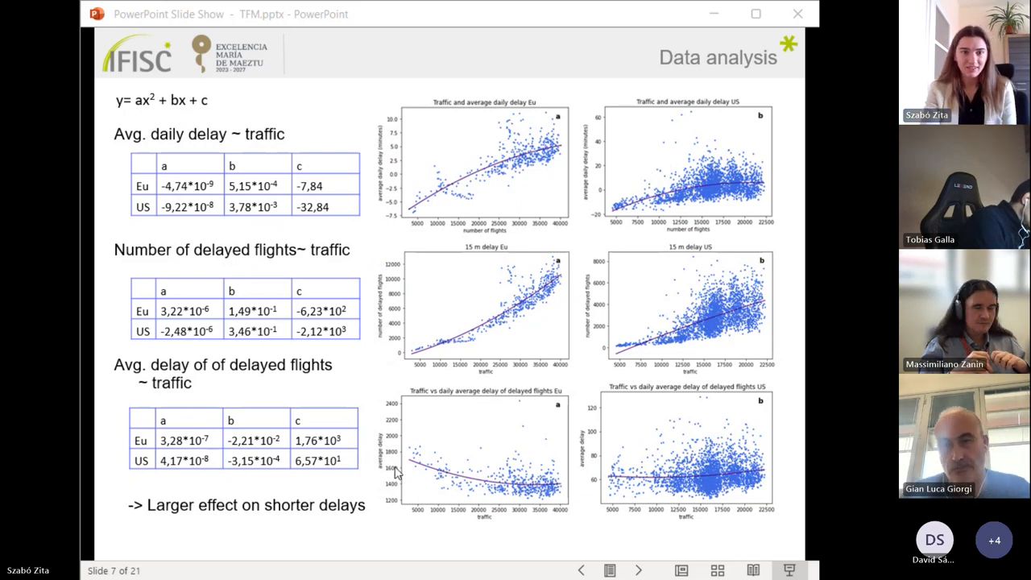
mouse_move(418, 324)
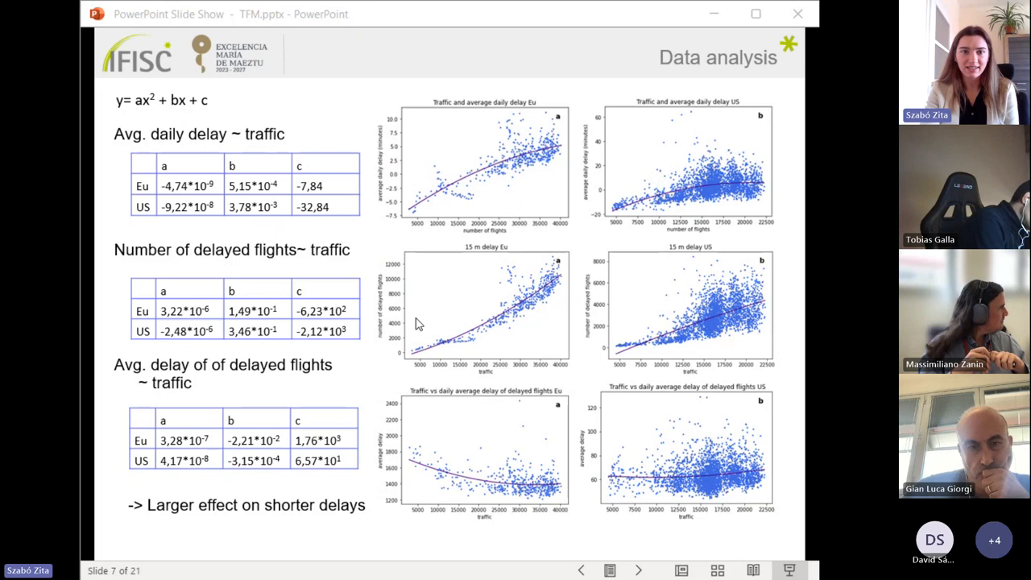
mouse_move(687, 483)
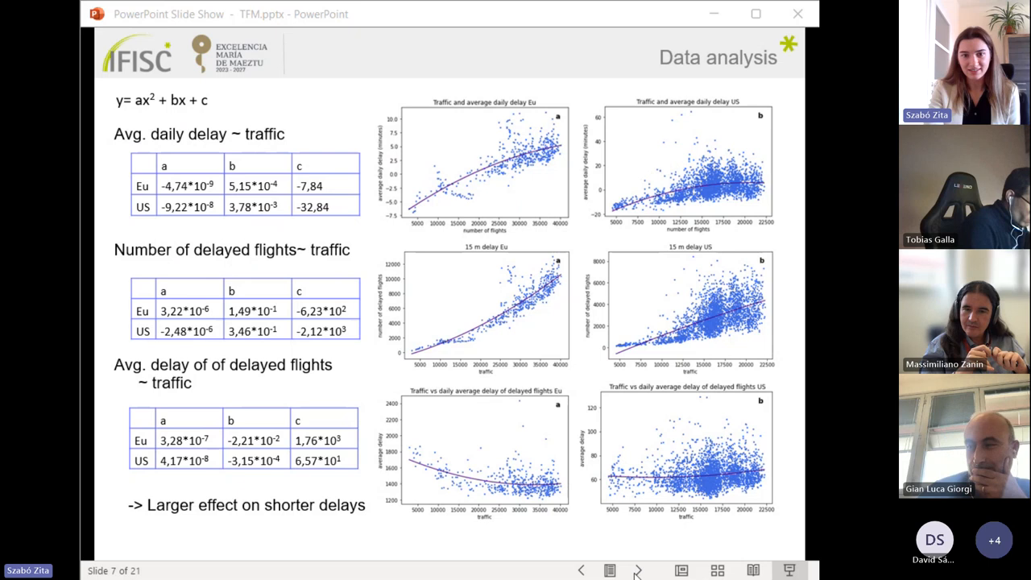
left_click(637, 570)
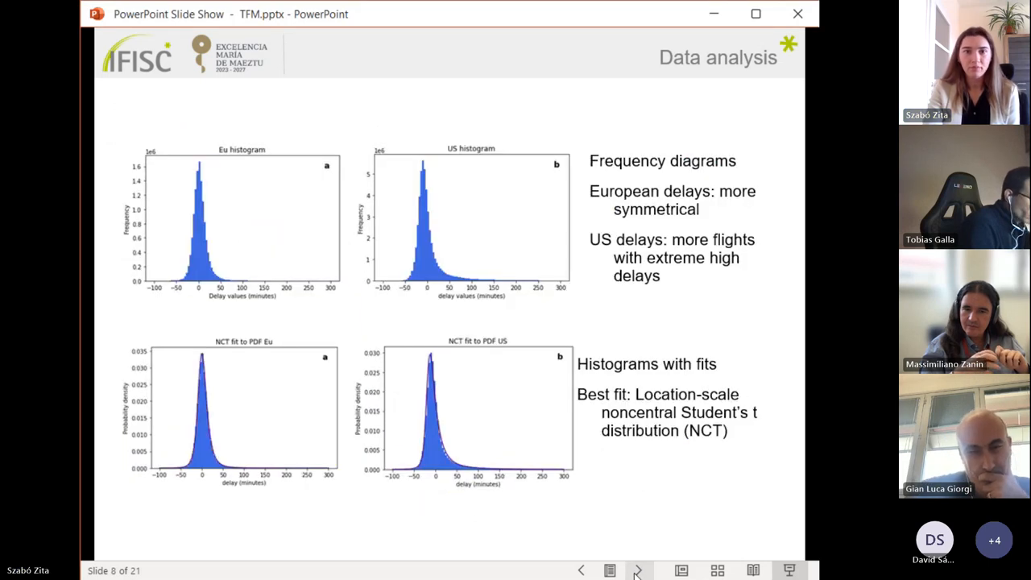
mouse_move(471, 177)
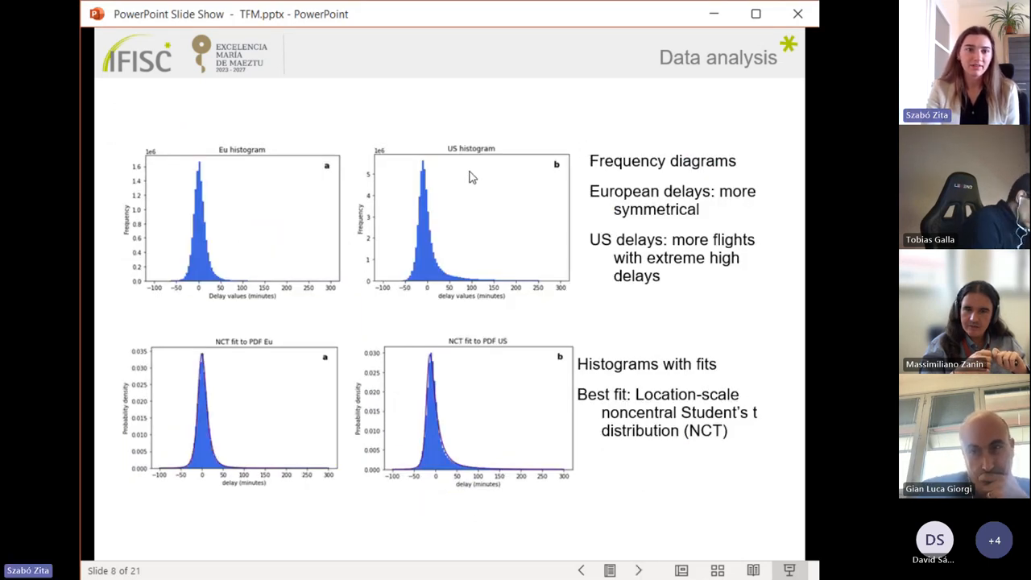
mouse_move(451, 180)
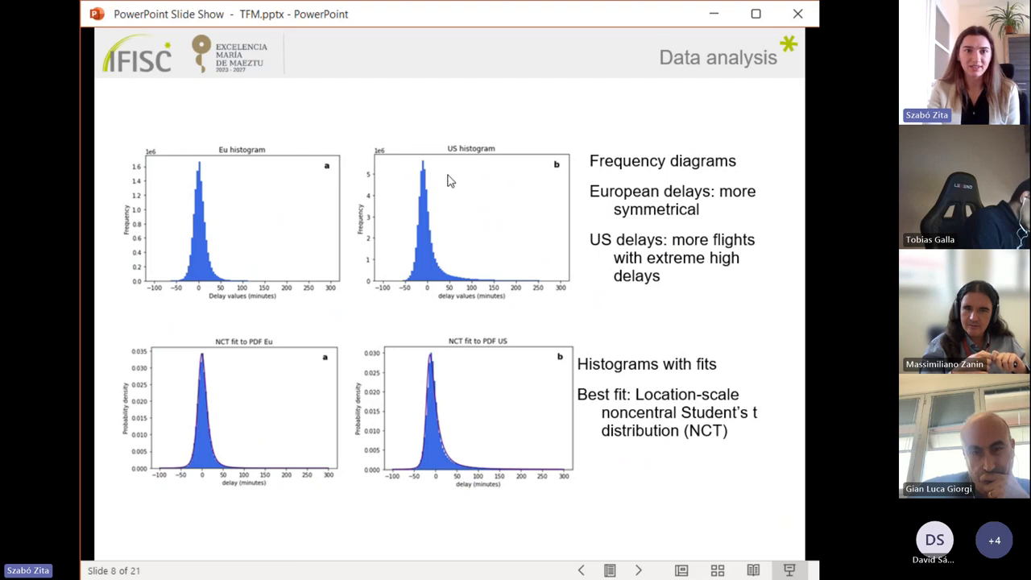
mouse_move(625, 137)
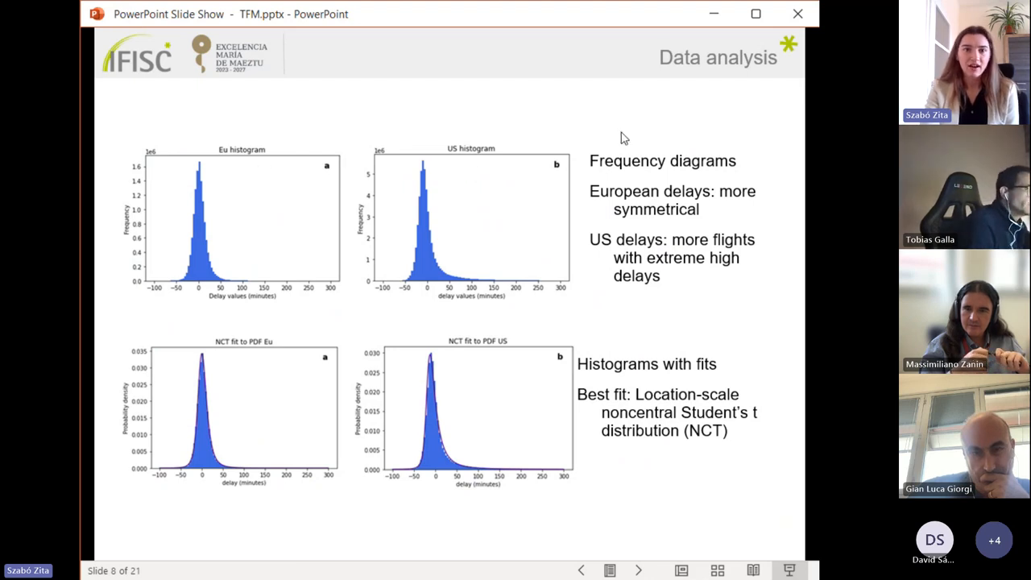
mouse_move(266, 230)
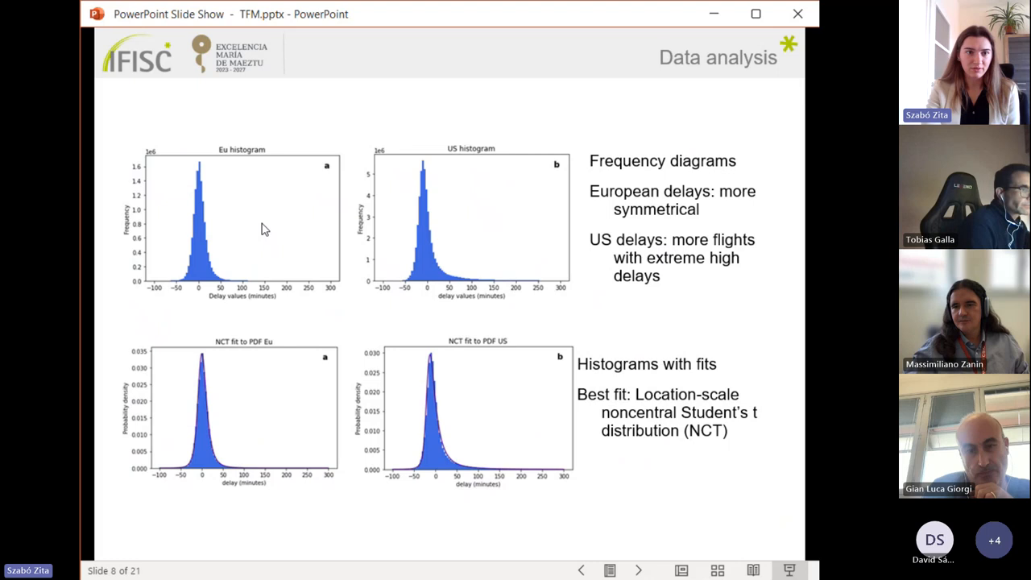
mouse_move(200, 280)
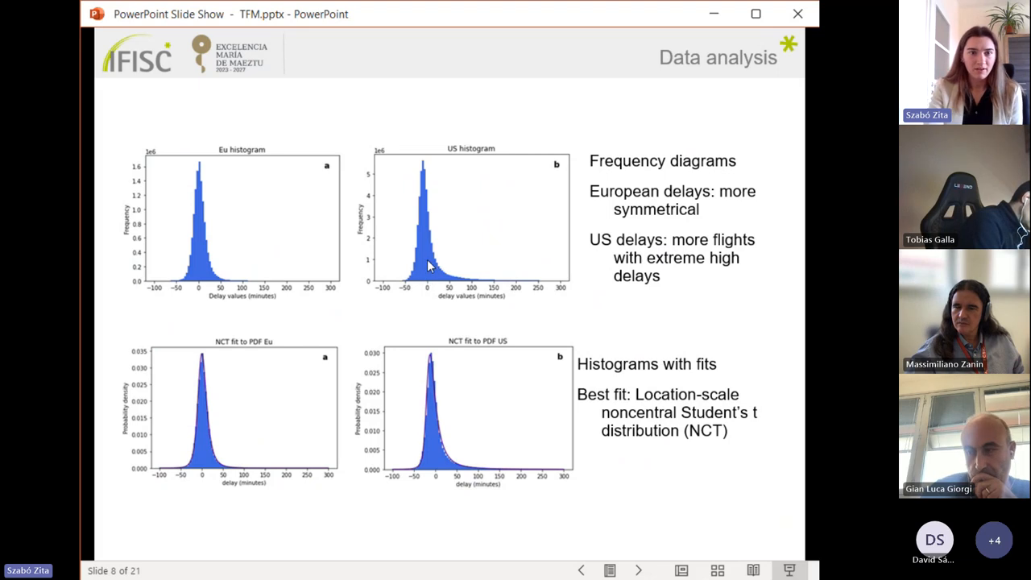
mouse_move(460, 279)
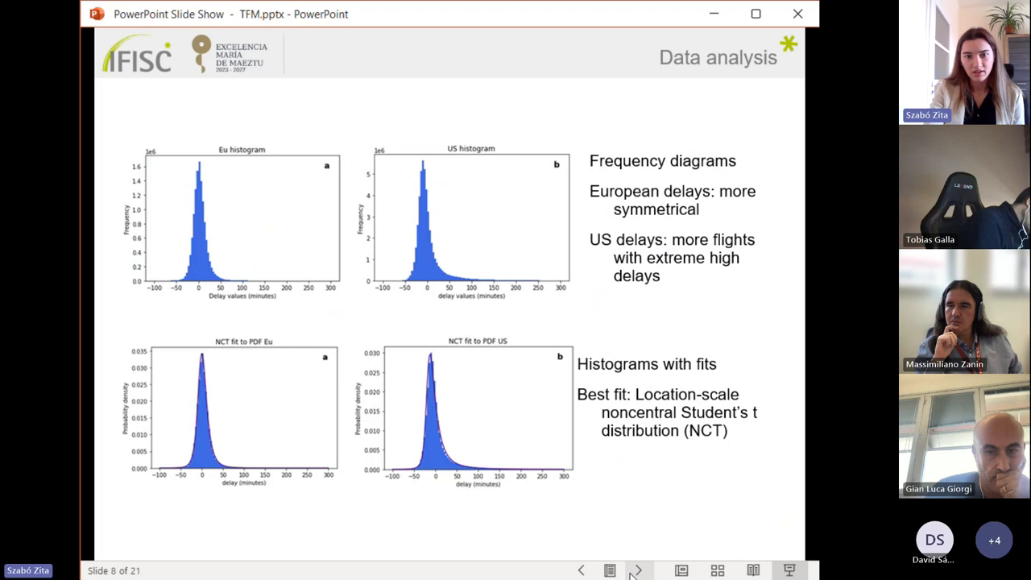
- Advance from the histograms to slide 9, the NCT density formulas slide
left_click(636, 570)
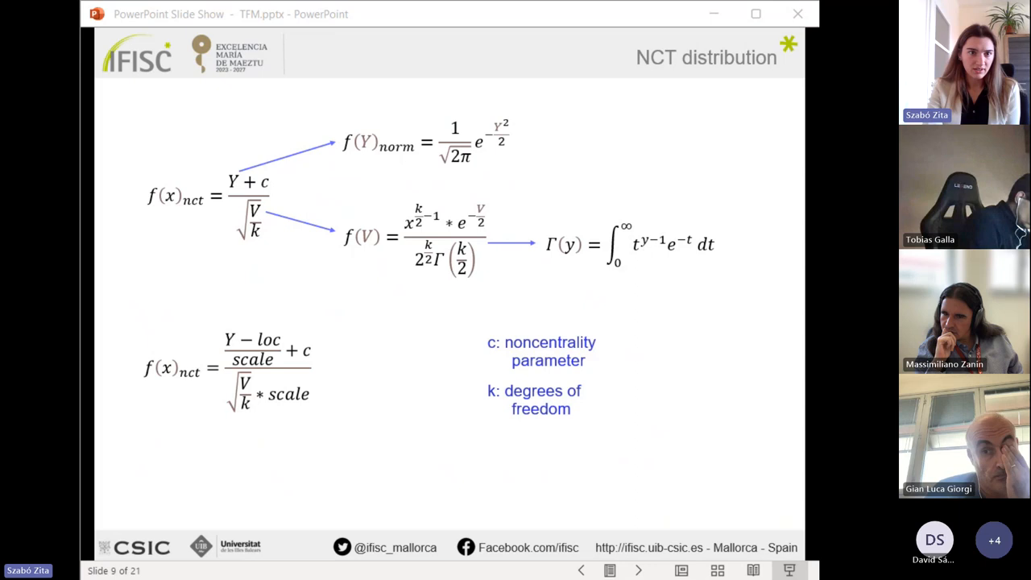
mouse_move(379, 112)
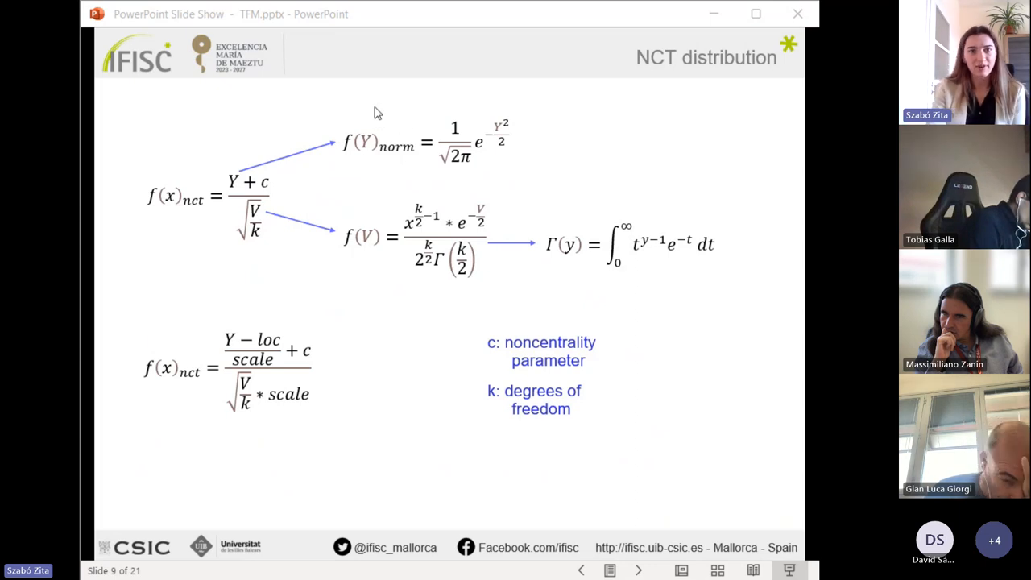
mouse_move(338, 148)
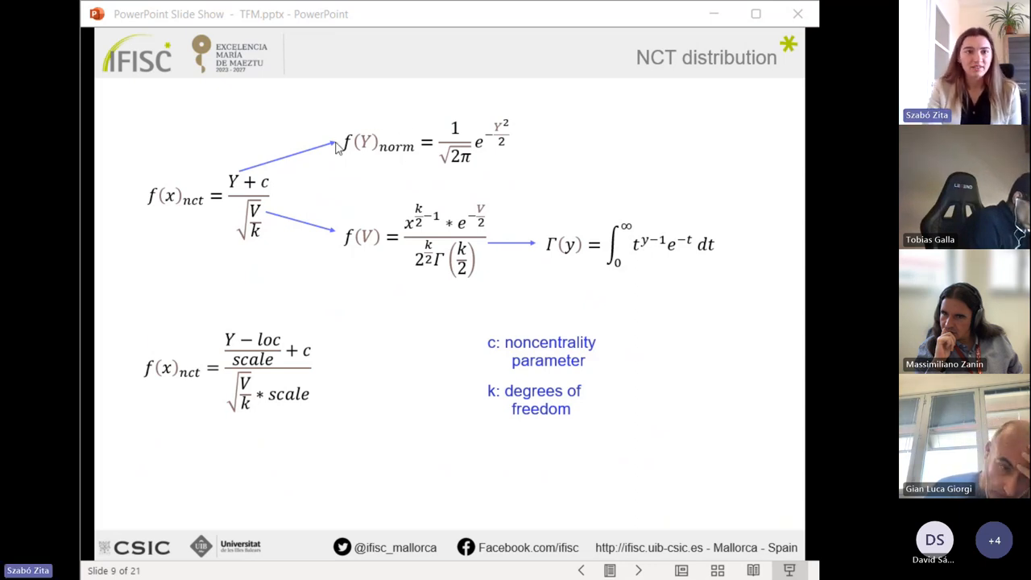
mouse_move(373, 173)
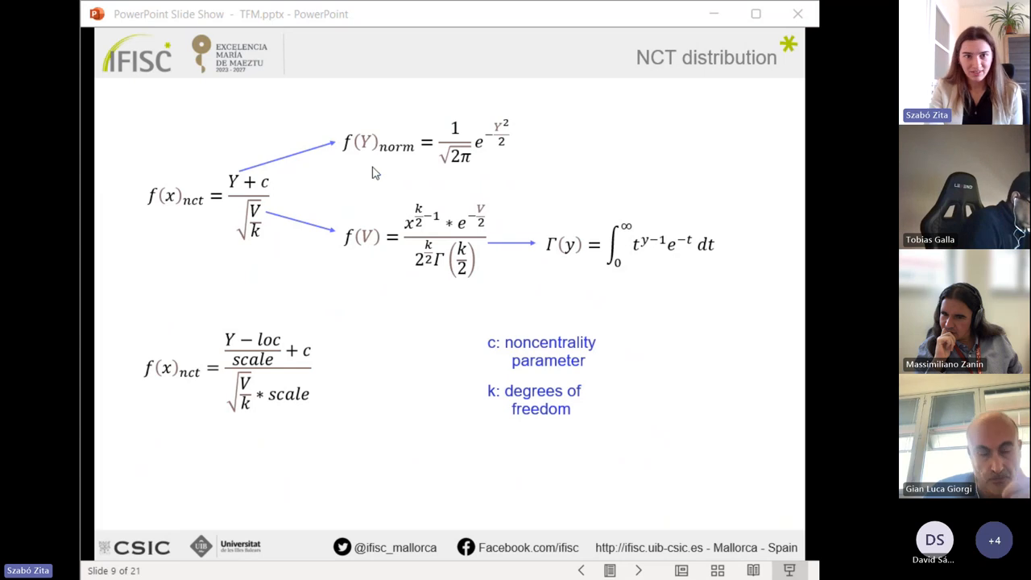
mouse_move(342, 232)
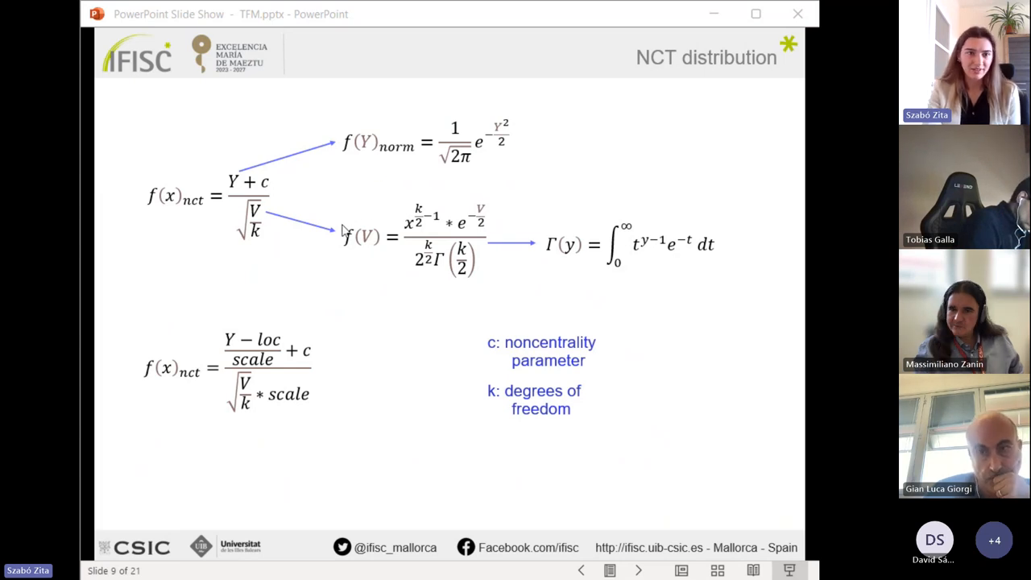
mouse_move(372, 228)
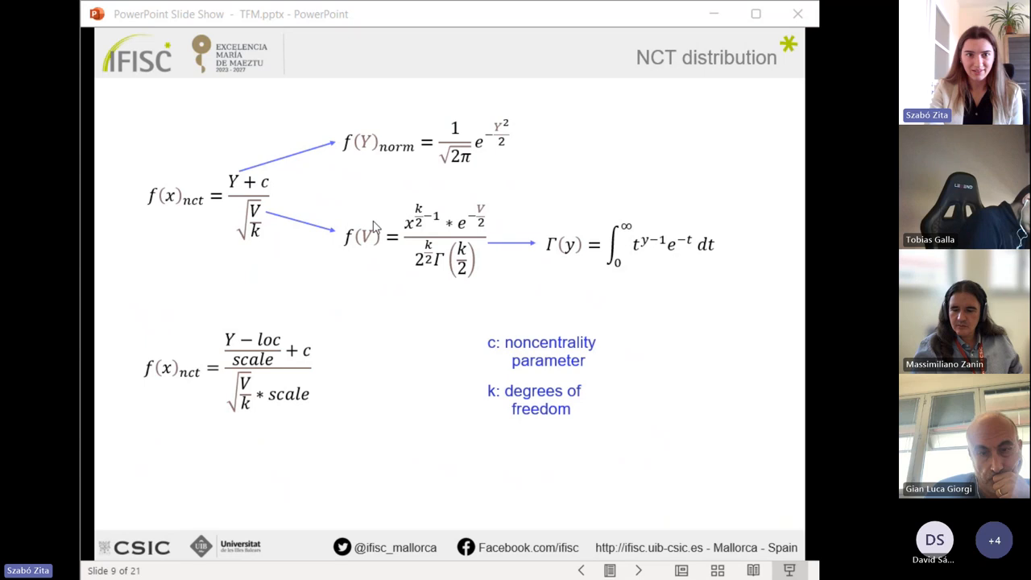
mouse_move(721, 268)
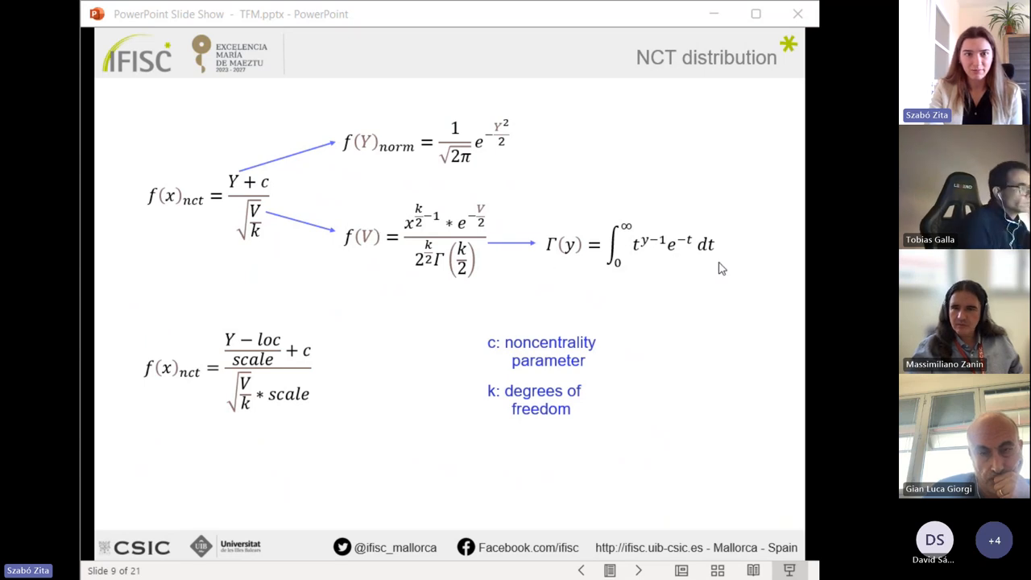
mouse_move(270, 188)
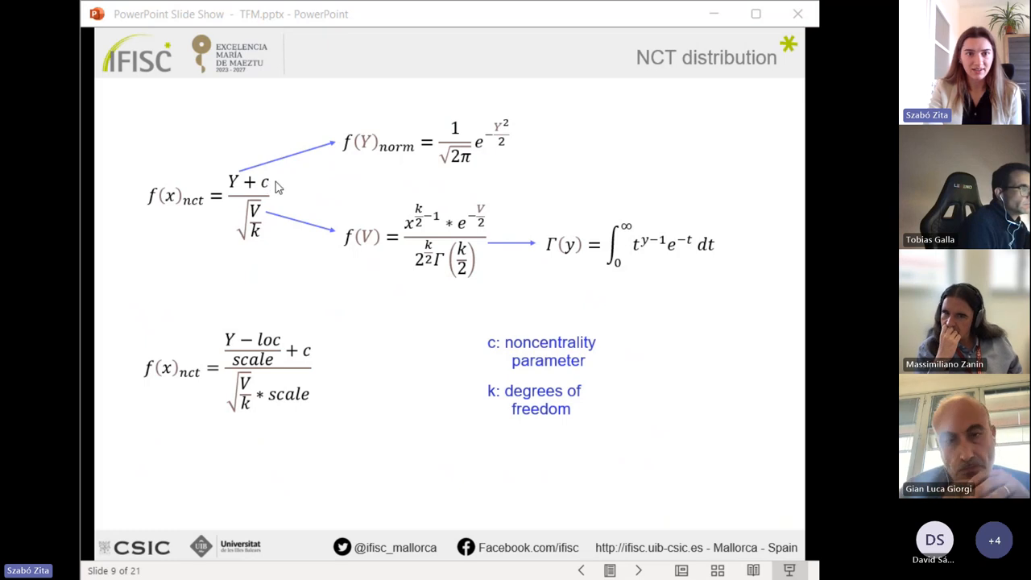
mouse_move(599, 368)
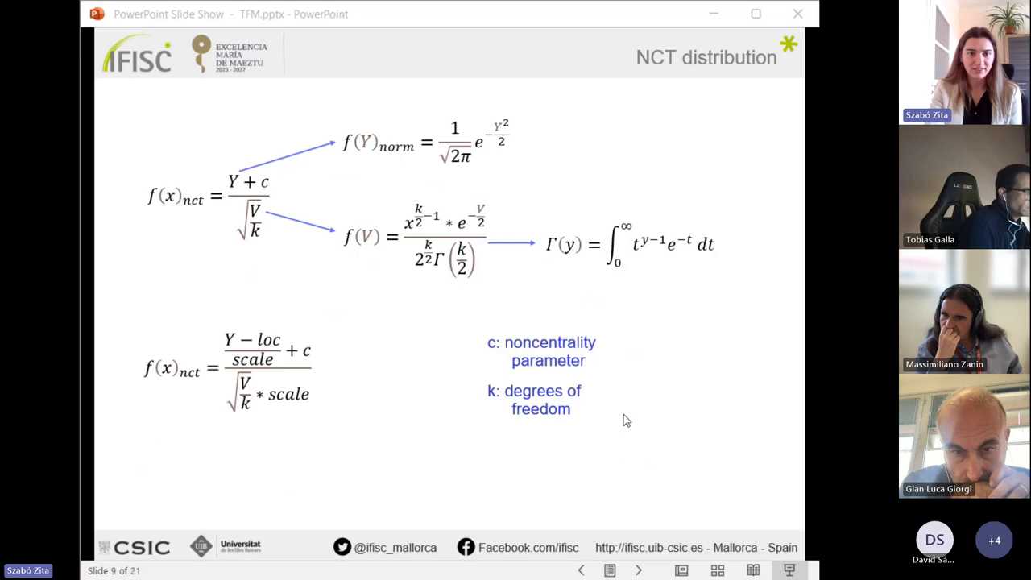
mouse_move(363, 347)
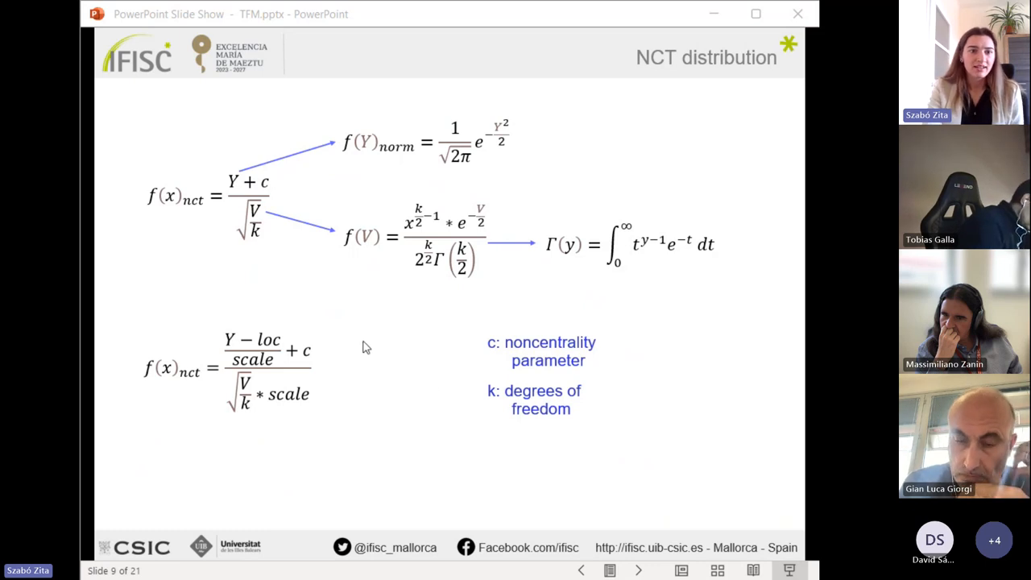
mouse_move(169, 319)
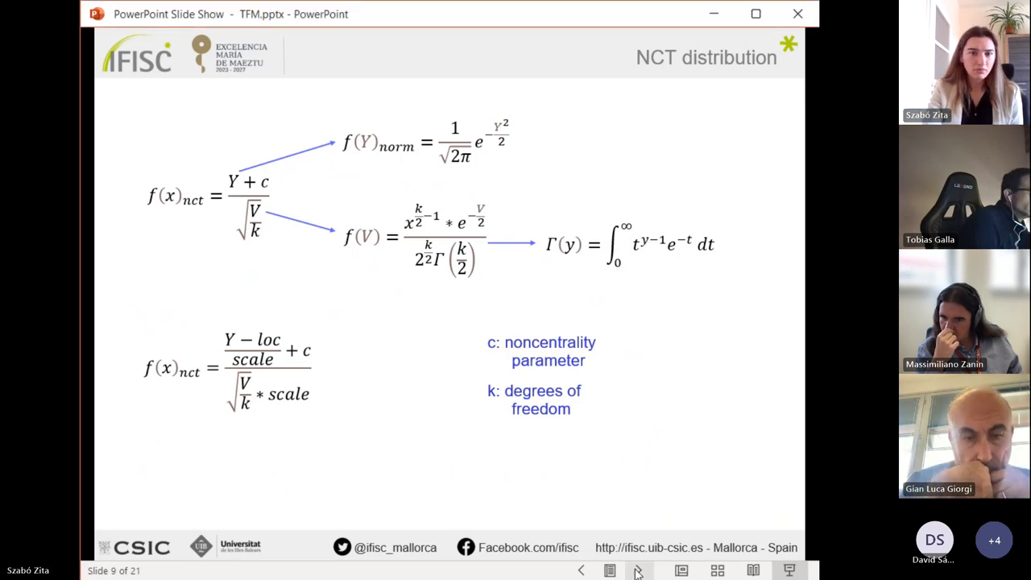
- Advance to slide 10, the European and US NCT parameter table
left_click(638, 571)
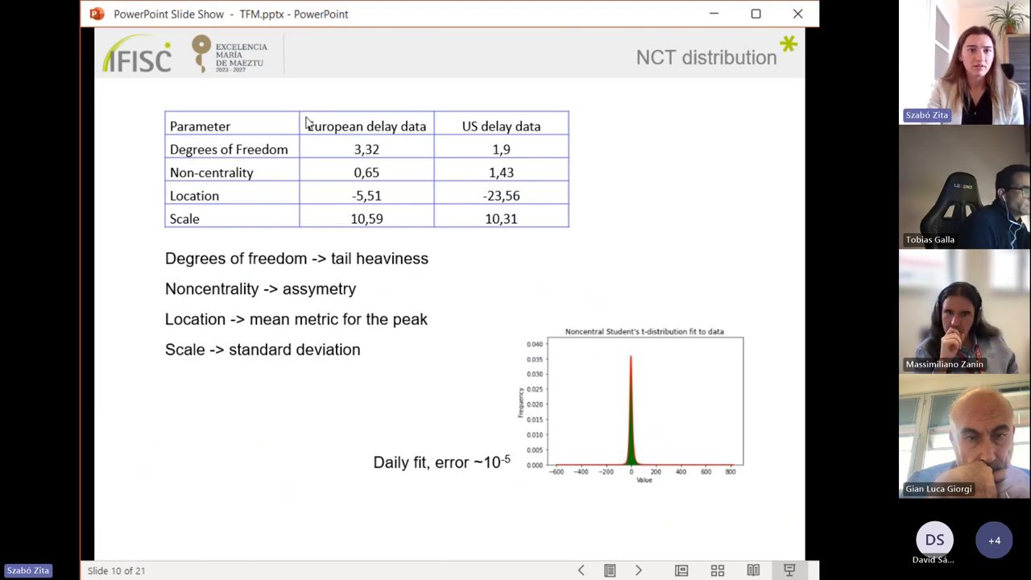
mouse_move(313, 86)
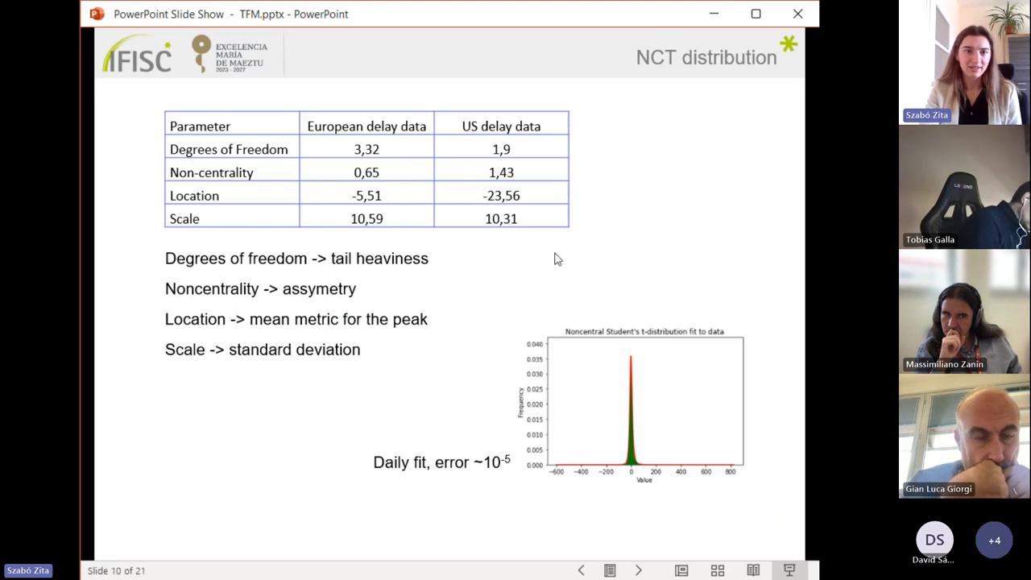
mouse_move(320, 272)
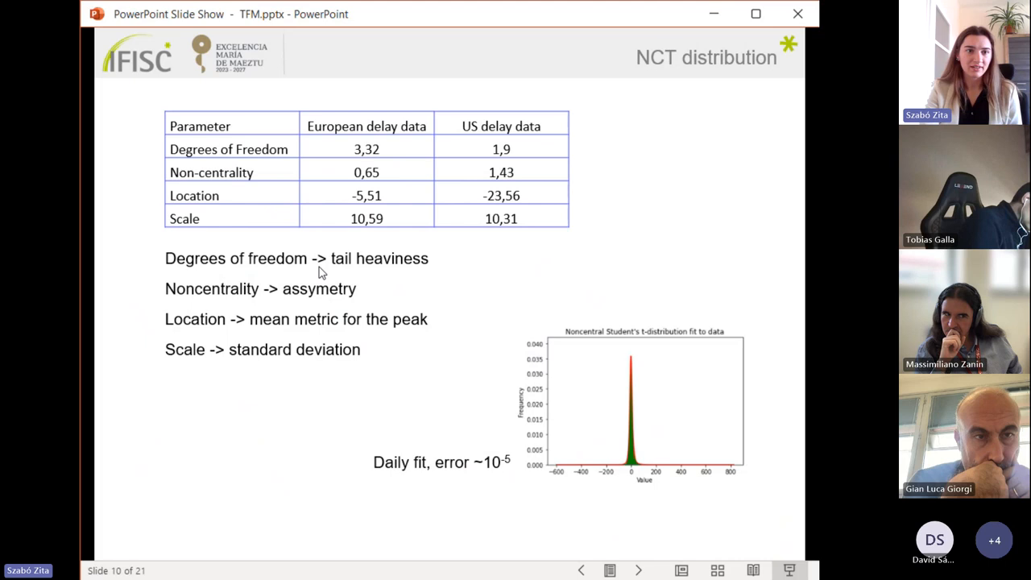
mouse_move(336, 268)
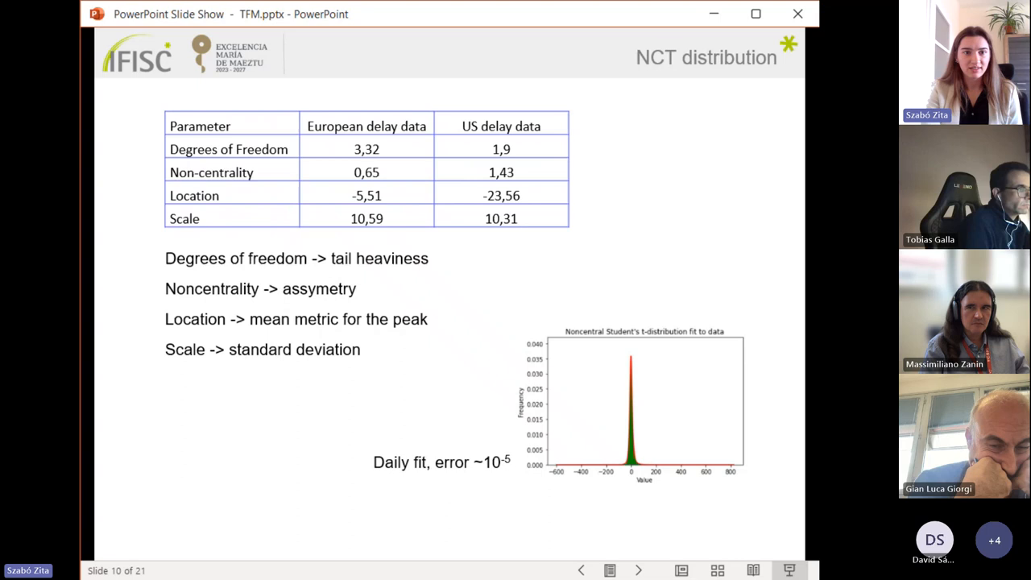
mouse_move(361, 293)
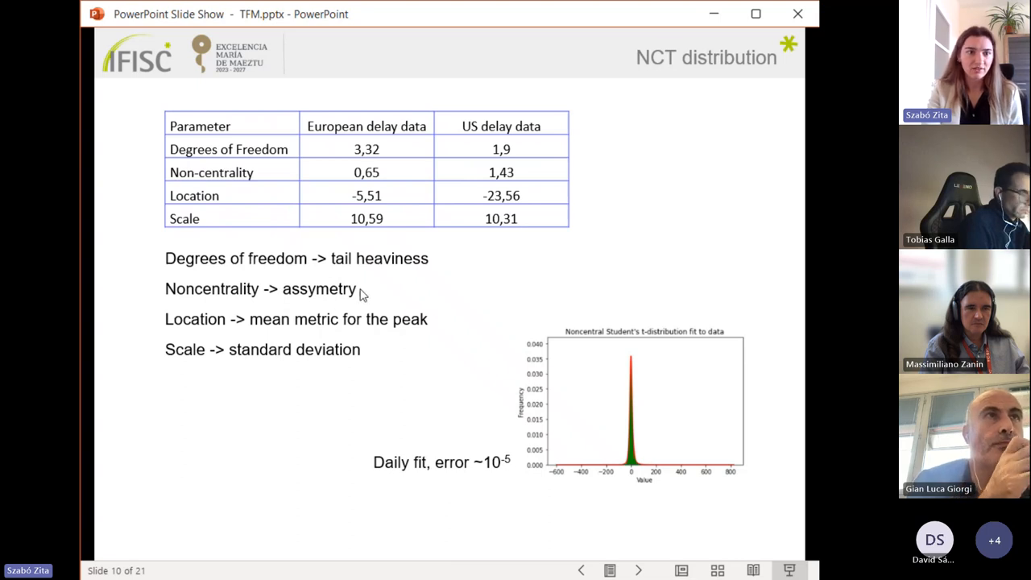
mouse_move(435, 326)
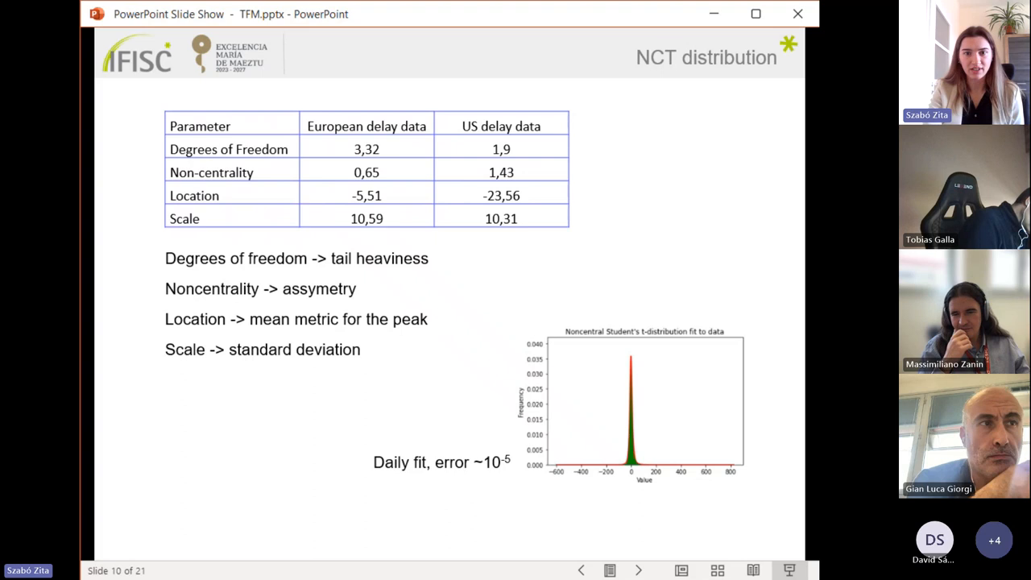
mouse_move(746, 494)
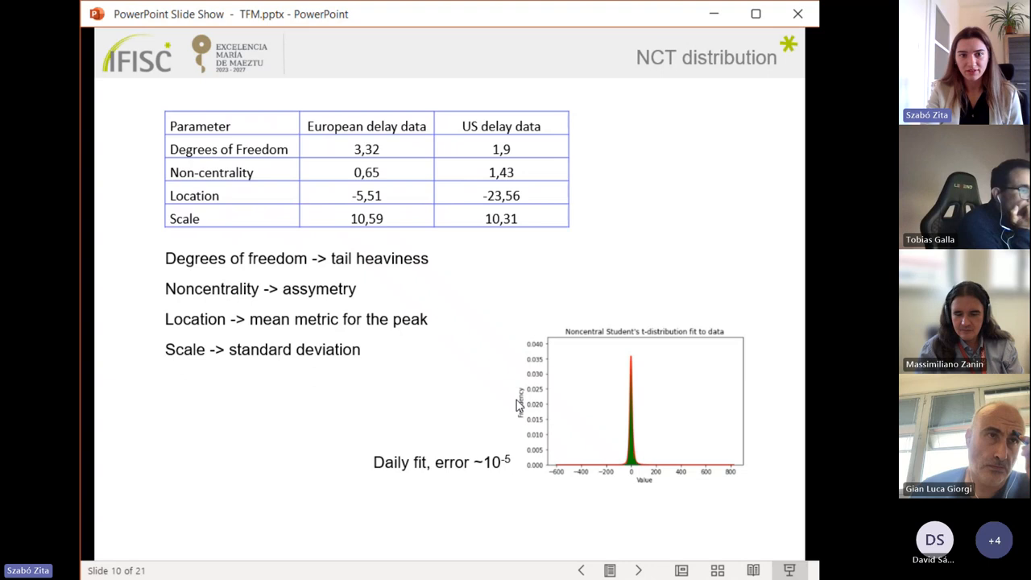
mouse_move(756, 492)
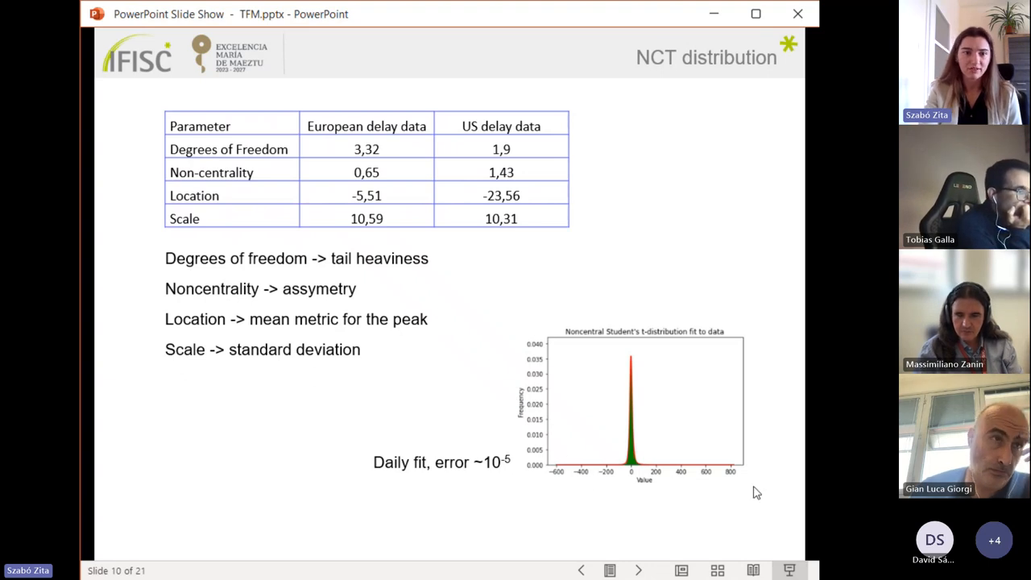
mouse_move(491, 491)
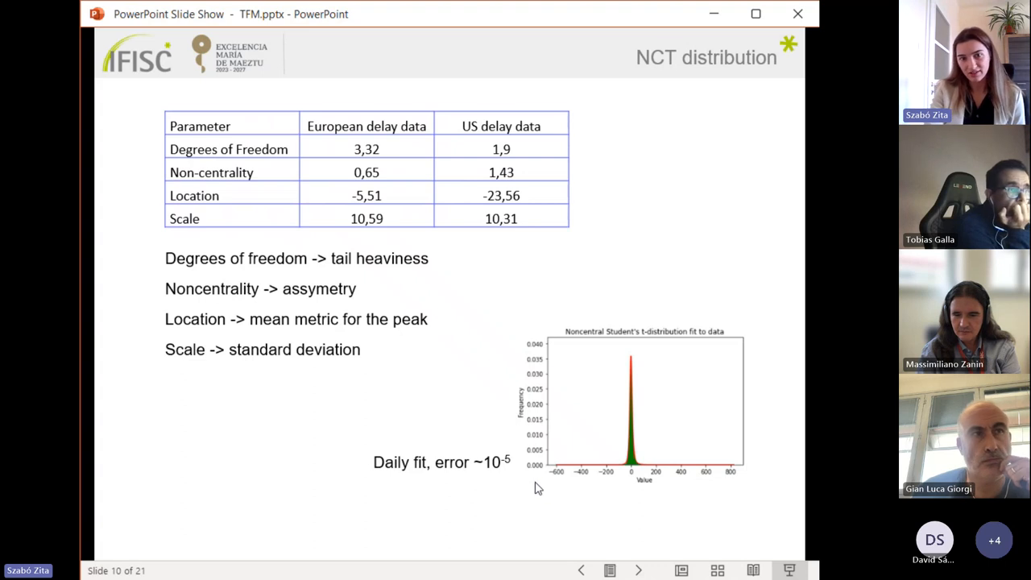
- Advance to the dual annealing Optimization algorithm slide
left_click(638, 570)
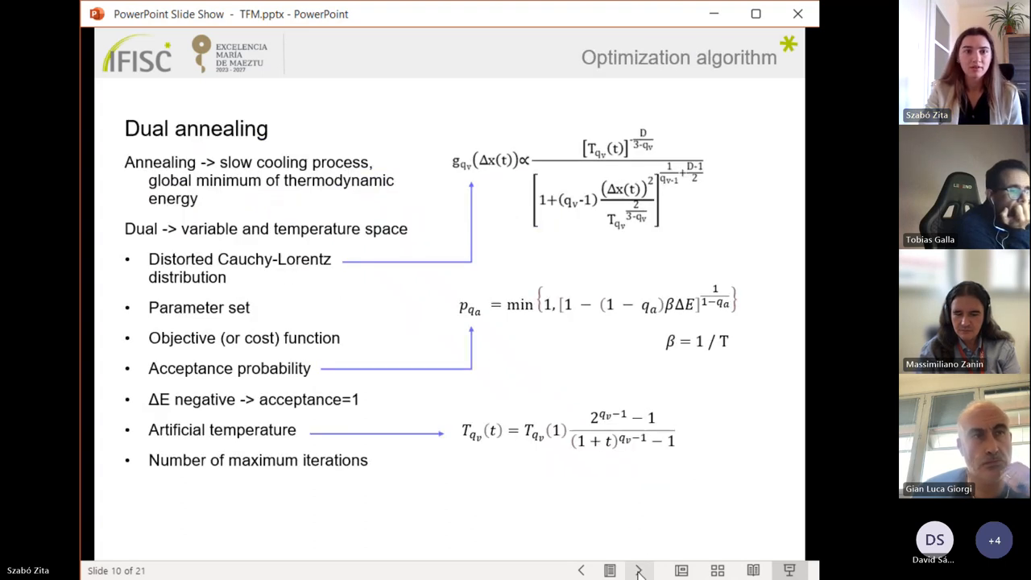
- Advance to slide 12, the optimization set-up results with error-versus-iterations charts
left_click(639, 571)
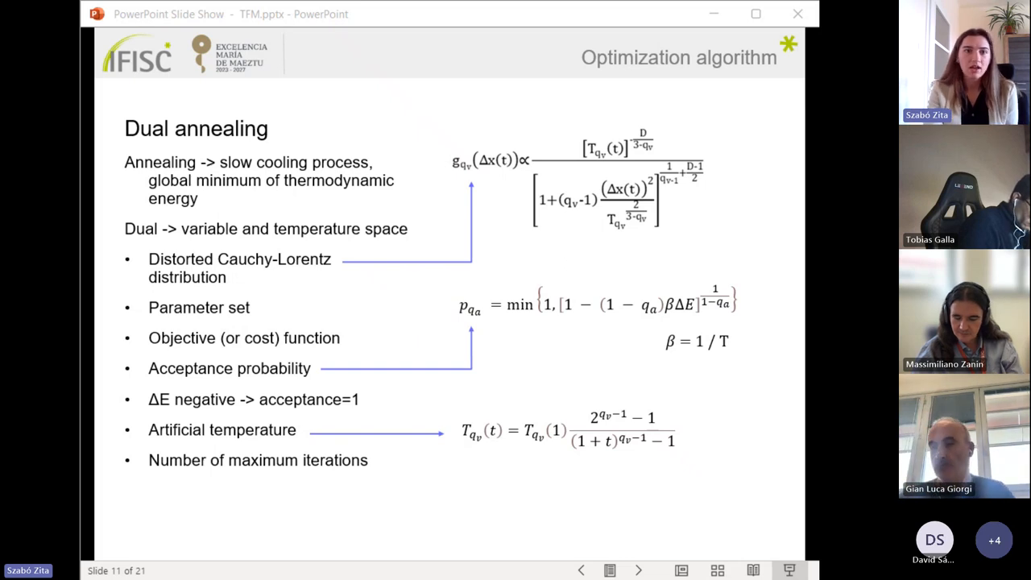
mouse_move(804, 266)
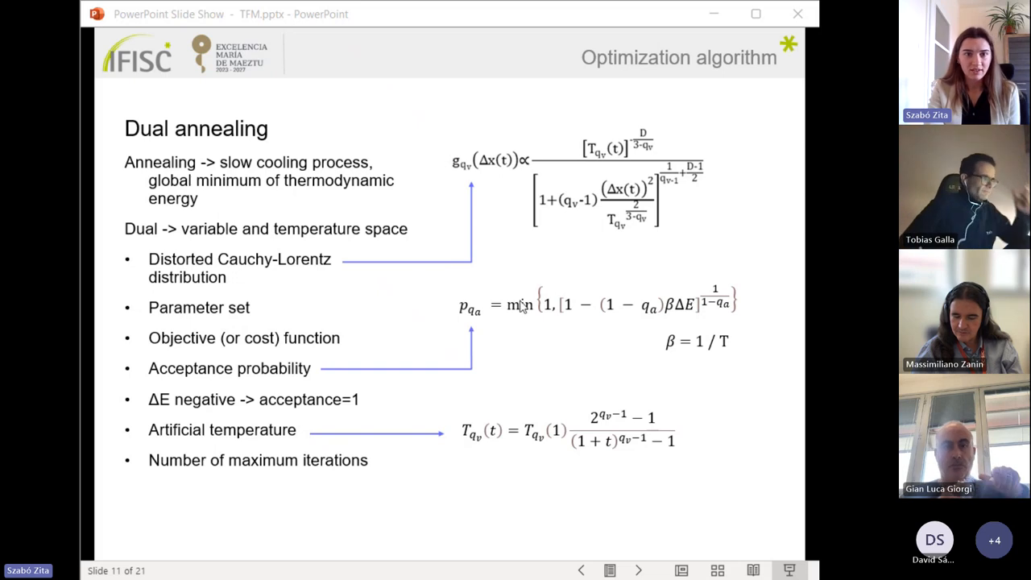
mouse_move(452, 255)
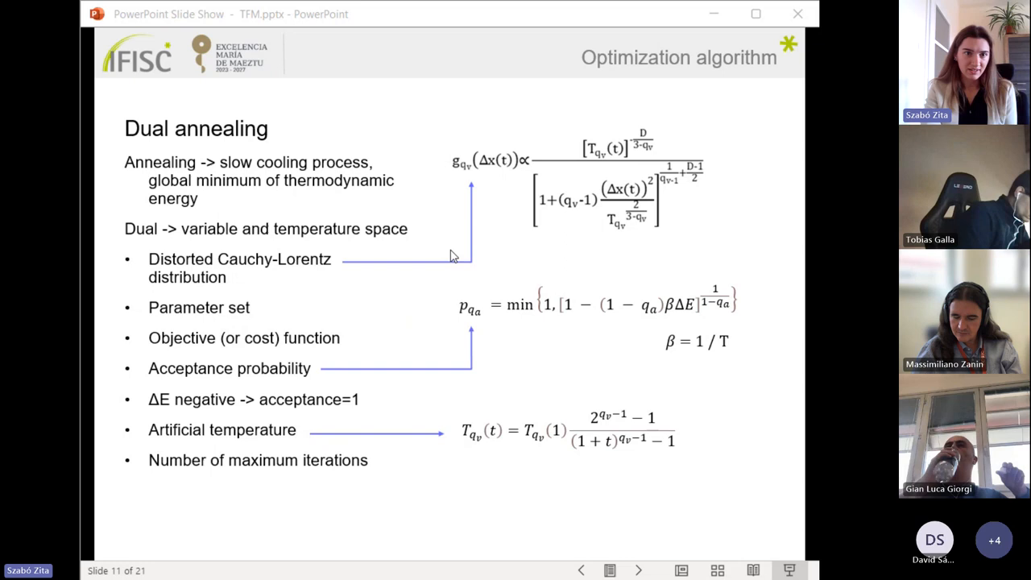
mouse_move(482, 243)
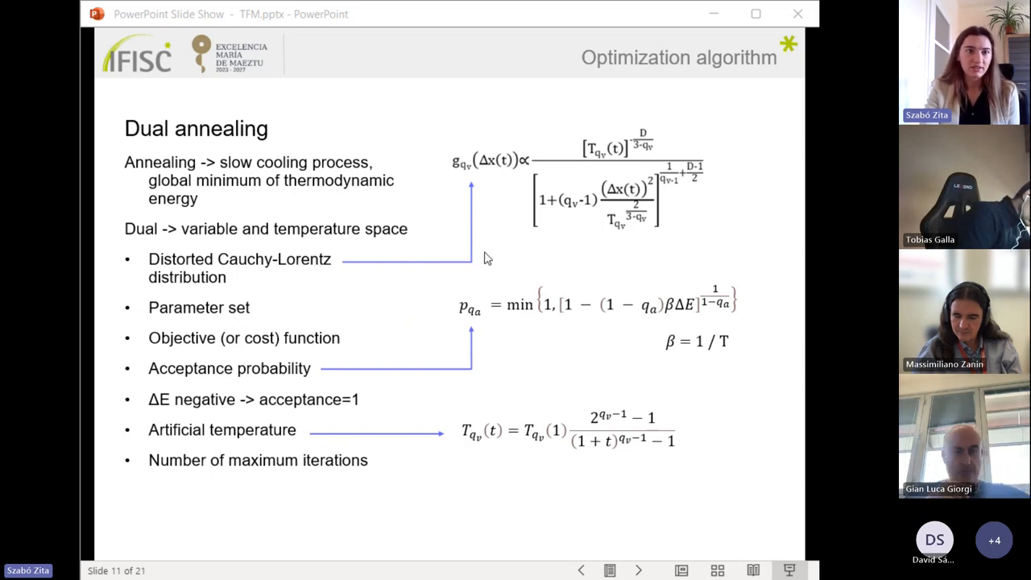
mouse_move(357, 354)
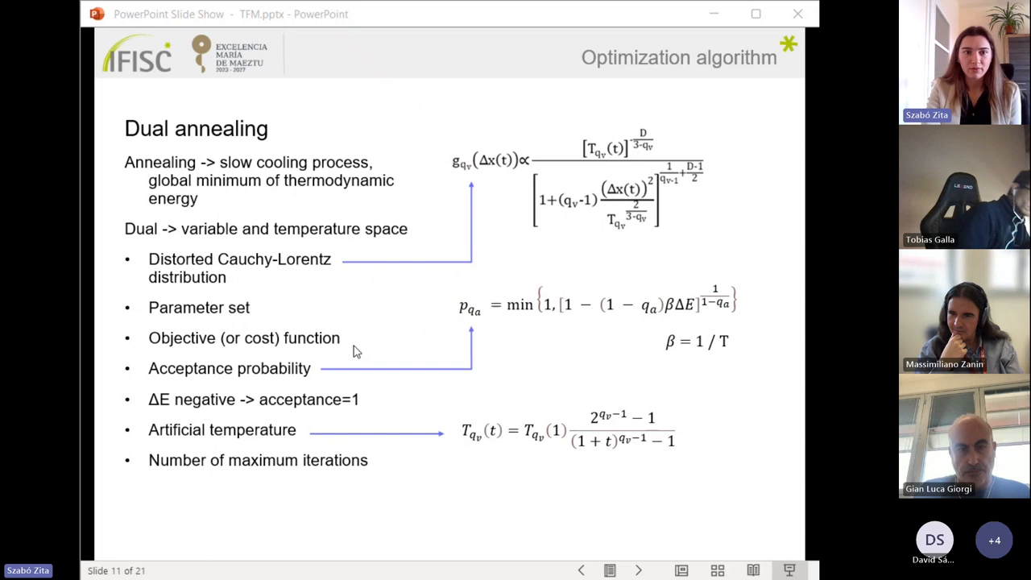
mouse_move(317, 379)
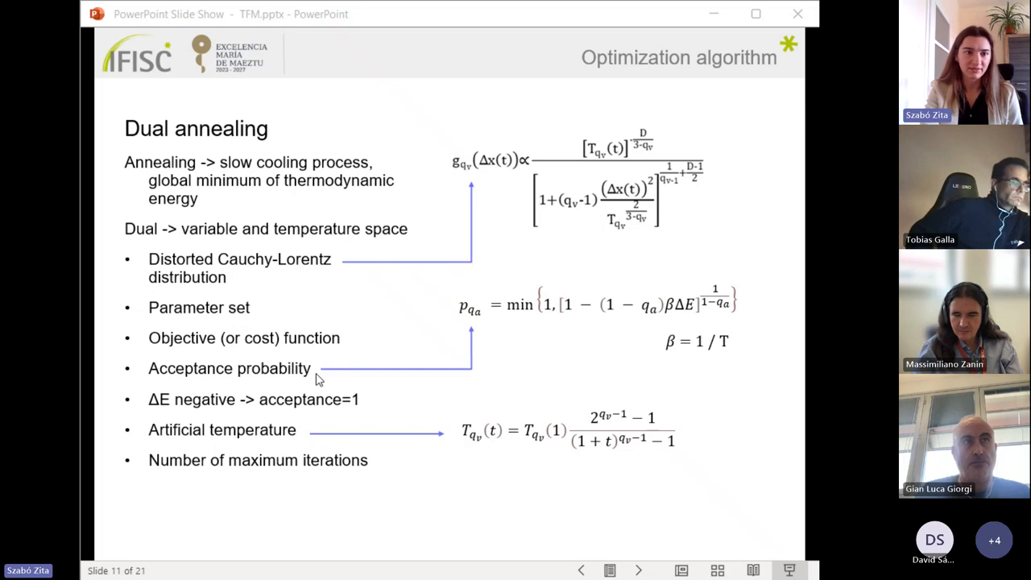
mouse_move(395, 415)
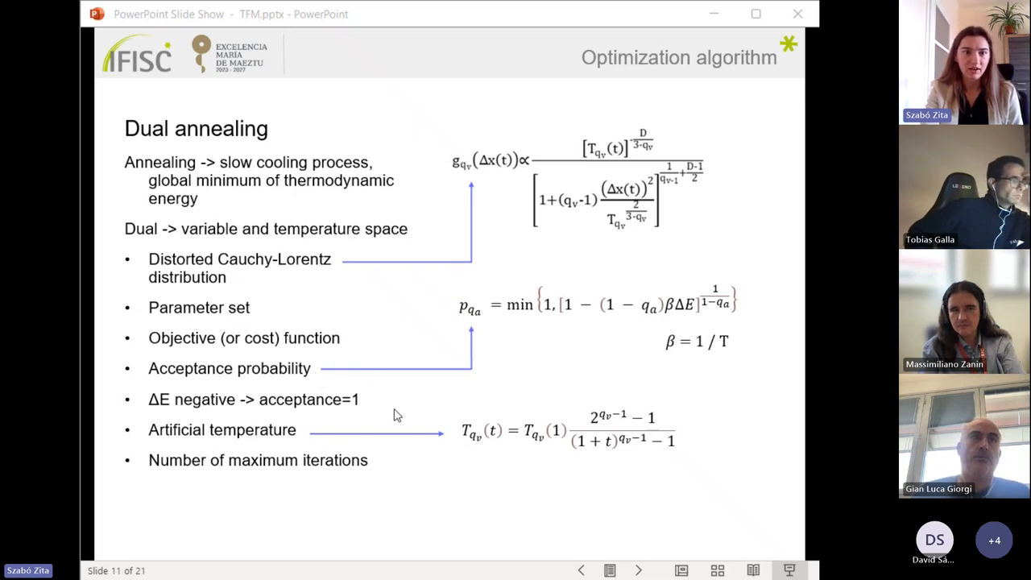
mouse_move(462, 441)
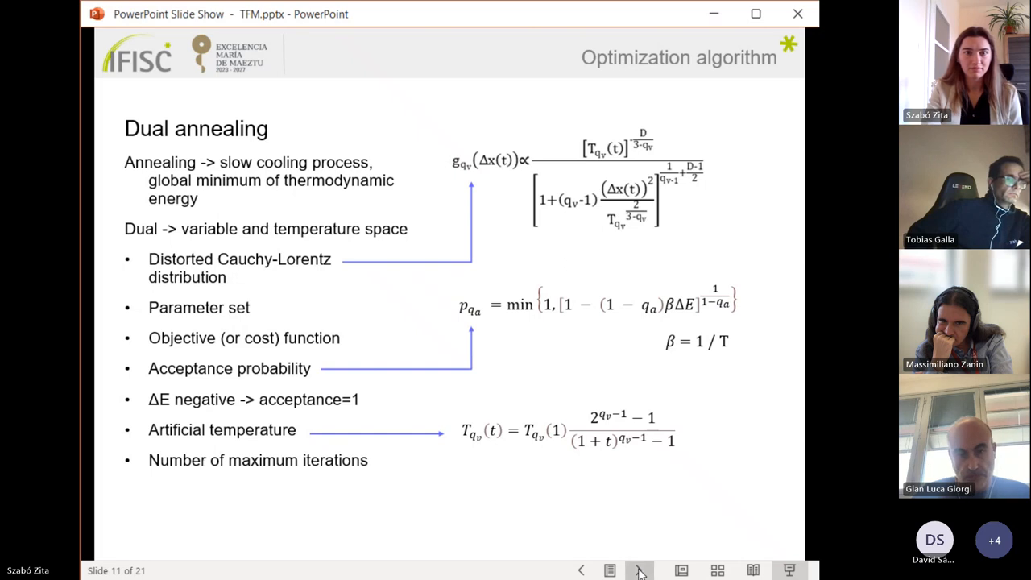
left_click(638, 570)
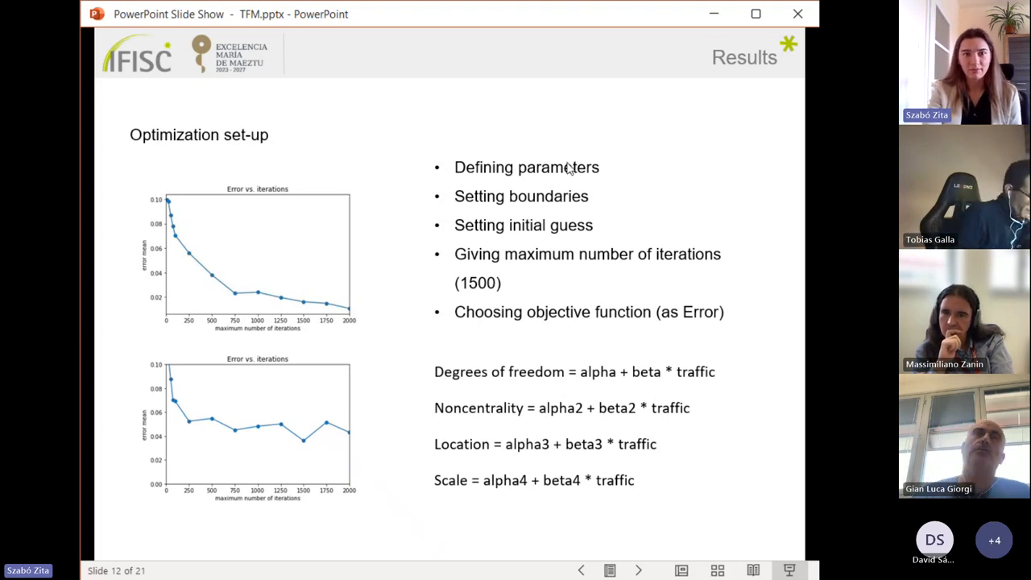
mouse_move(731, 473)
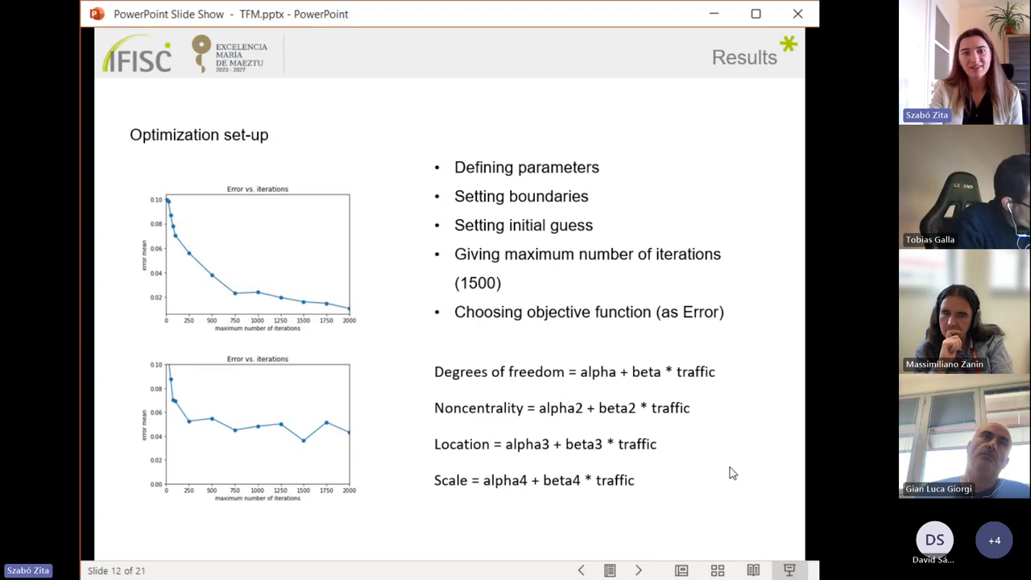
mouse_move(726, 361)
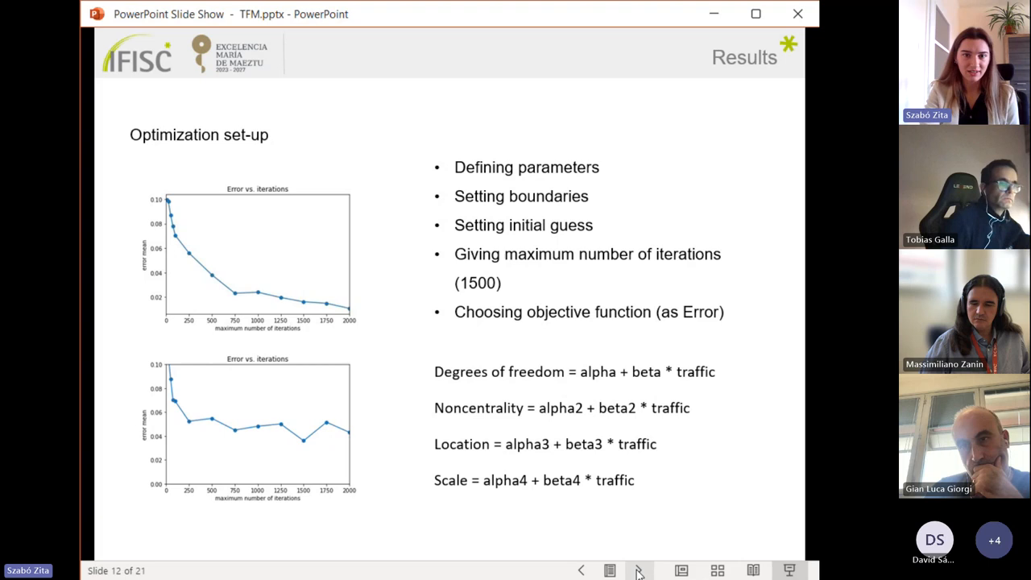
- Advance to slide 13, averaging the eight parameters over 20 days
left_click(639, 571)
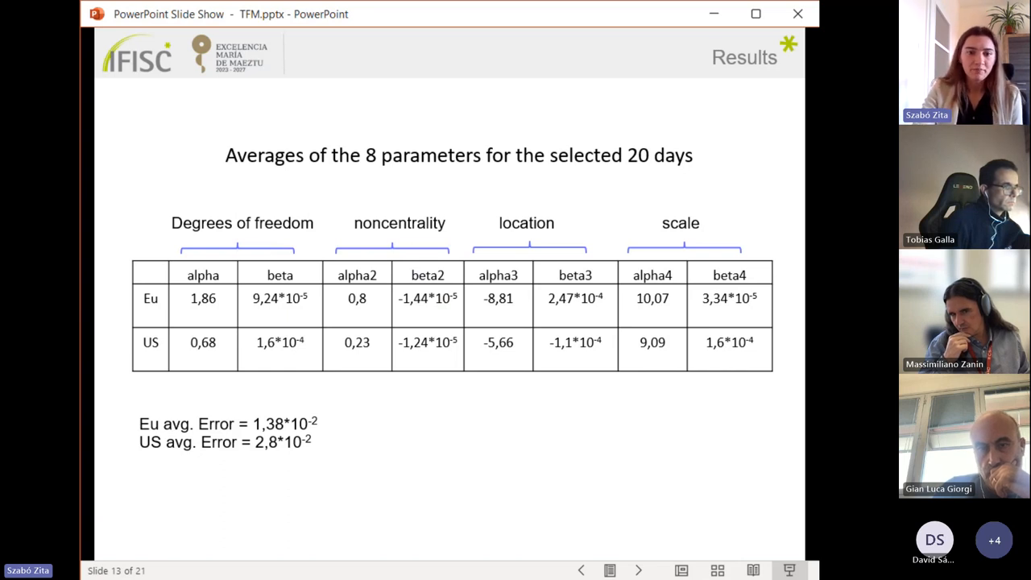
- Advance the slide show to slide 14, daily results for 20 days of European data
left_click(638, 570)
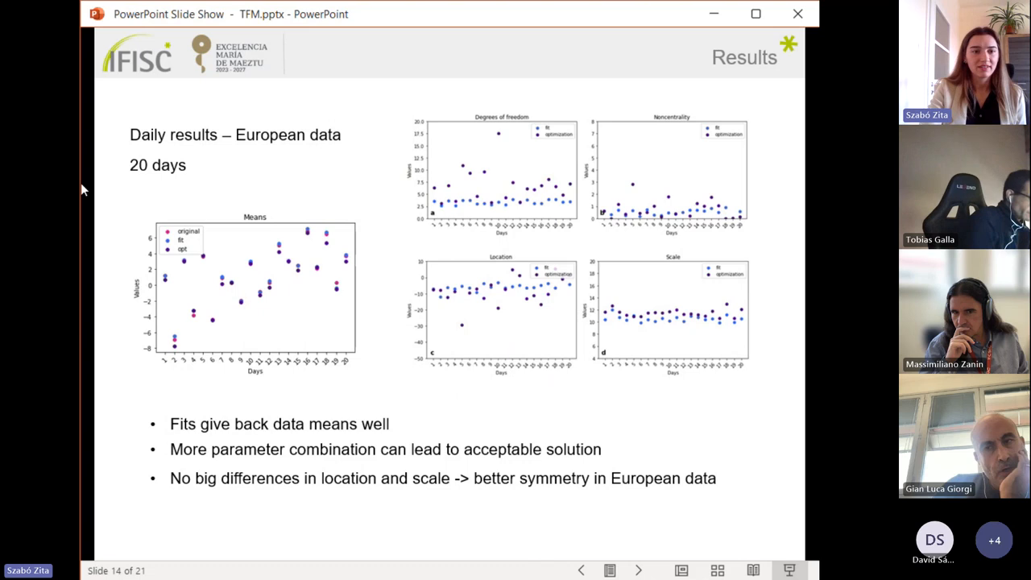
mouse_move(380, 279)
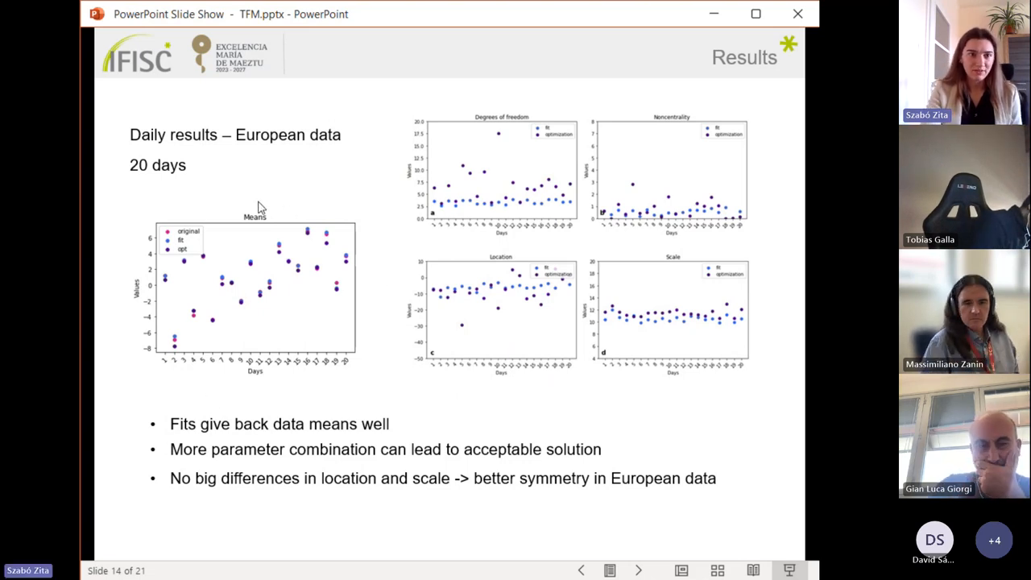
mouse_move(186, 213)
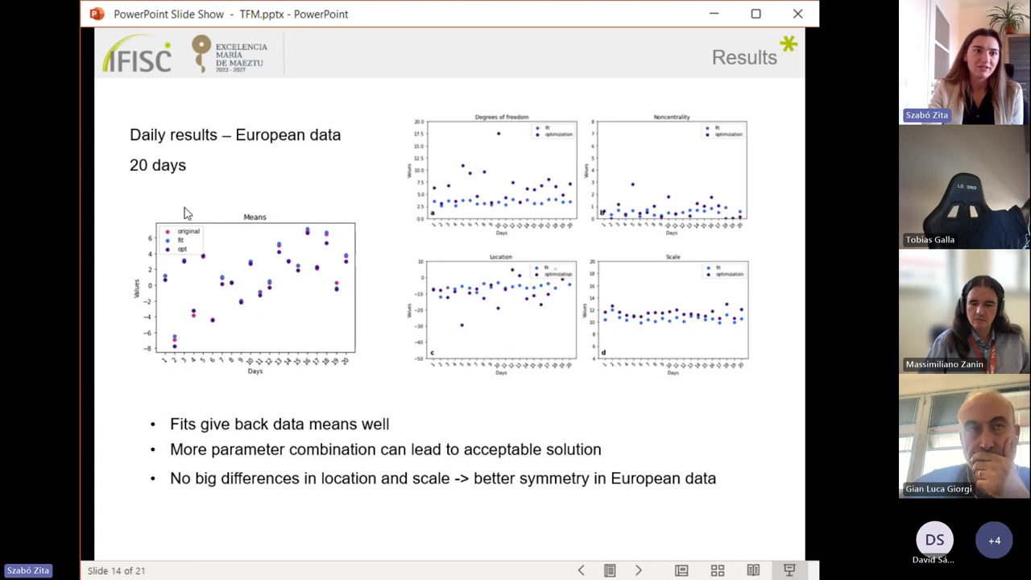
mouse_move(367, 348)
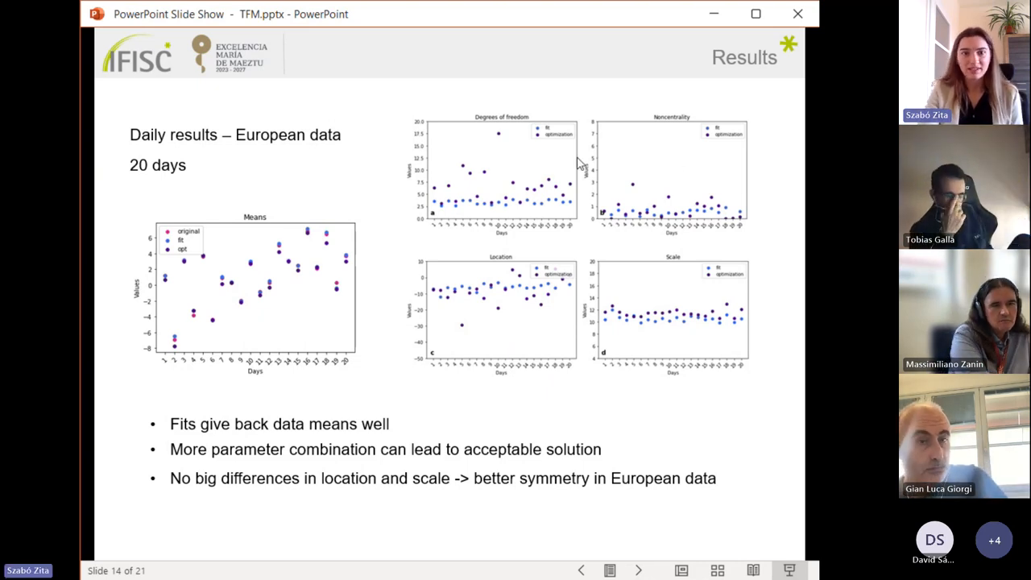
mouse_move(762, 227)
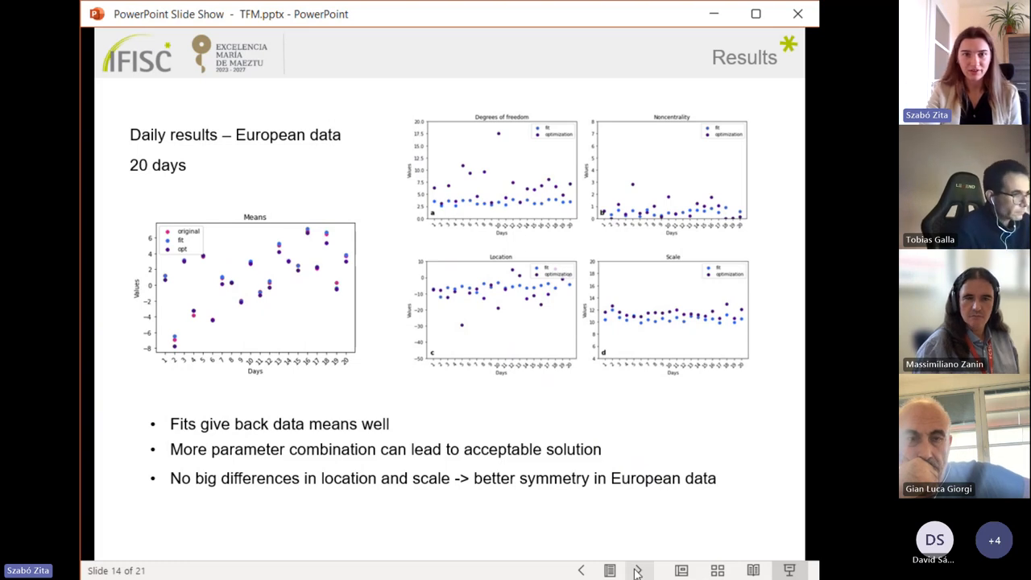
- Advance to slide 15, the European daily PDF with averaged fit and optimization parameters
left_click(638, 570)
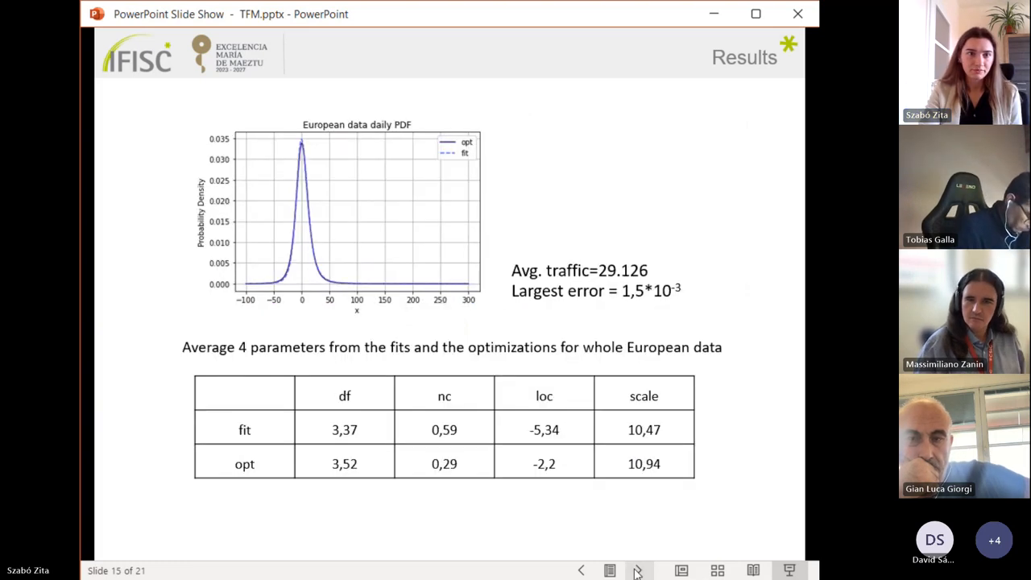
mouse_move(782, 315)
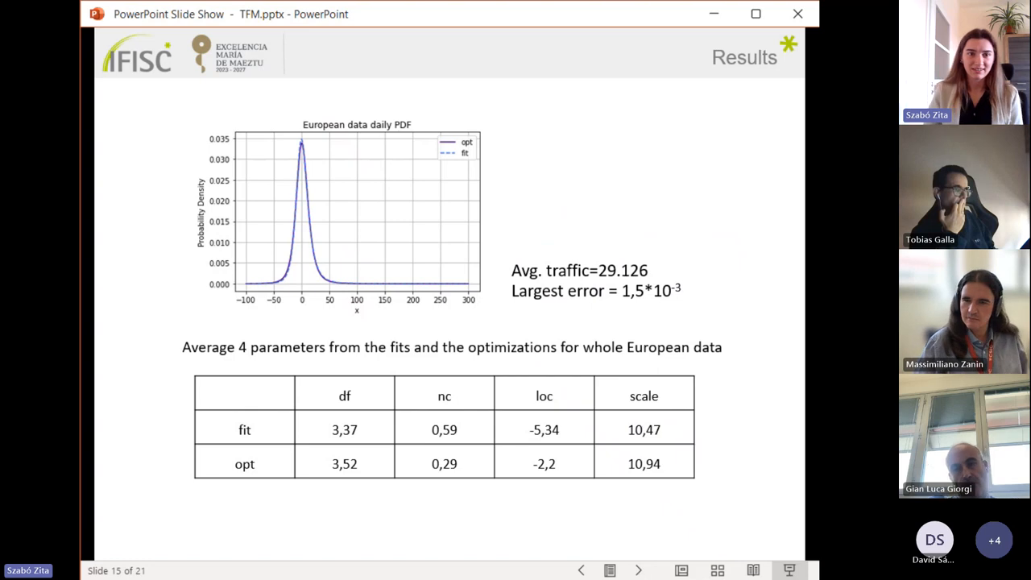
mouse_move(405, 328)
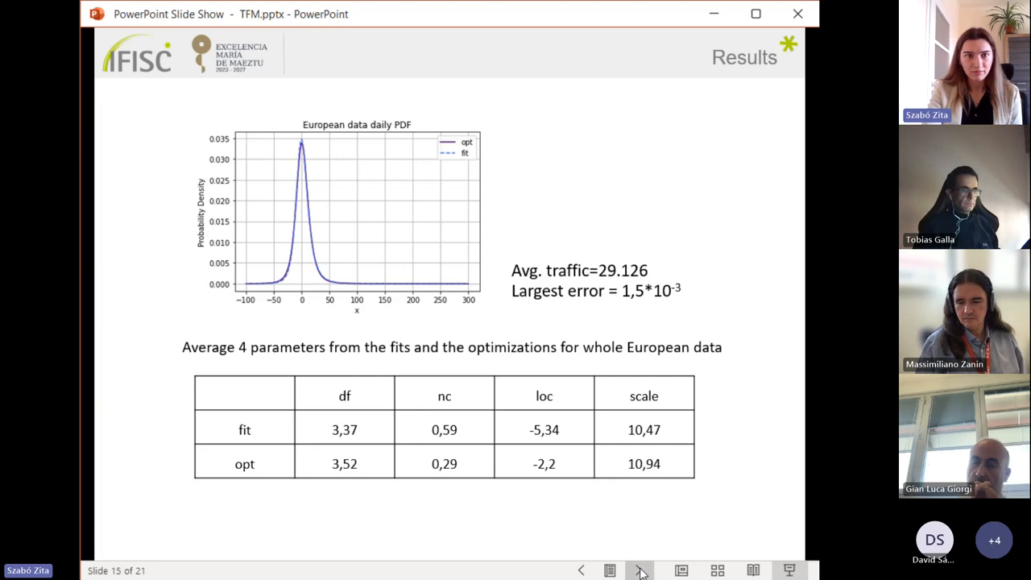
left_click(640, 571)
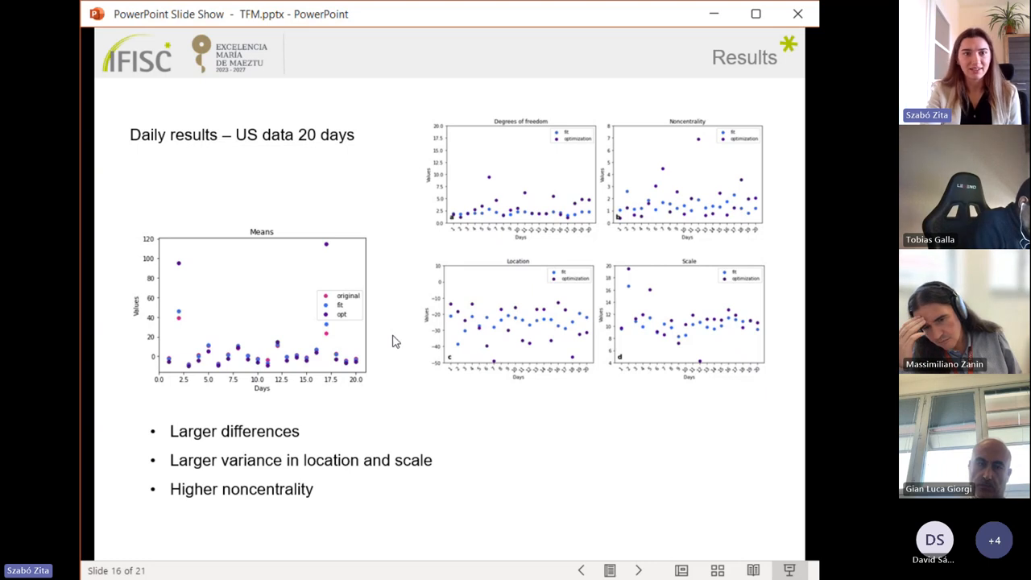
mouse_move(182, 326)
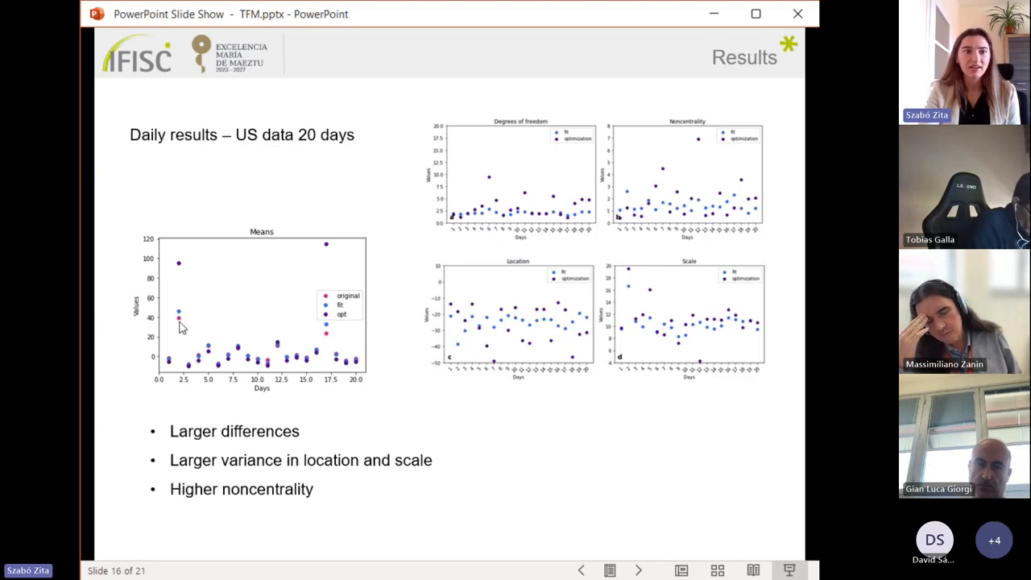
mouse_move(328, 252)
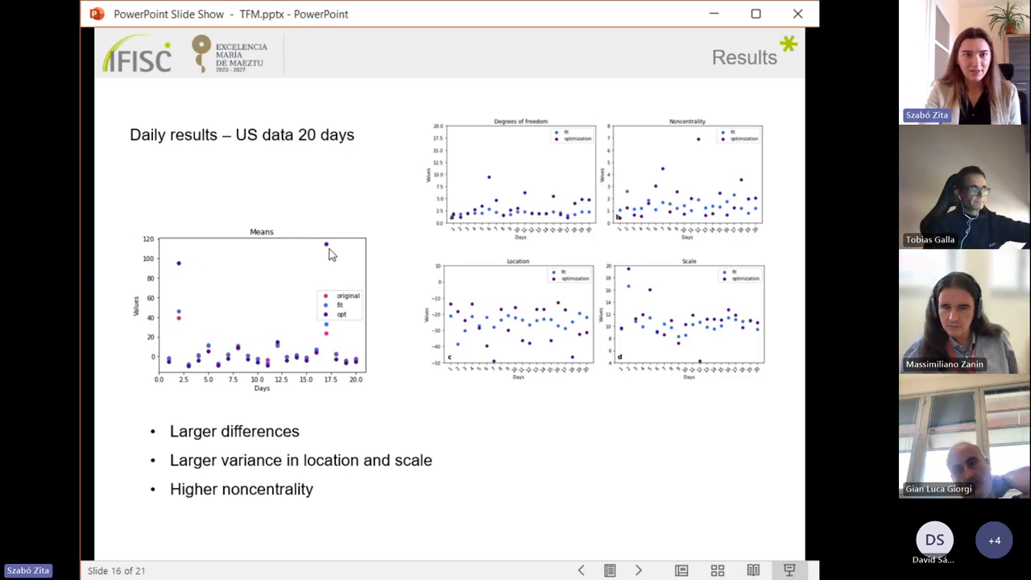
mouse_move(177, 334)
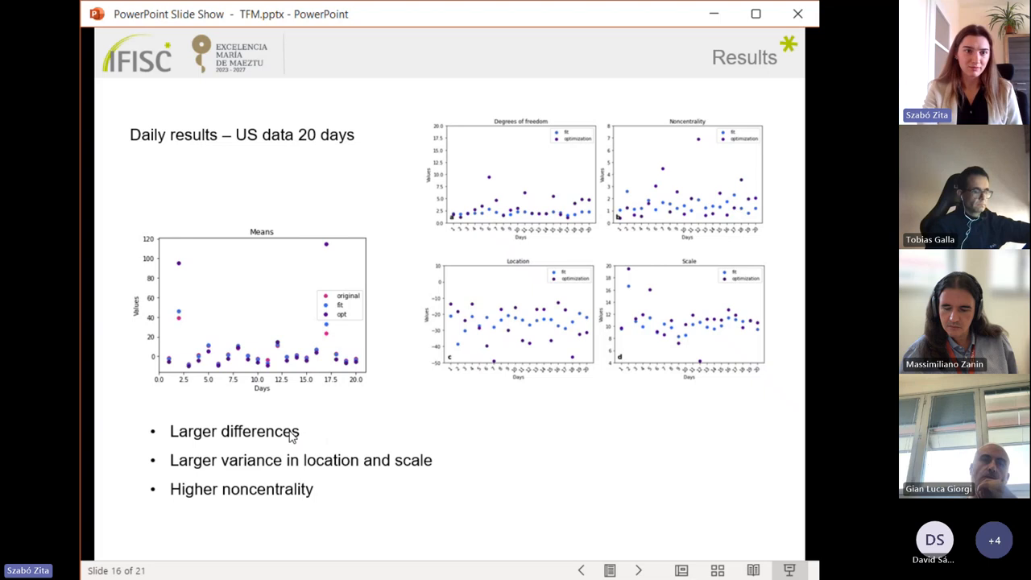
mouse_move(185, 271)
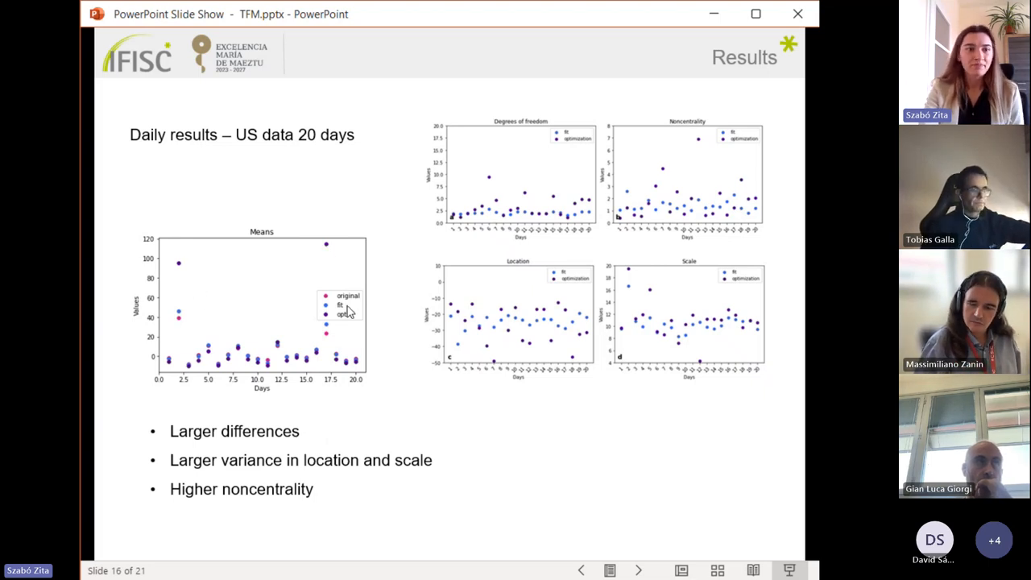
mouse_move(673, 239)
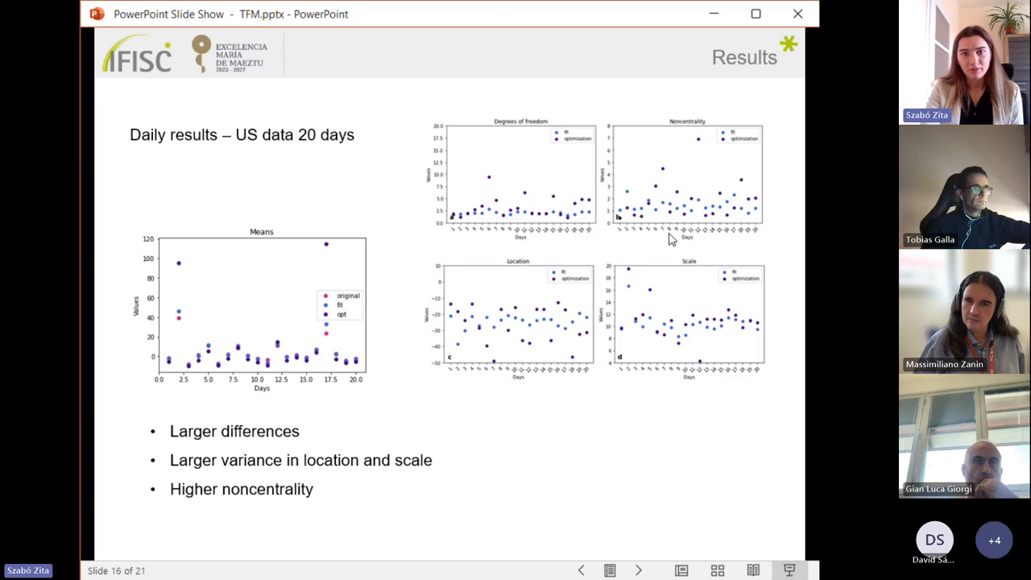
mouse_move(592, 331)
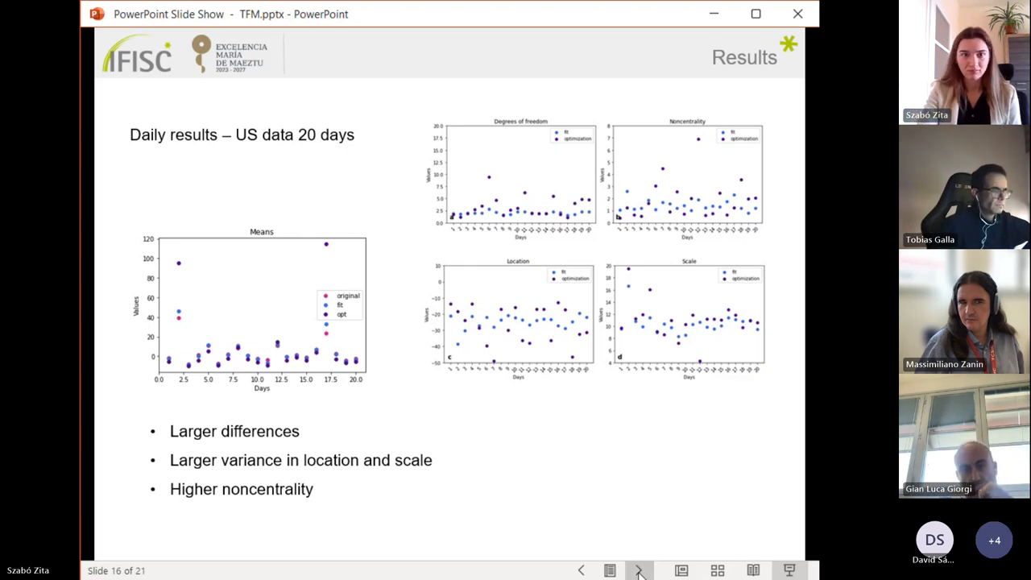
- Advance to slide 17, the US PDF with parameters averaged over 20 days
left_click(639, 570)
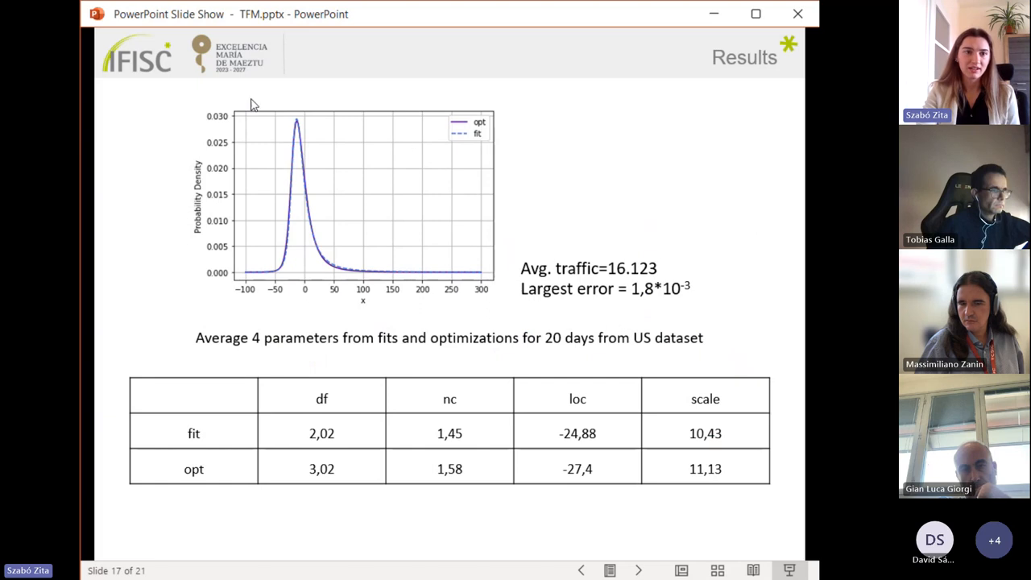
mouse_move(268, 268)
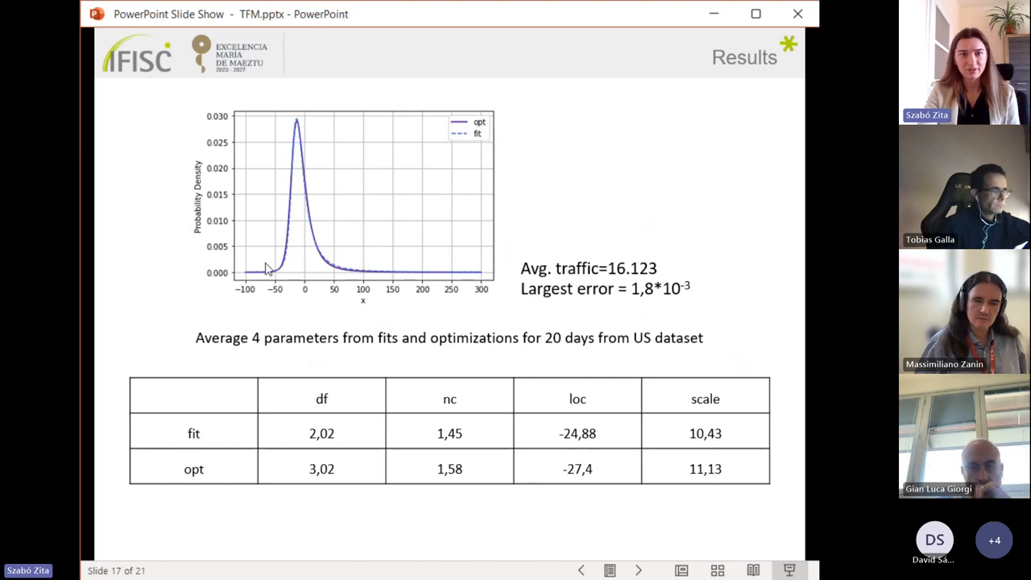
mouse_move(294, 166)
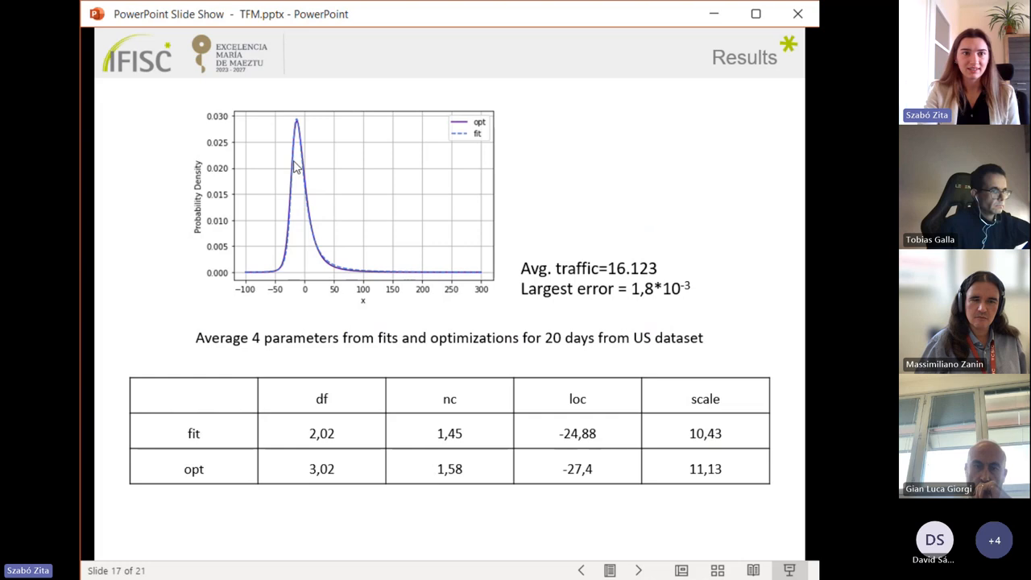
mouse_move(297, 144)
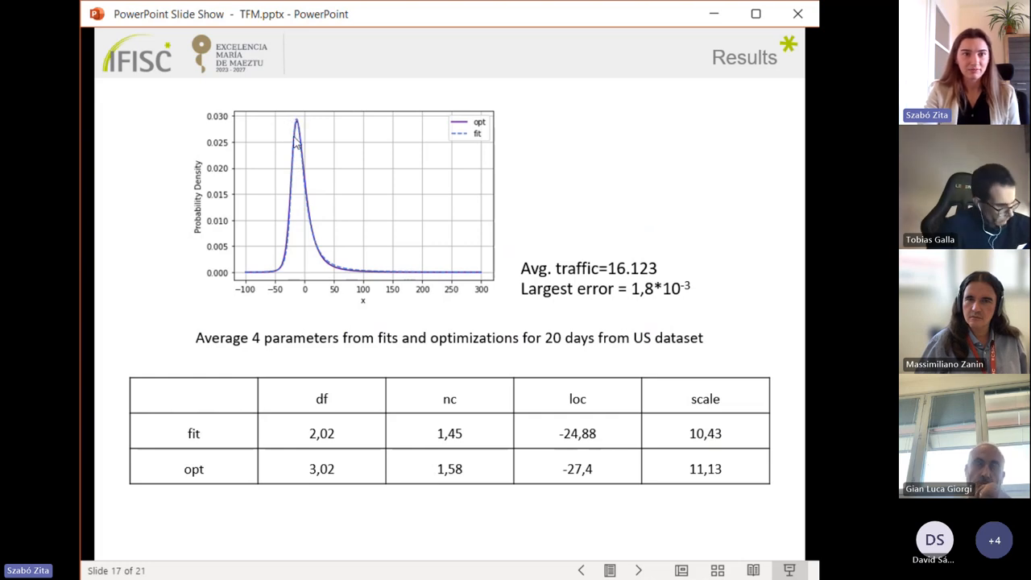
mouse_move(299, 283)
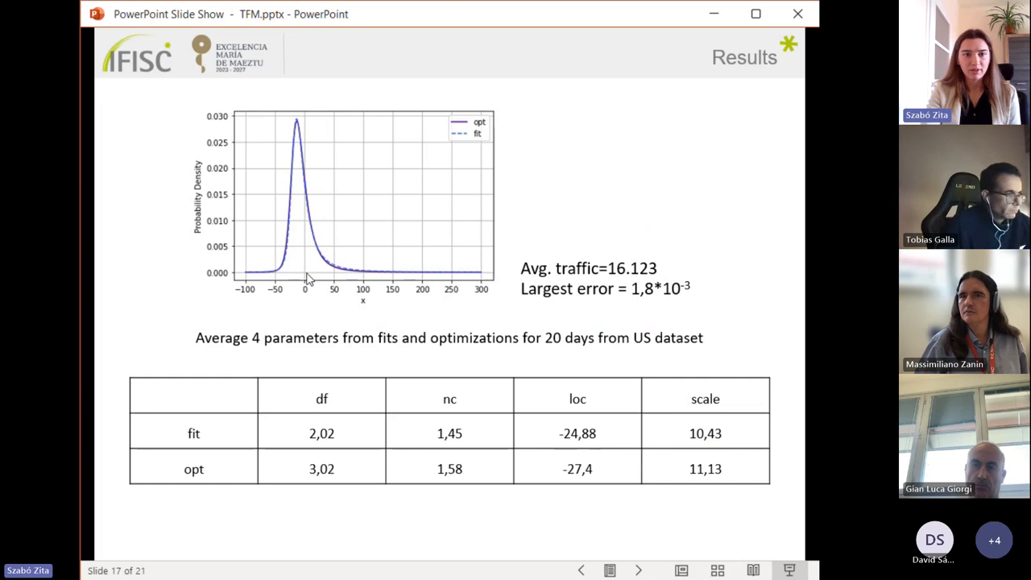
mouse_move(313, 228)
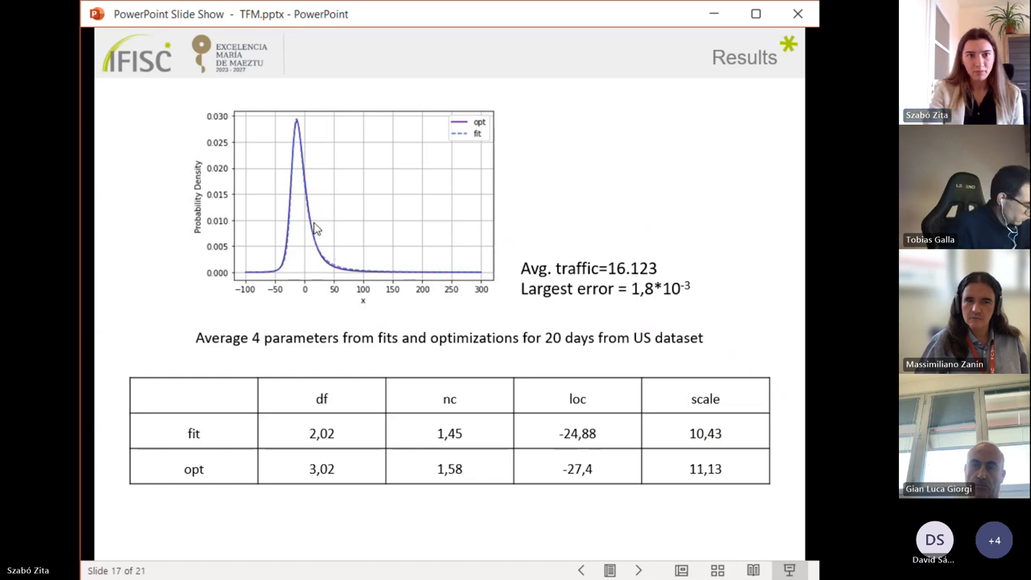
mouse_move(334, 272)
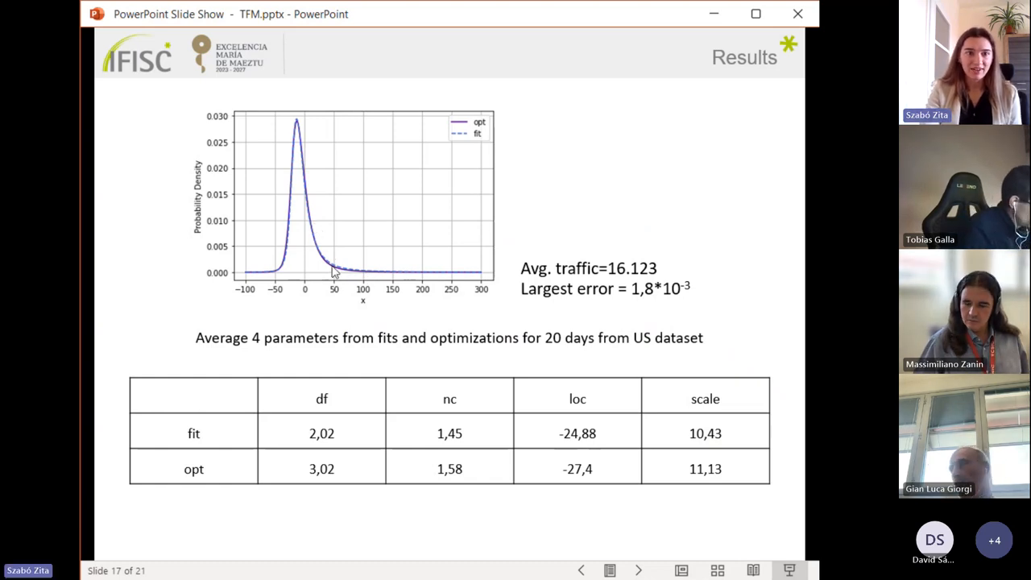
mouse_move(712, 229)
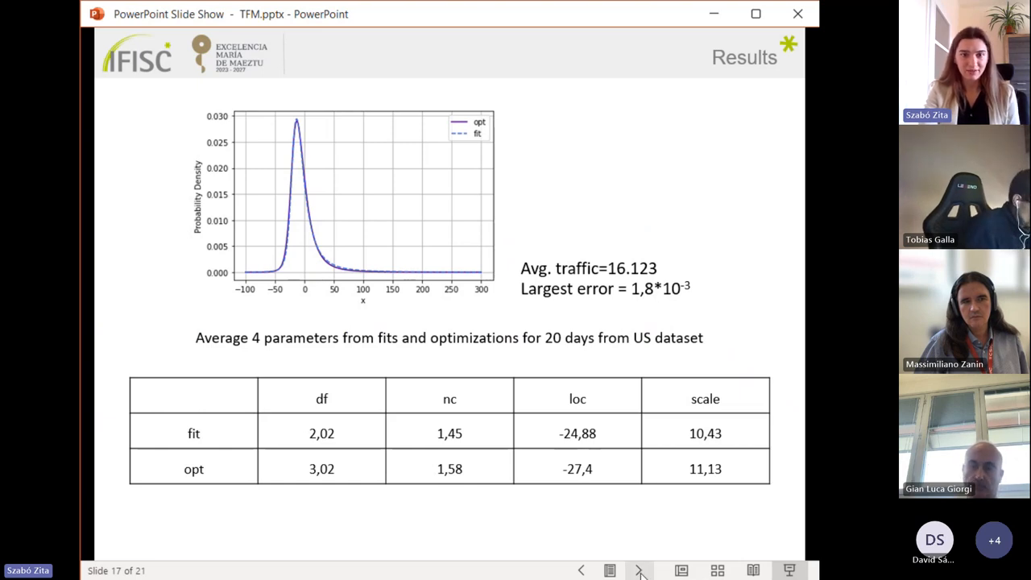
- Advance to slide 18, European extended results with mean and parameter scatter charts
left_click(640, 570)
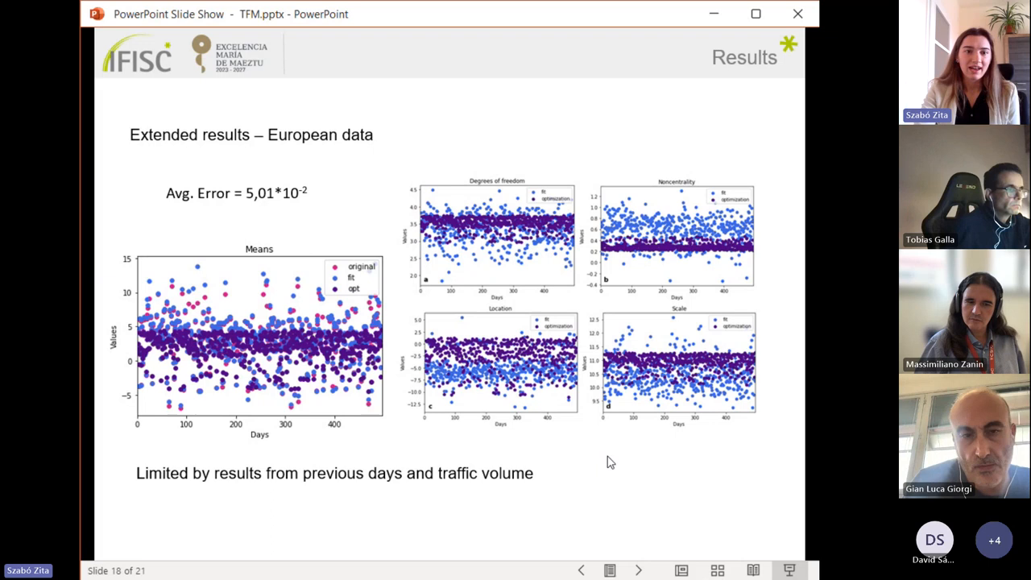
mouse_move(544, 468)
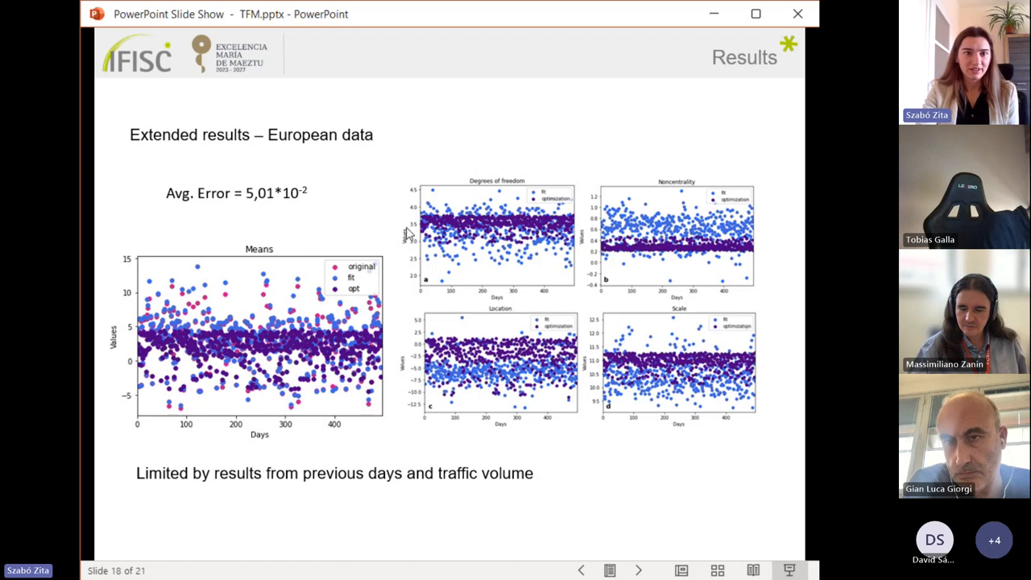
mouse_move(313, 207)
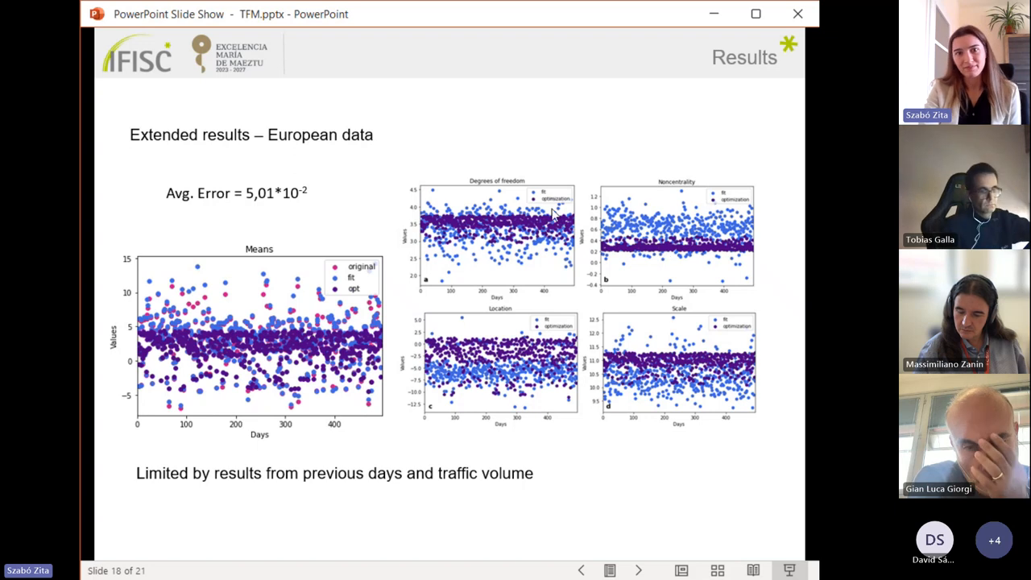
mouse_move(672, 224)
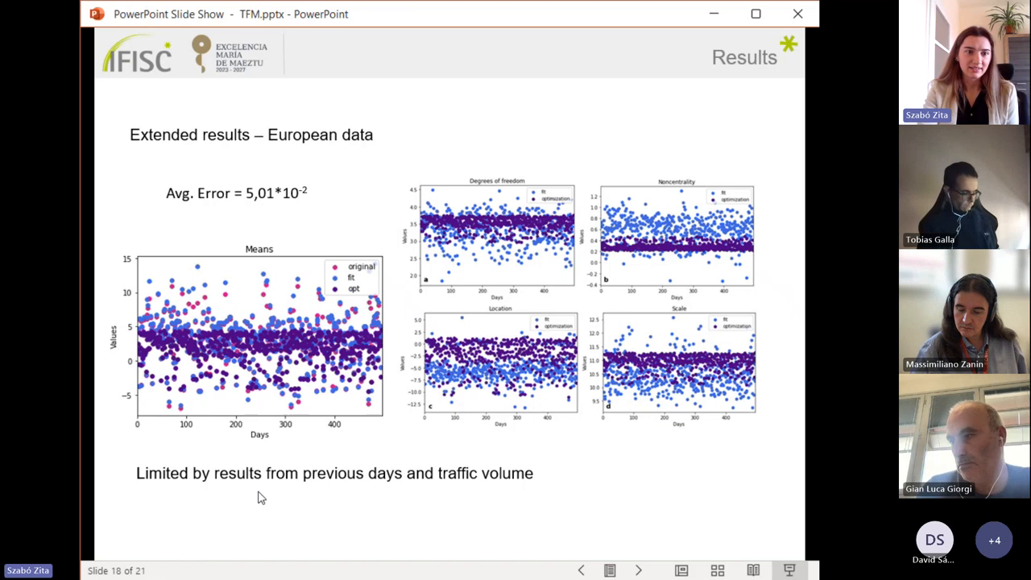
mouse_move(199, 482)
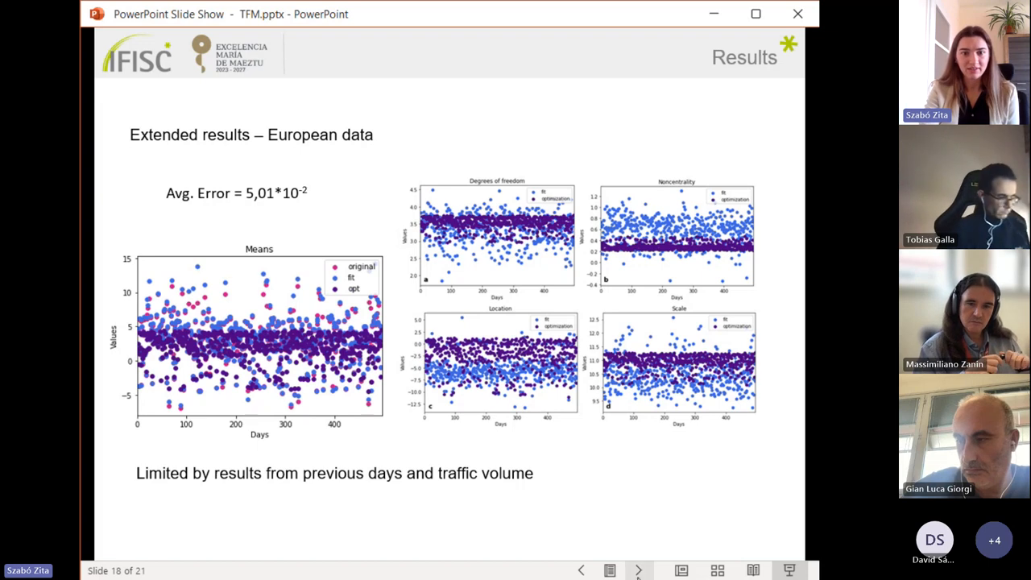
- Advance to slide 19, US extended results with mean and parameter scatter charts
left_click(638, 570)
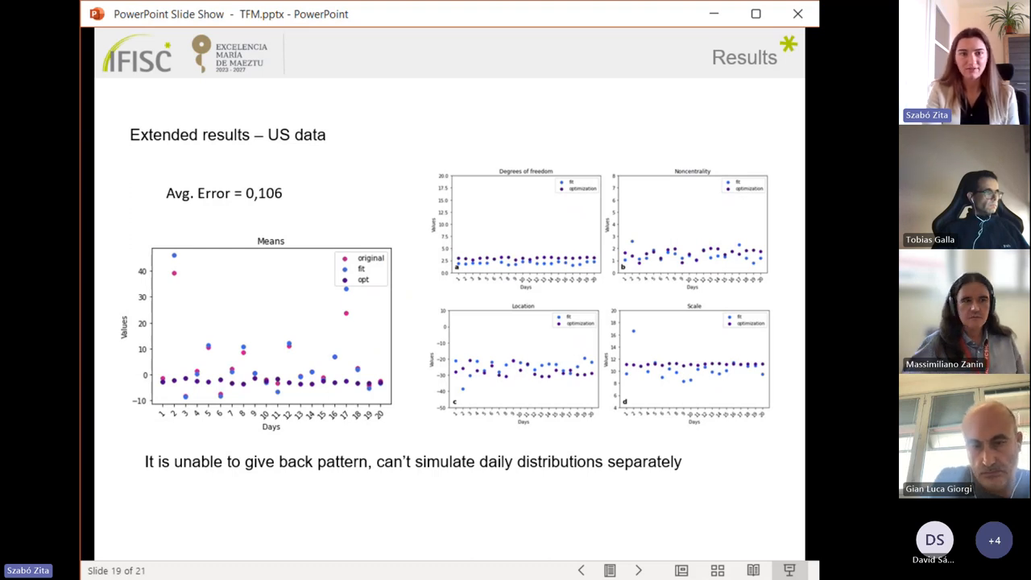
mouse_move(689, 493)
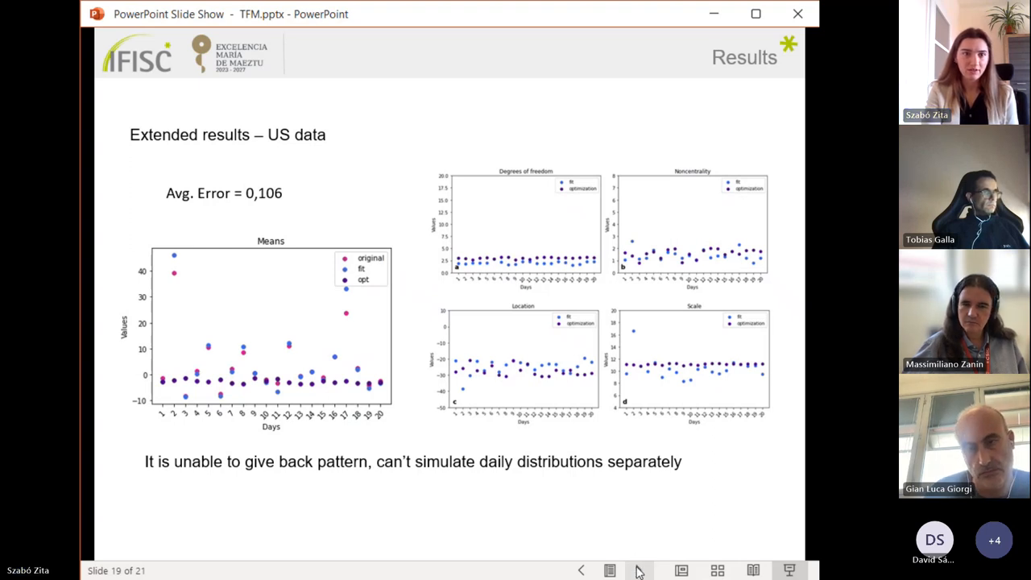
- Show the Conclusions slide, then advance to the final IFISC Thank You slide 21
left_click(638, 570)
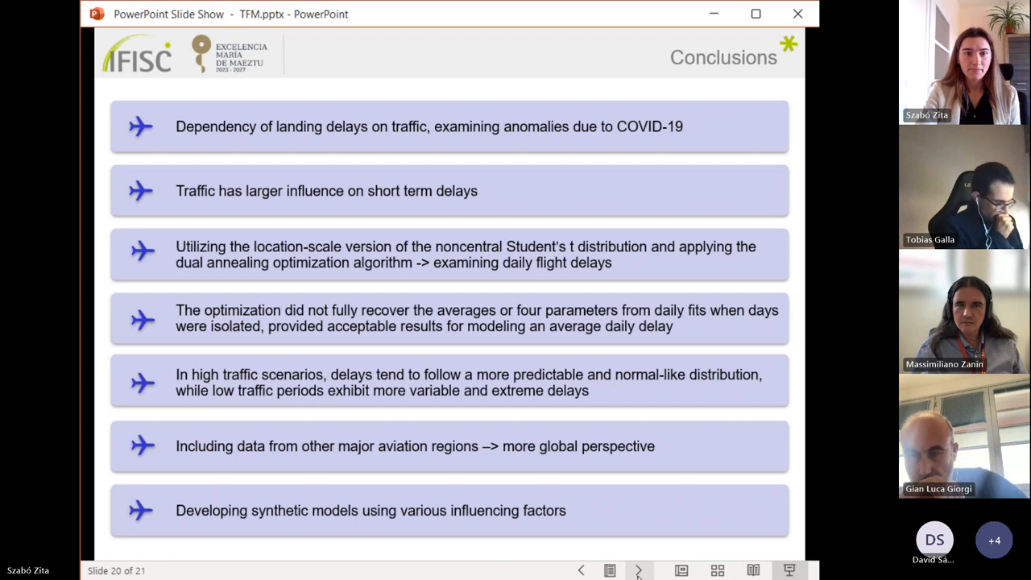
left_click(638, 571)
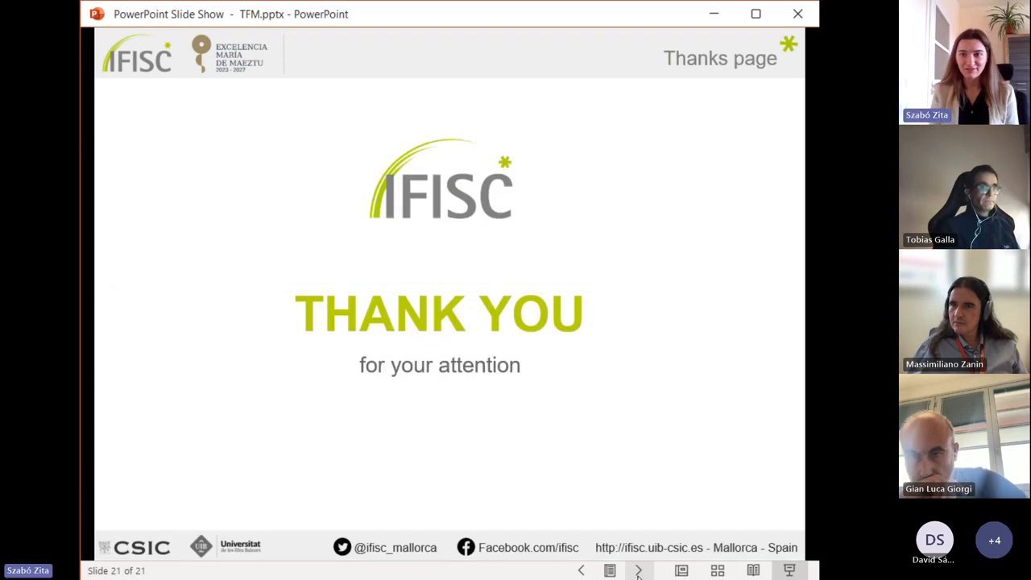